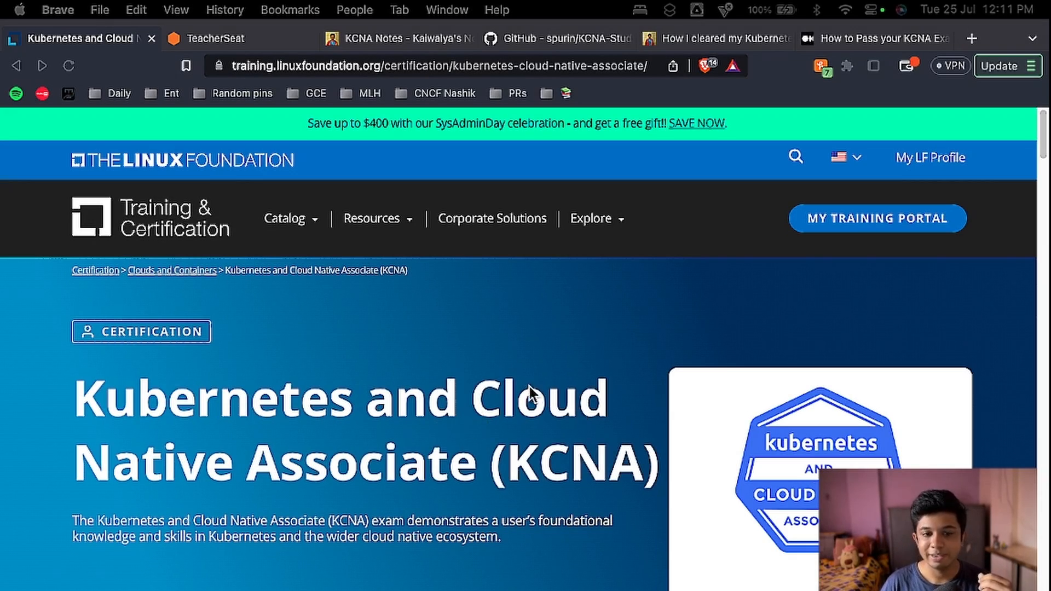
- Expand the full Who Is It For and About This Certification descriptions for the KCNA
scroll(down, 3)
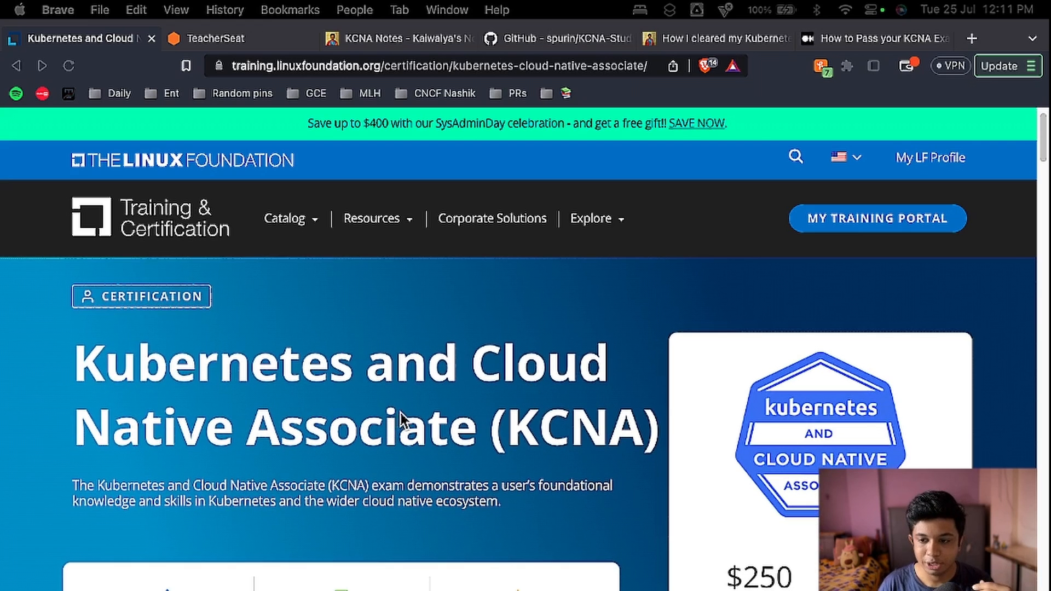
scroll(down, 3)
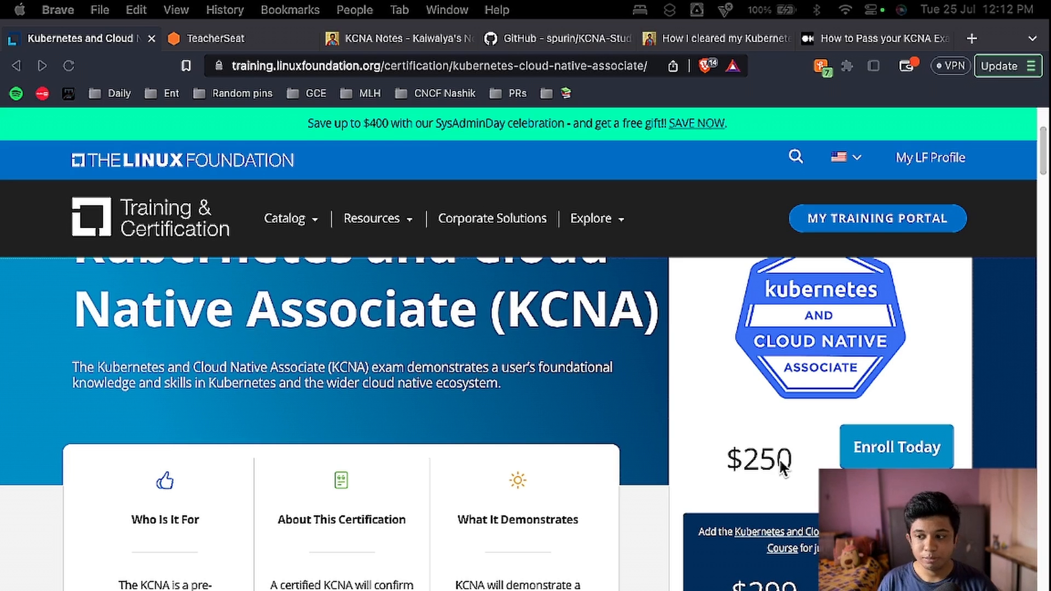
mouse_move(585, 491)
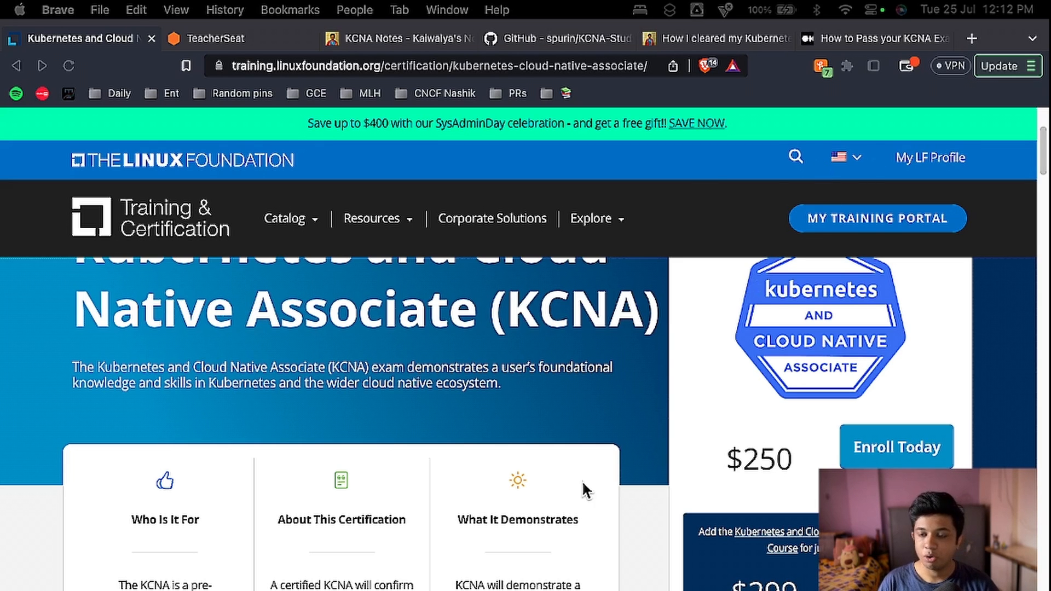
scroll(up, 3)
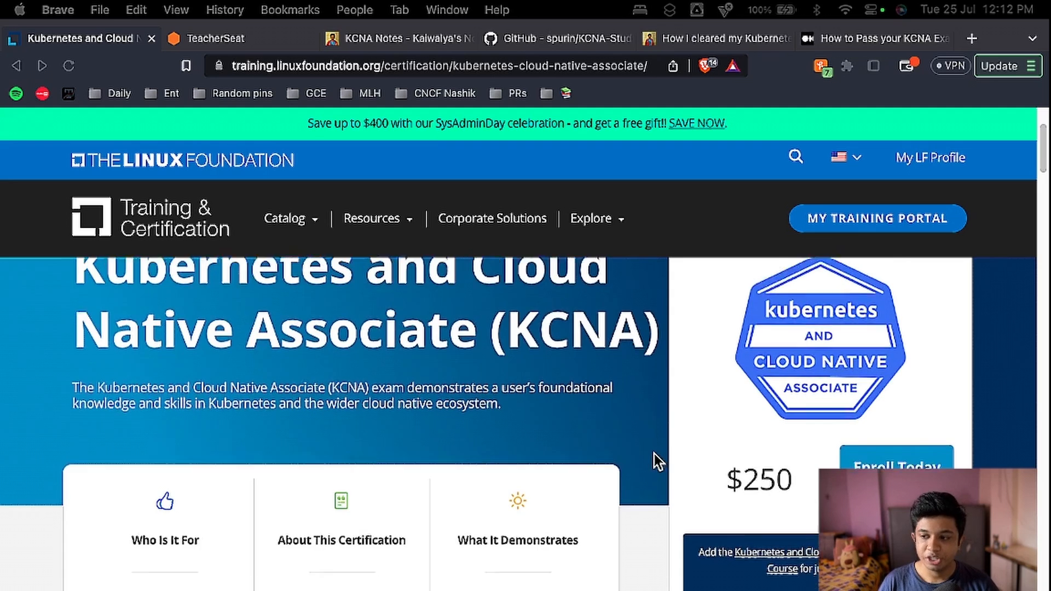
scroll(down, 3)
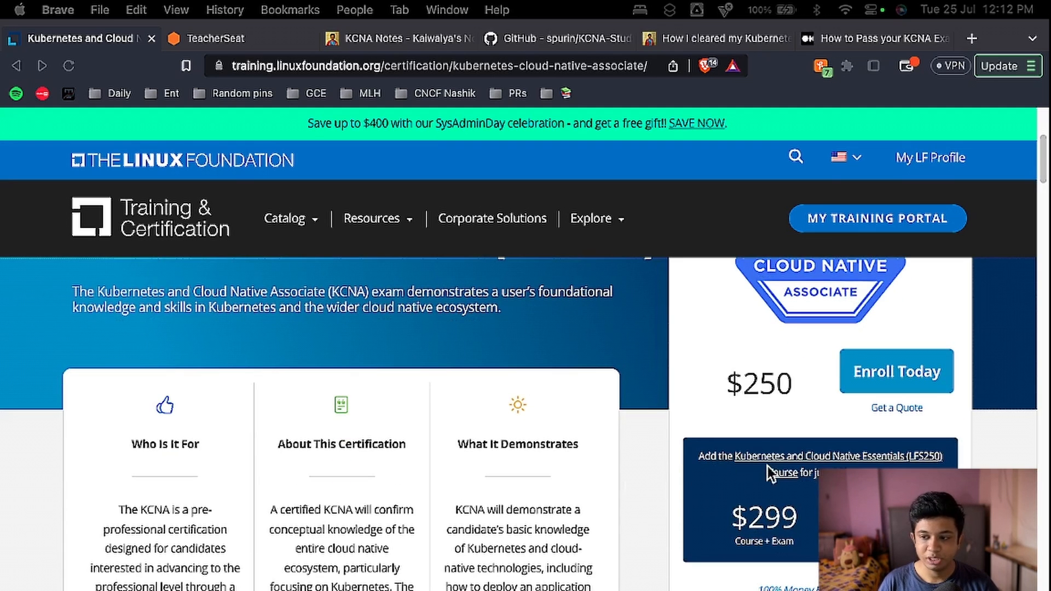
mouse_move(654, 527)
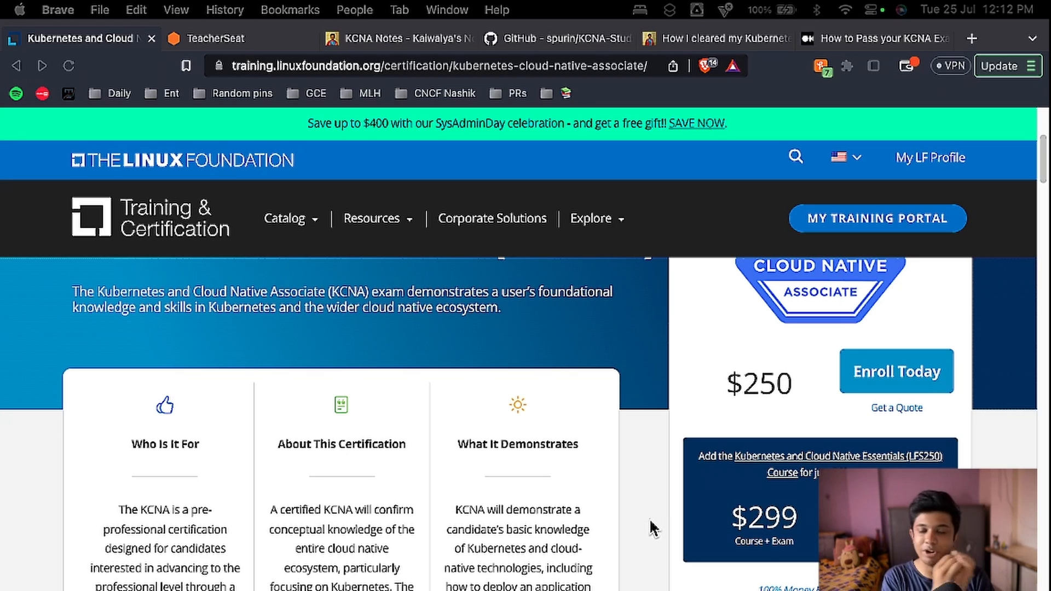
mouse_move(625, 486)
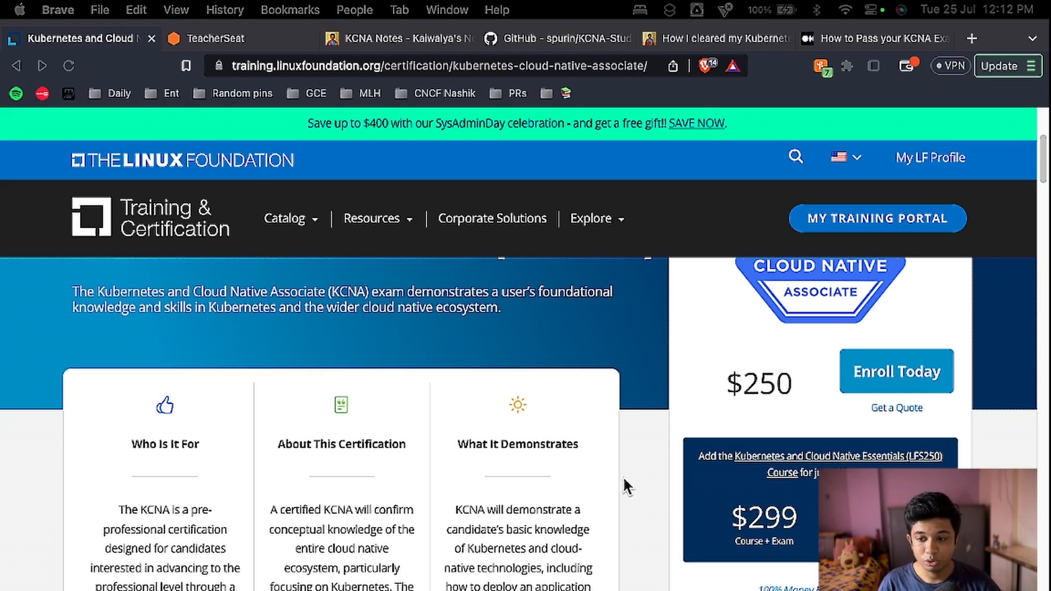
scroll(down, 3)
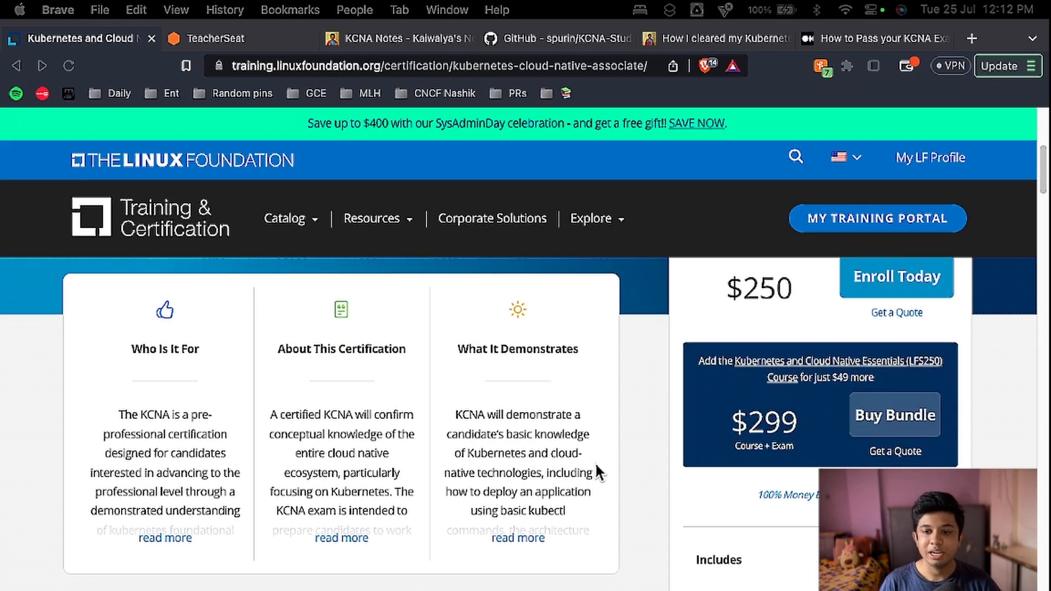
mouse_move(261, 380)
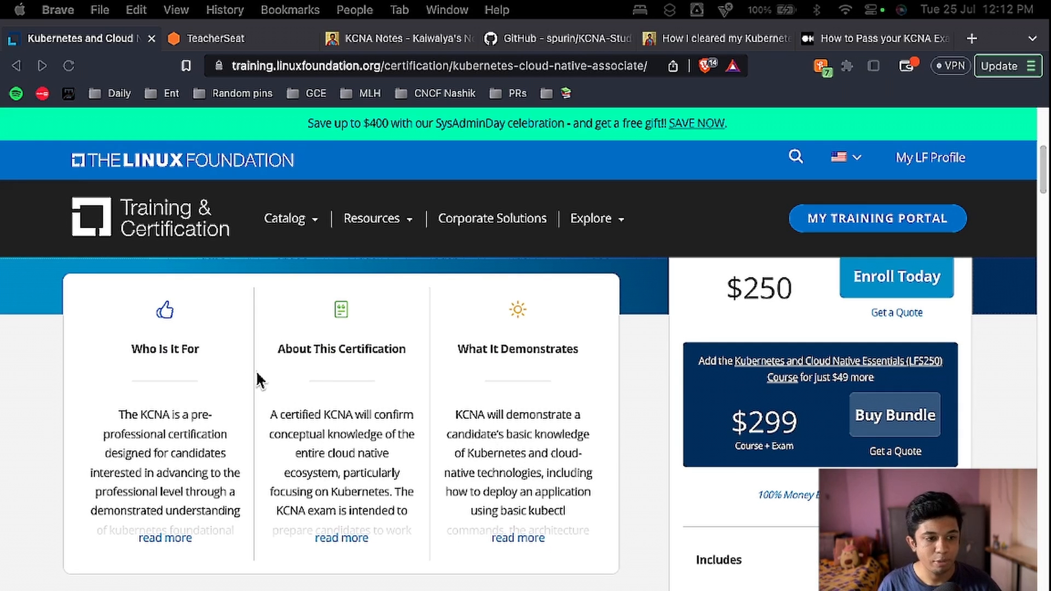
mouse_move(412, 388)
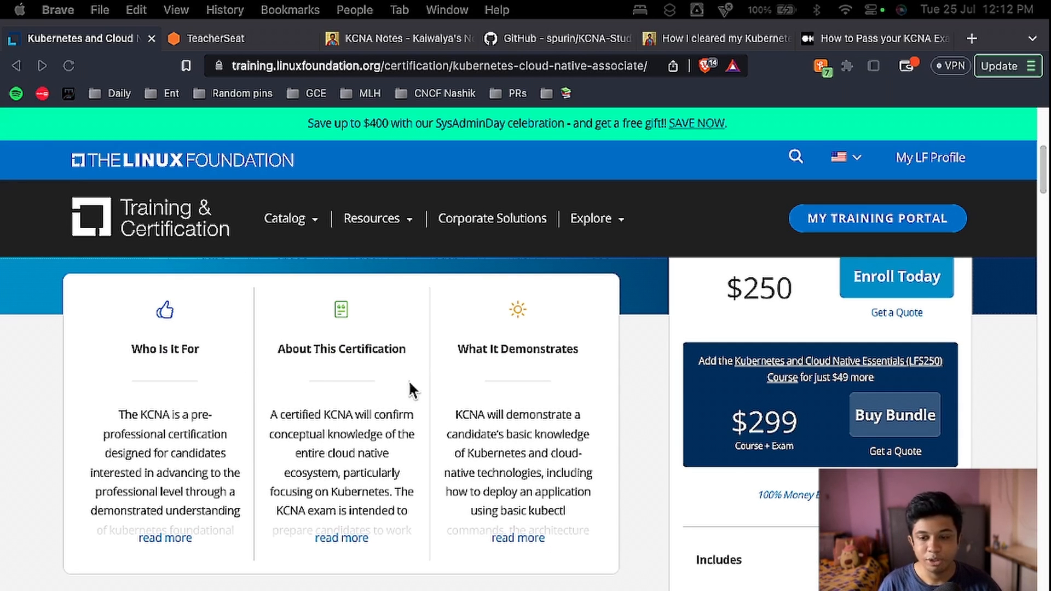
scroll(down, 3)
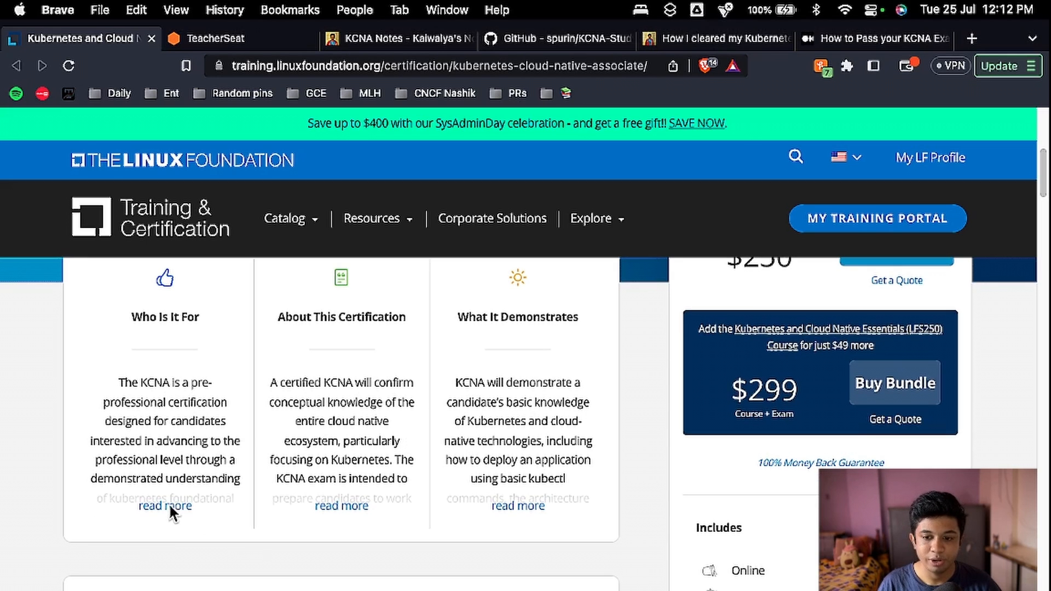
click(165, 506)
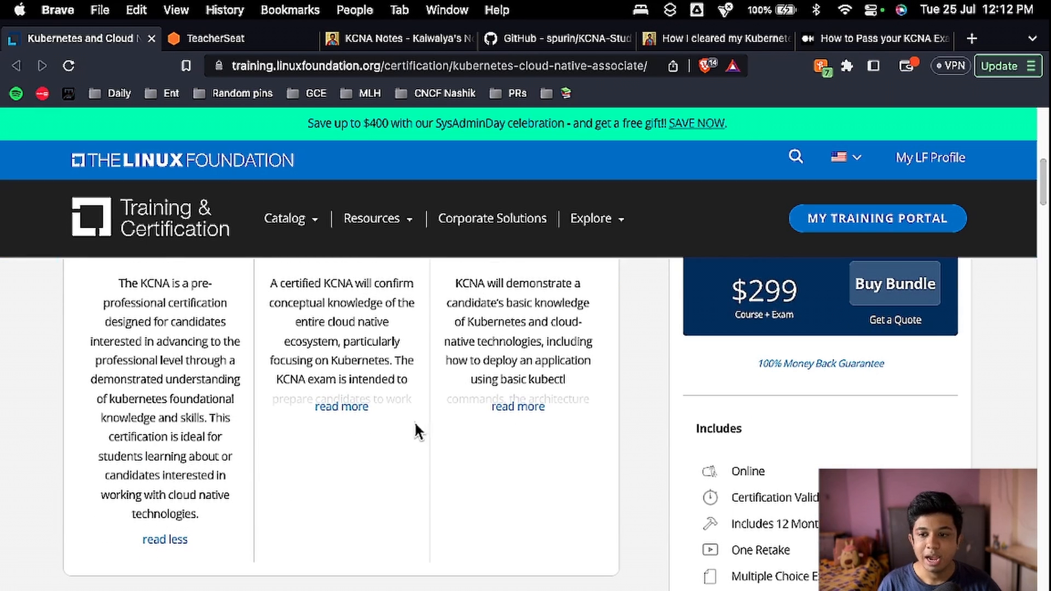
click(340, 407)
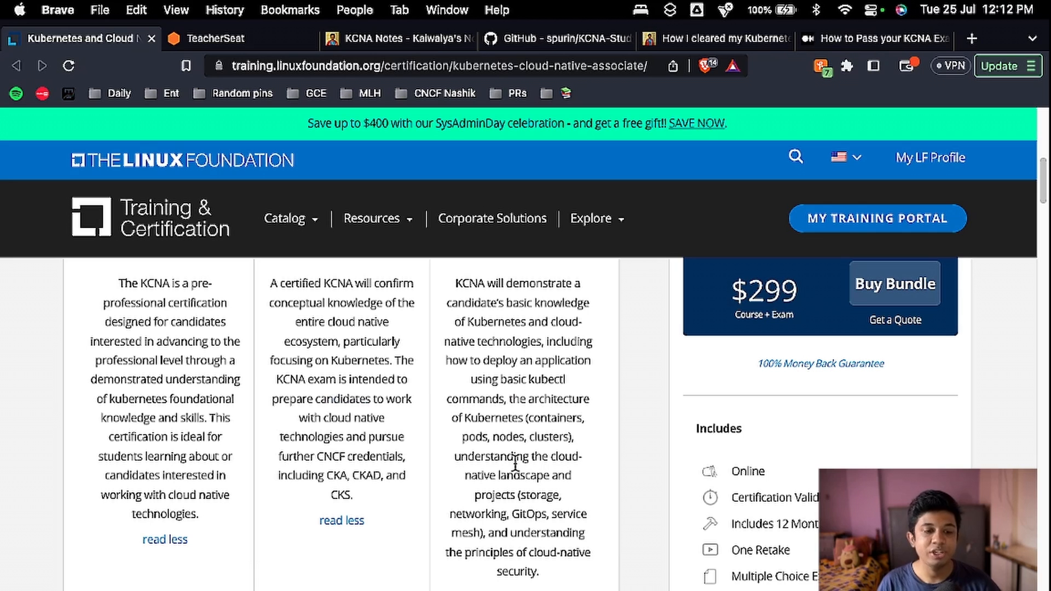
- Scroll through What It Demonstrates down to the Includes list with the retake and 90-minute format
scroll(down, 3)
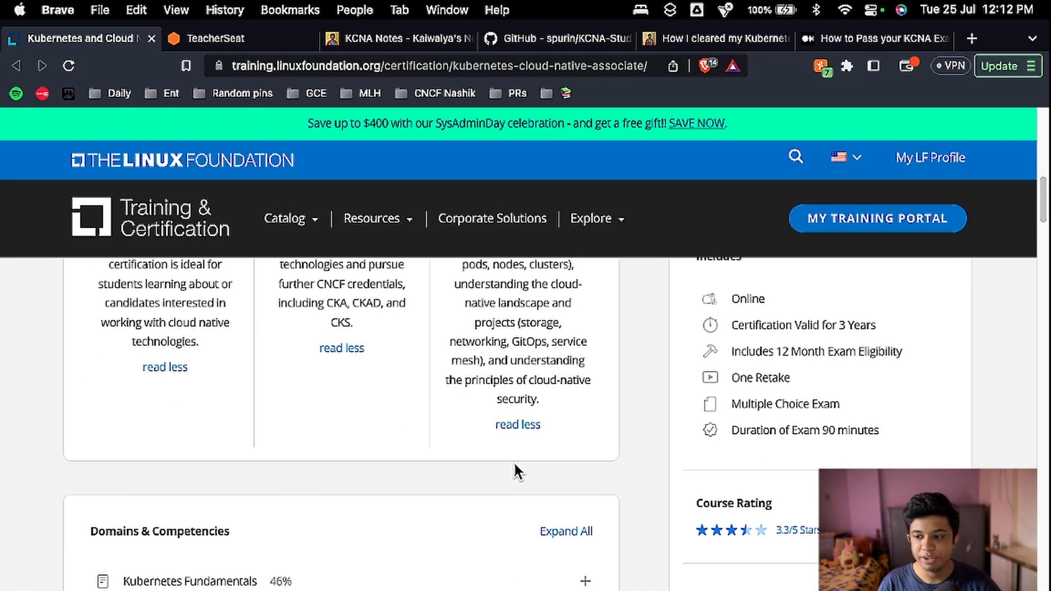
scroll(up, 3)
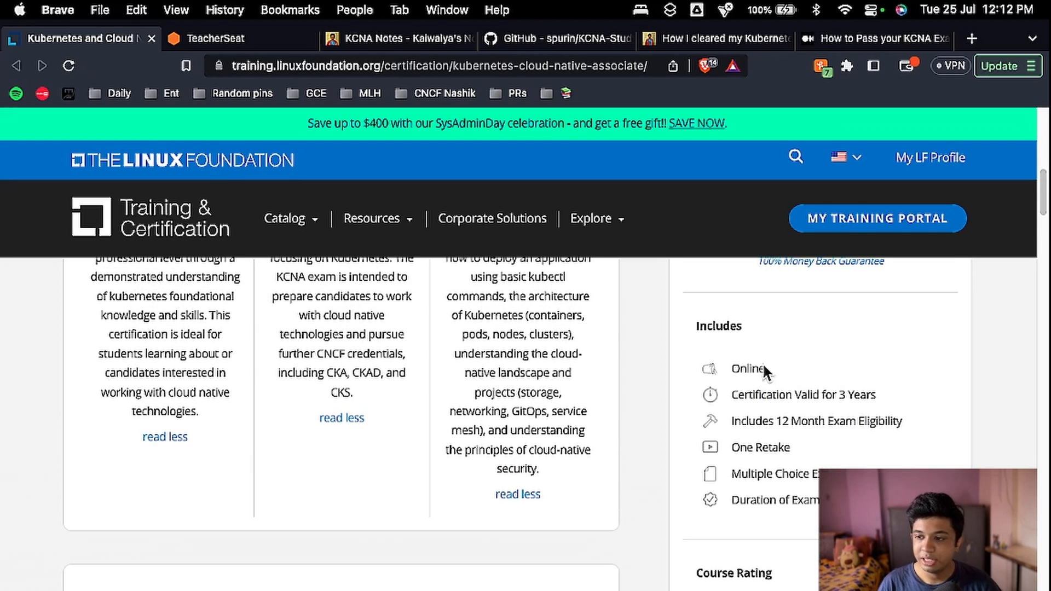
mouse_move(871, 395)
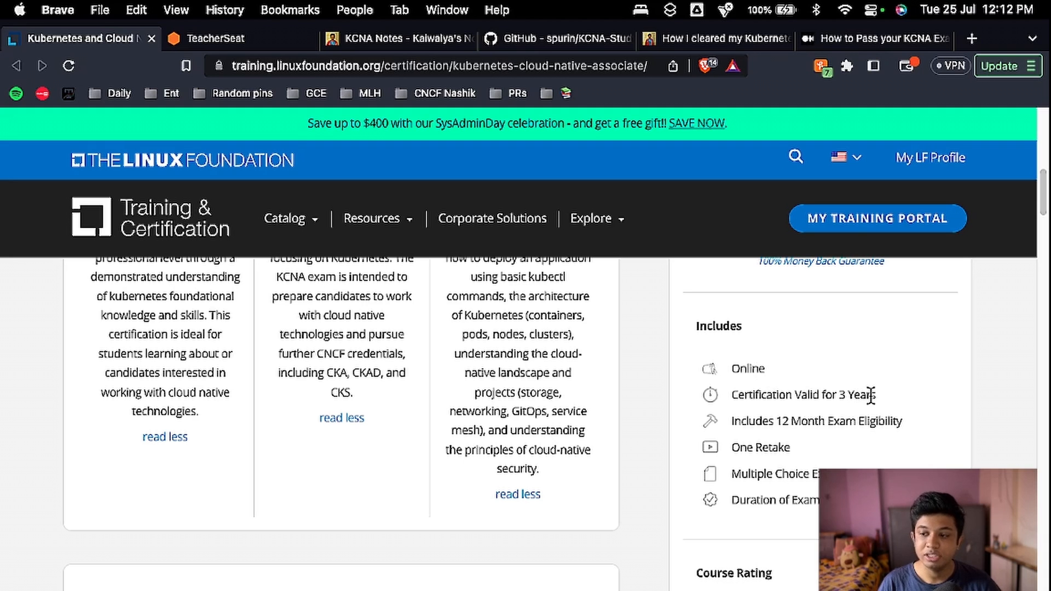
mouse_move(817, 438)
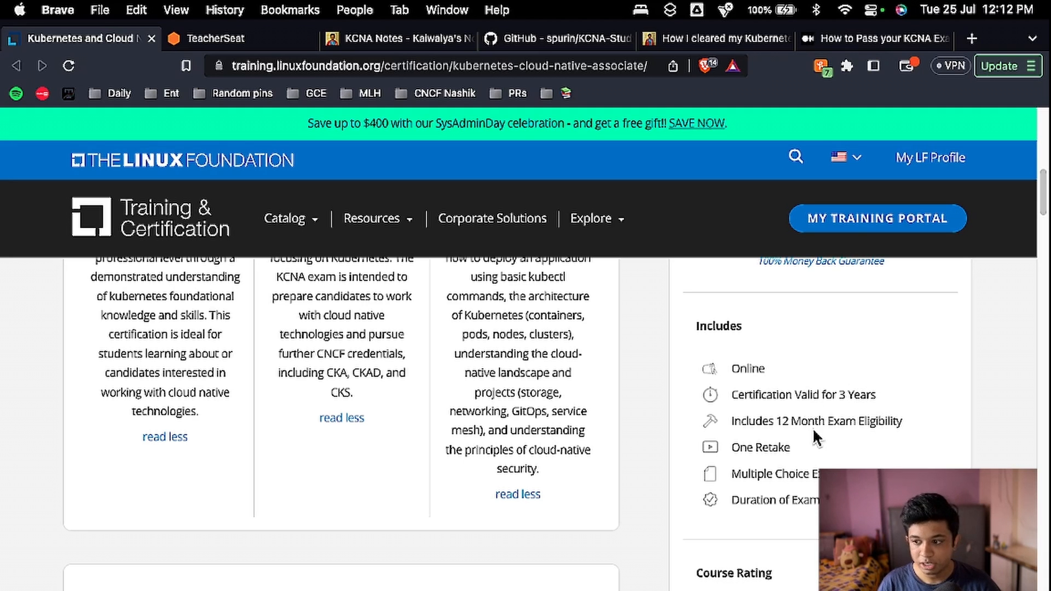
mouse_move(795, 425)
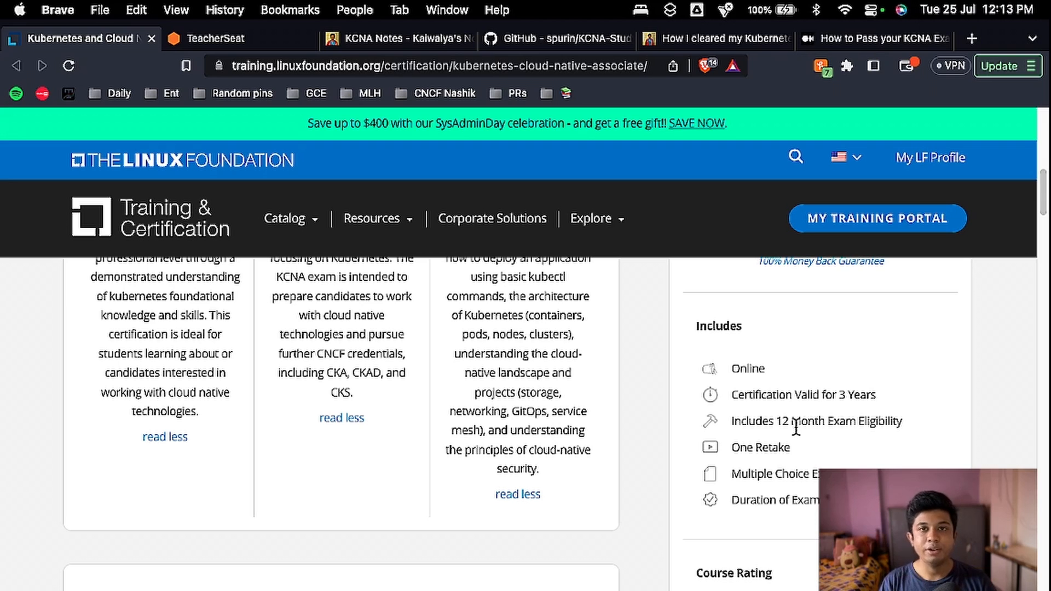
scroll(down, 3)
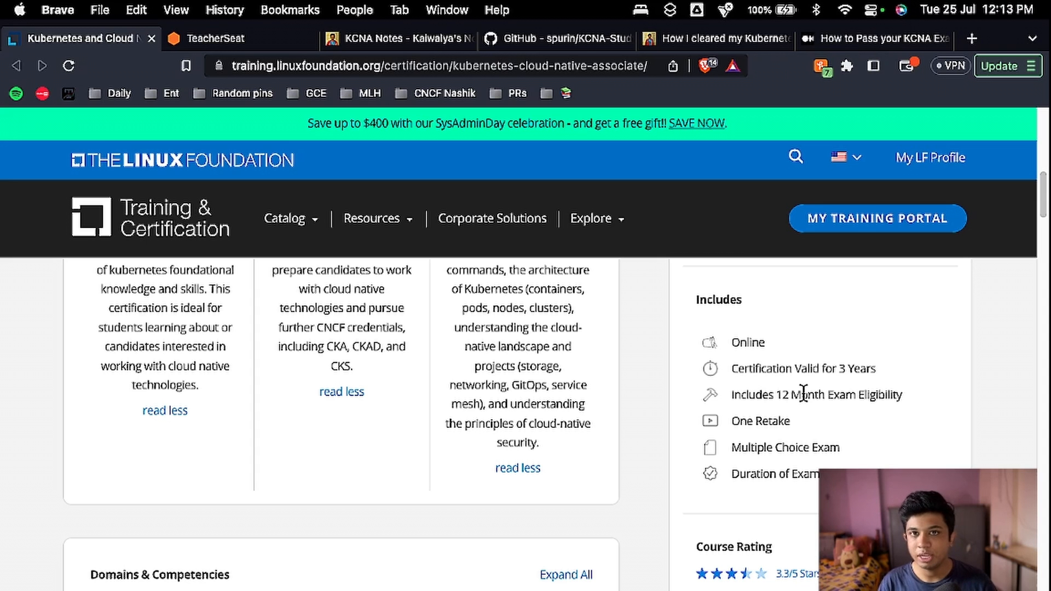
mouse_move(811, 382)
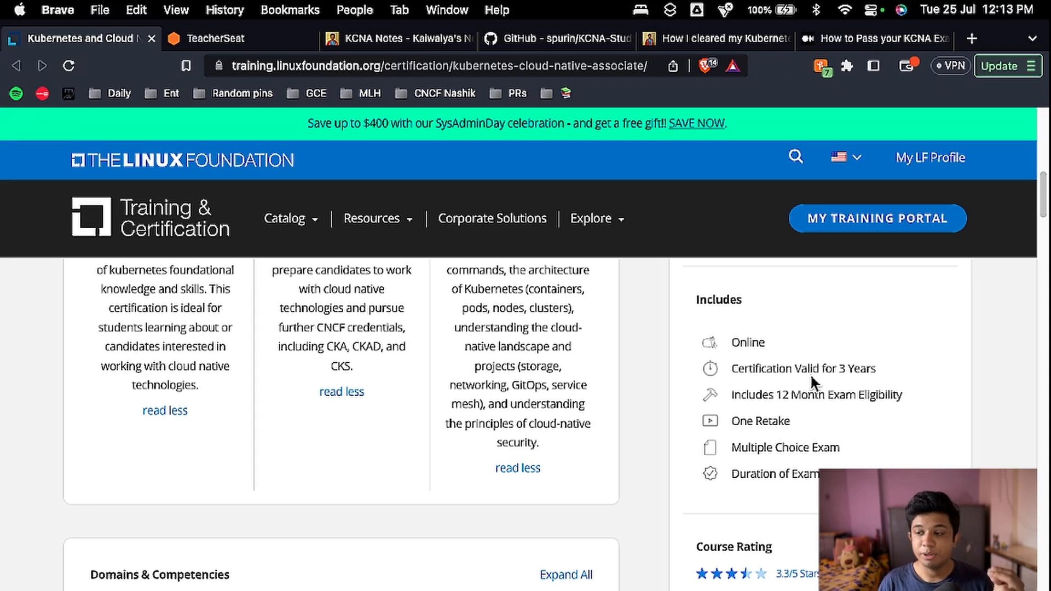
scroll(down, 3)
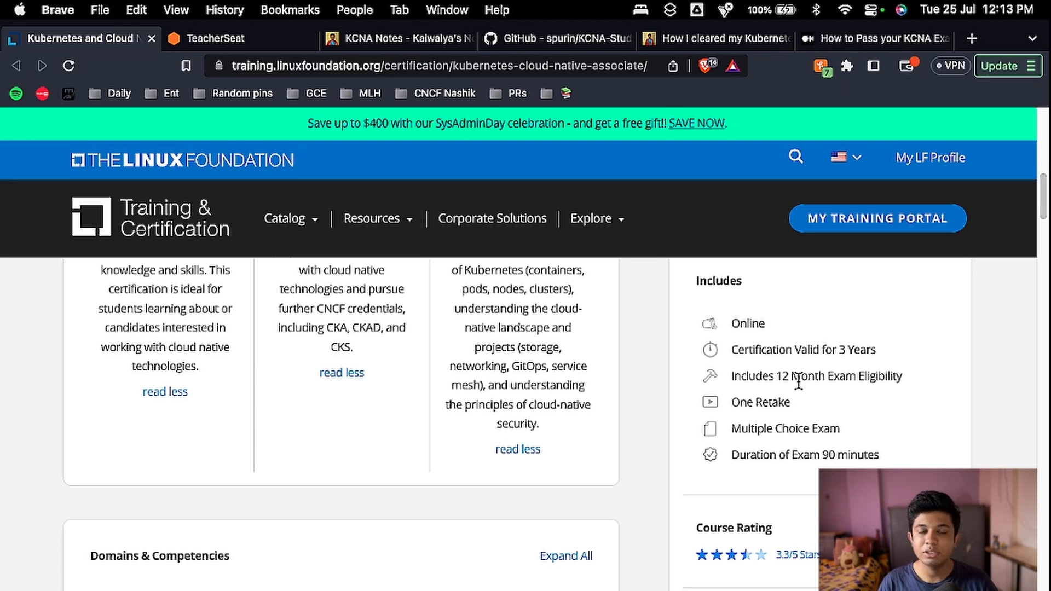
scroll(down, 3)
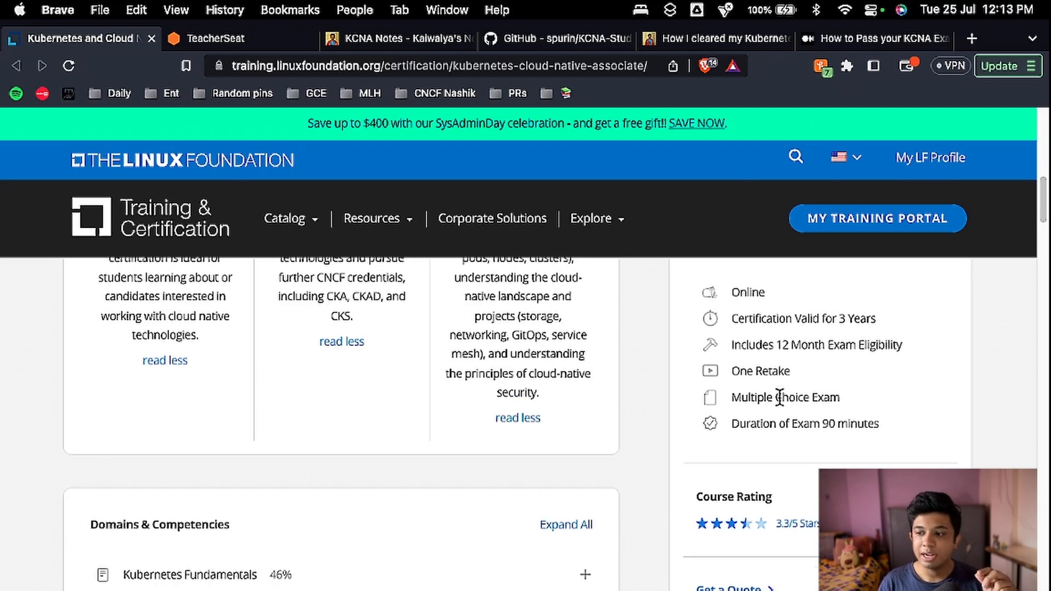
mouse_move(817, 380)
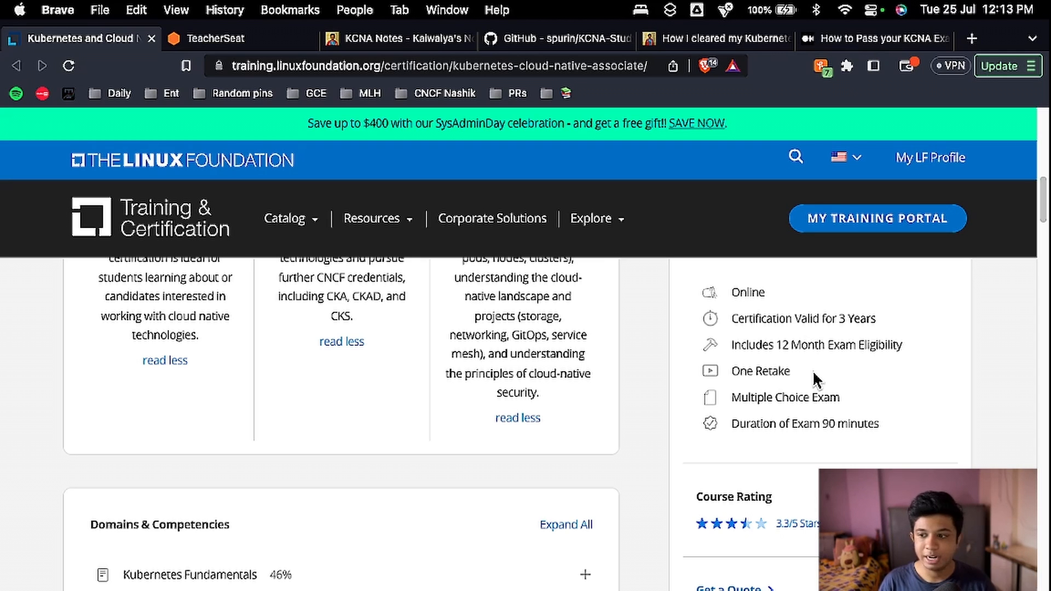
mouse_move(819, 449)
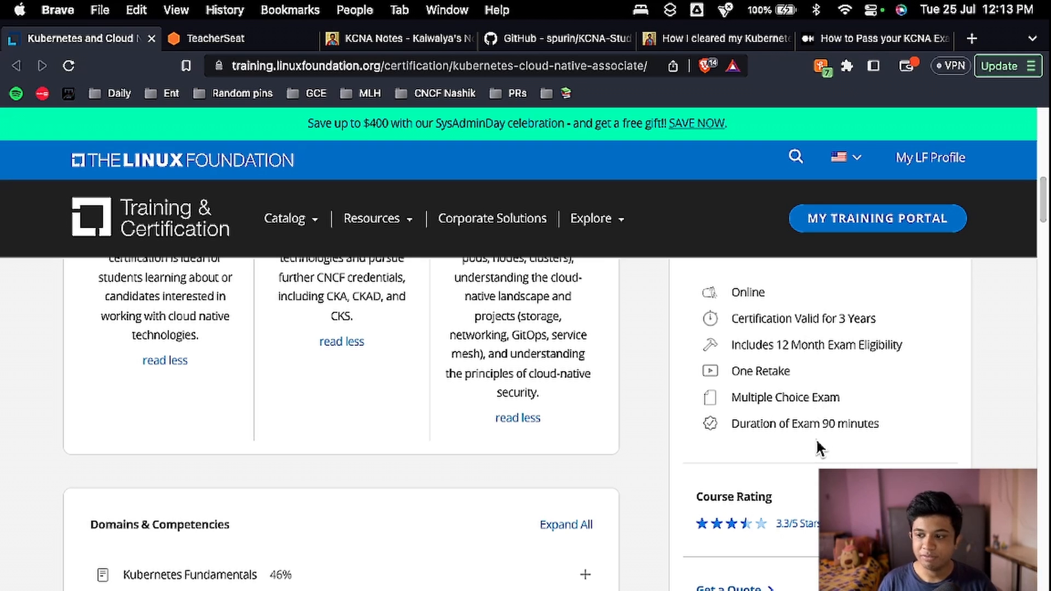
scroll(down, 3)
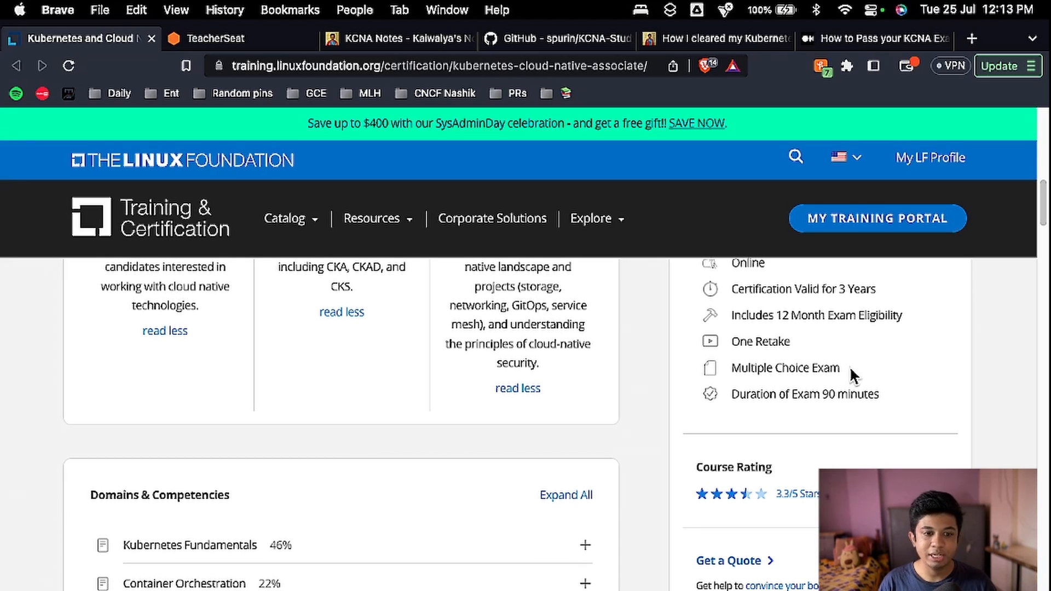
mouse_move(885, 402)
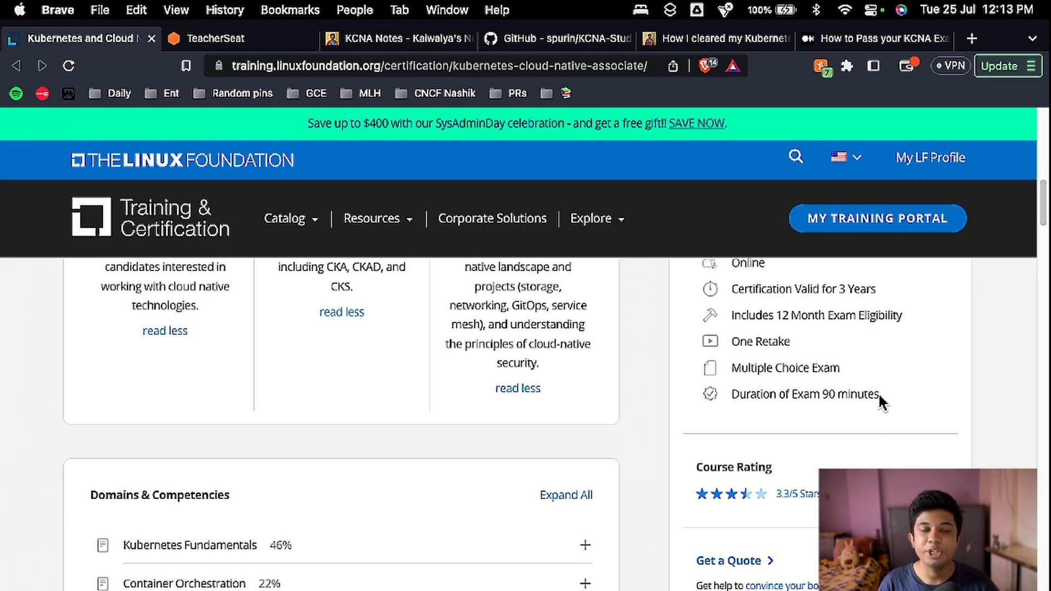
mouse_move(730, 459)
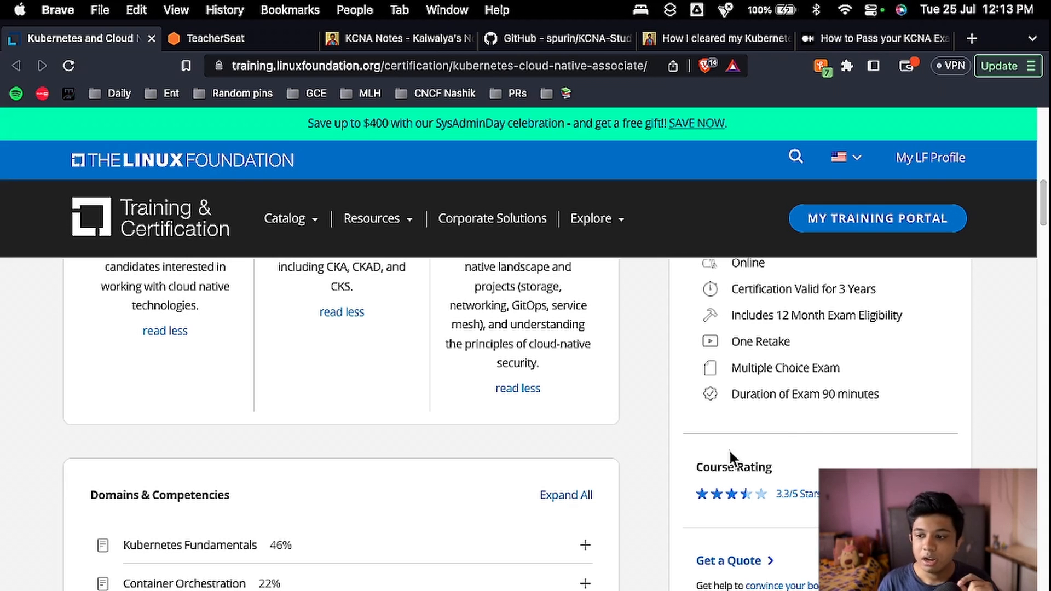
- Reach Domains & Competencies and reveal all five exam domains, Kubernetes Fundamentals at 46%
scroll(down, 3)
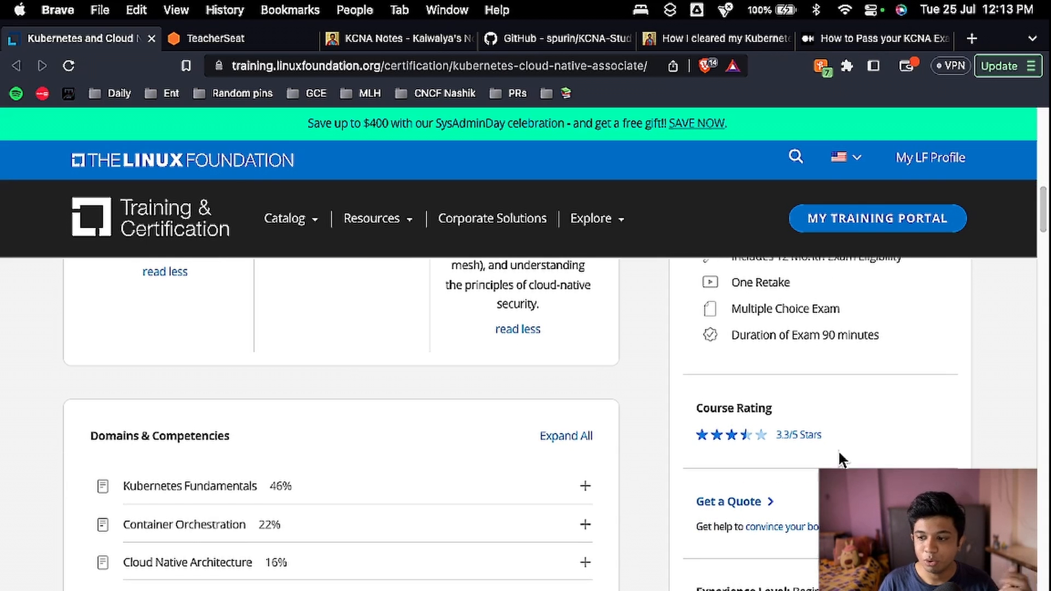
scroll(down, 3)
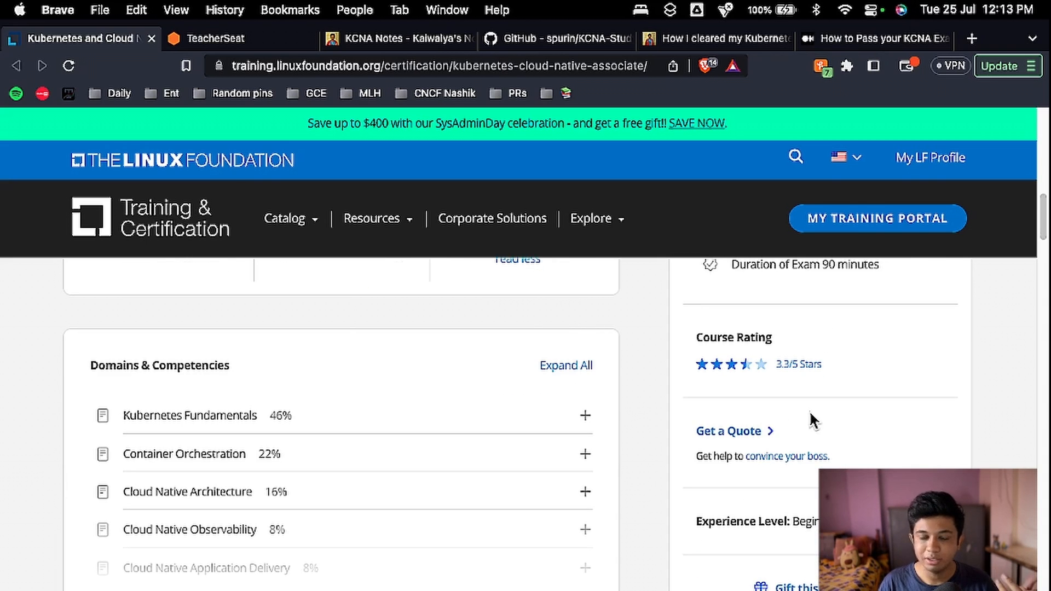
scroll(up, 3)
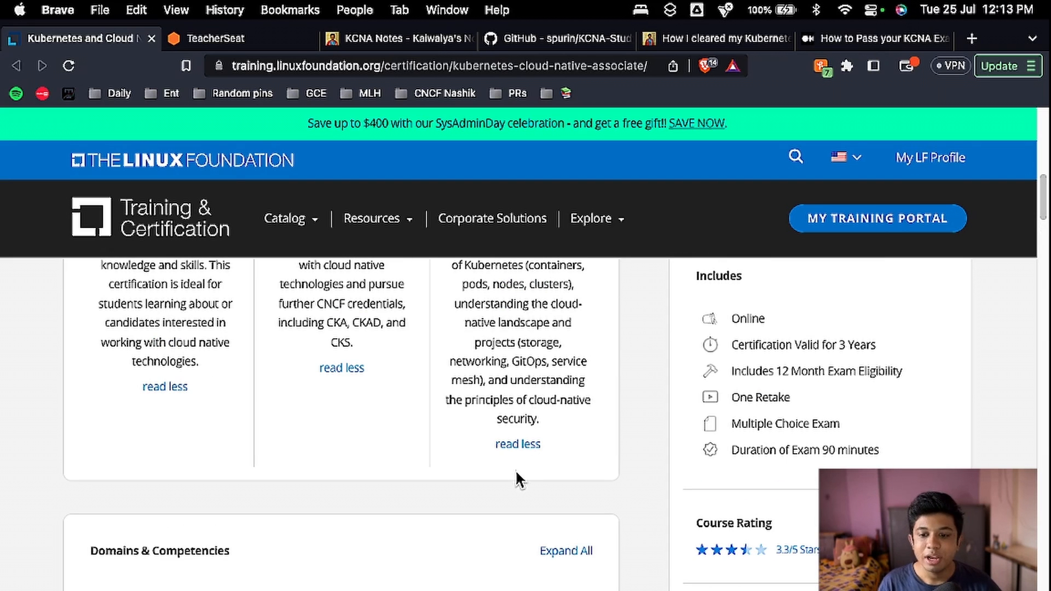
scroll(down, 3)
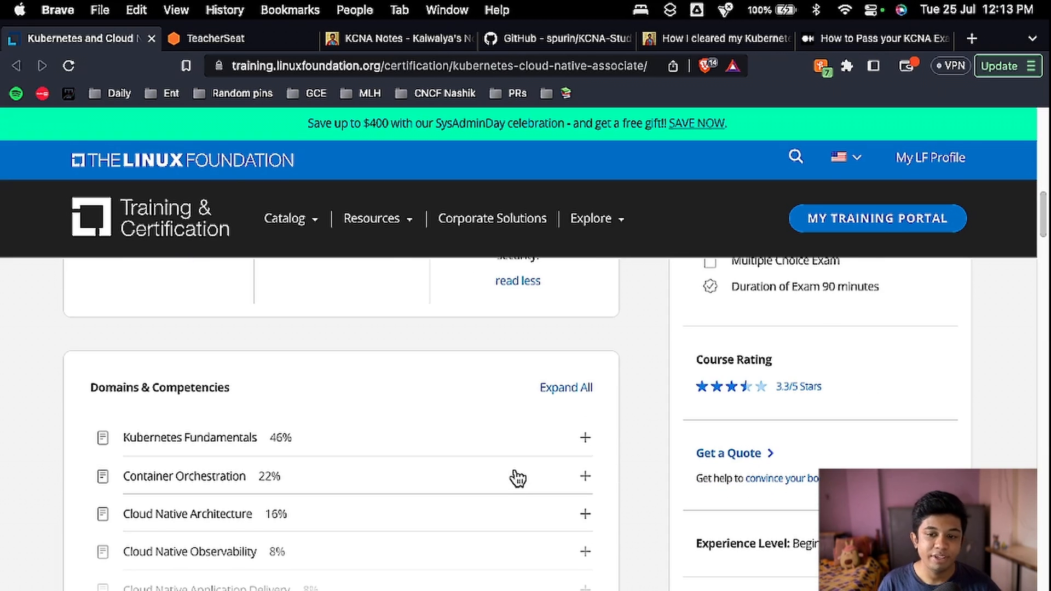
scroll(down, 3)
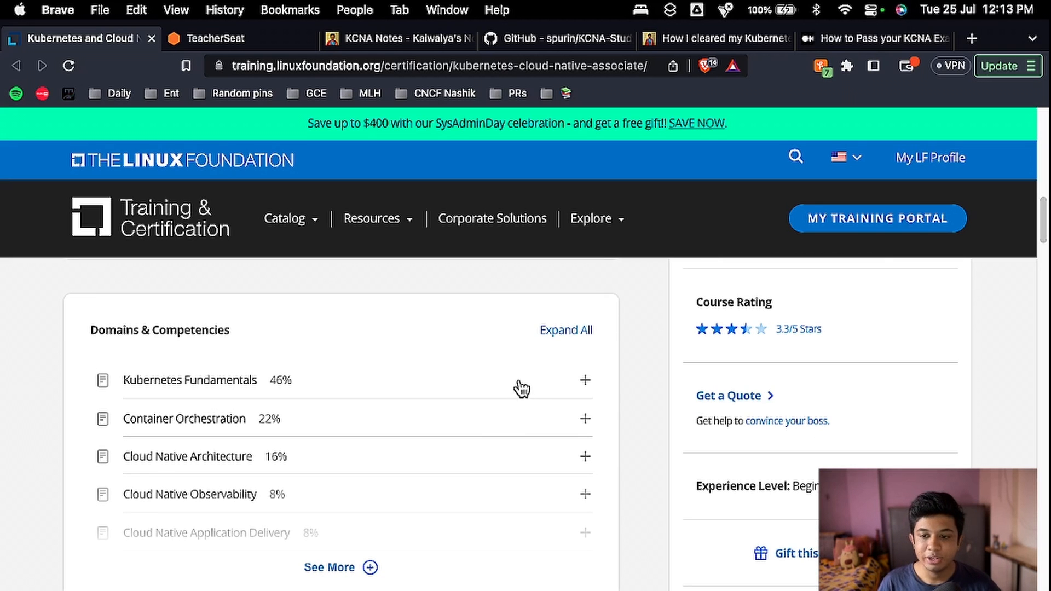
scroll(down, 3)
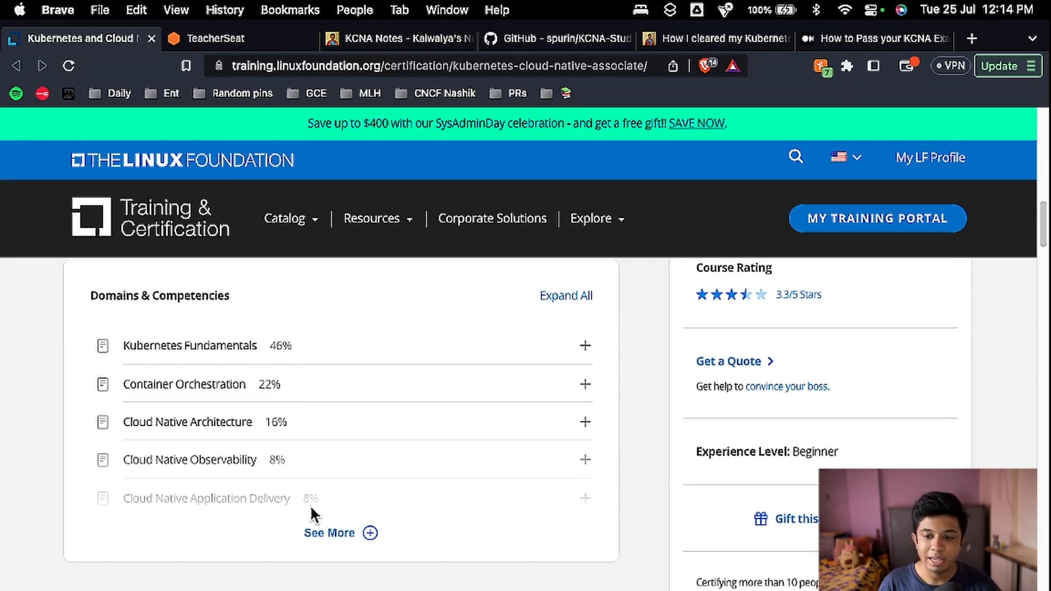
click(330, 533)
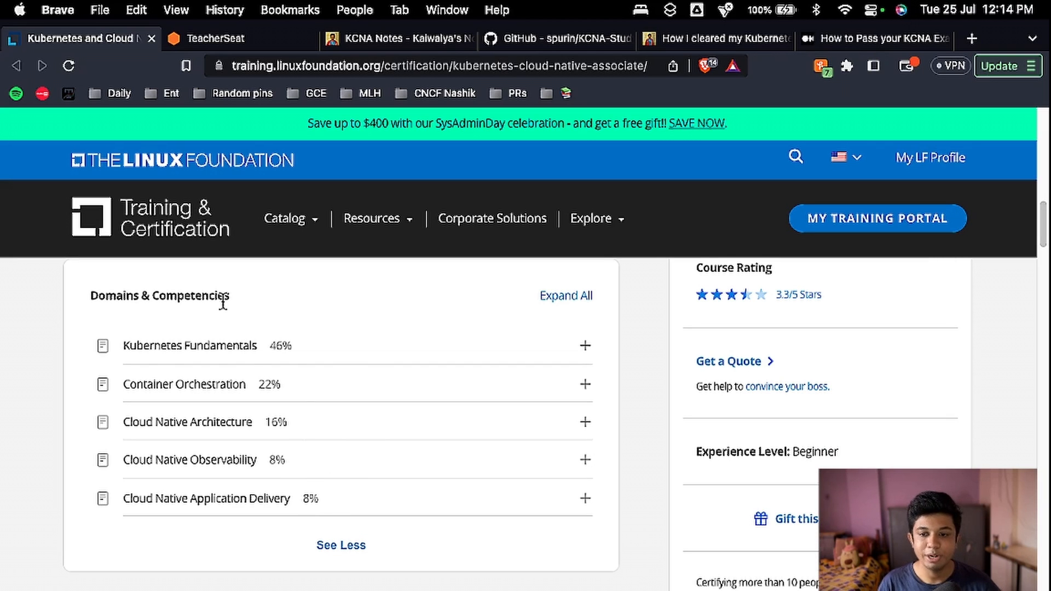
mouse_move(246, 383)
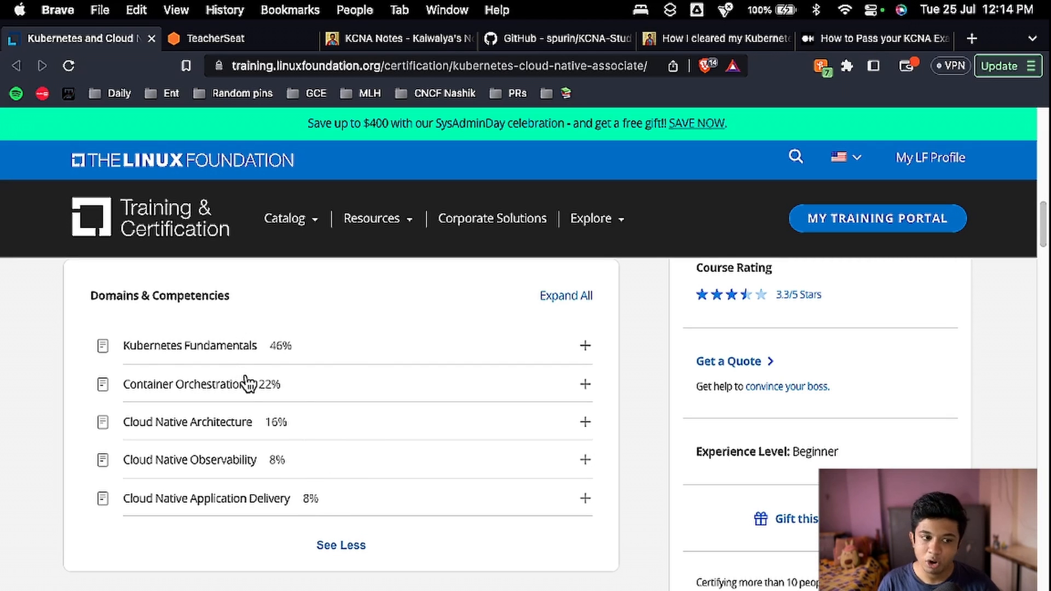
mouse_move(240, 429)
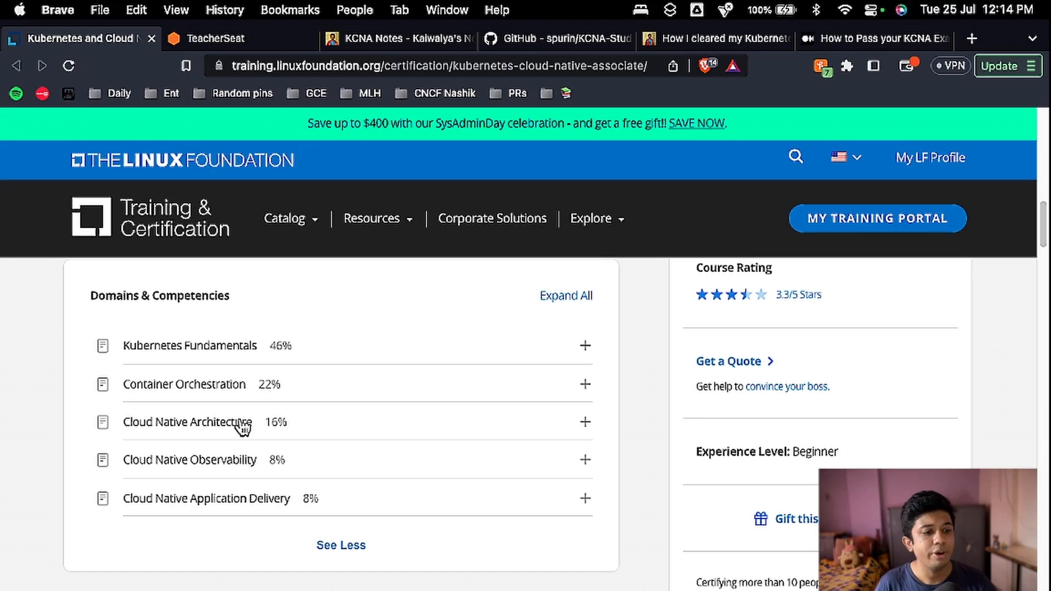
mouse_move(321, 482)
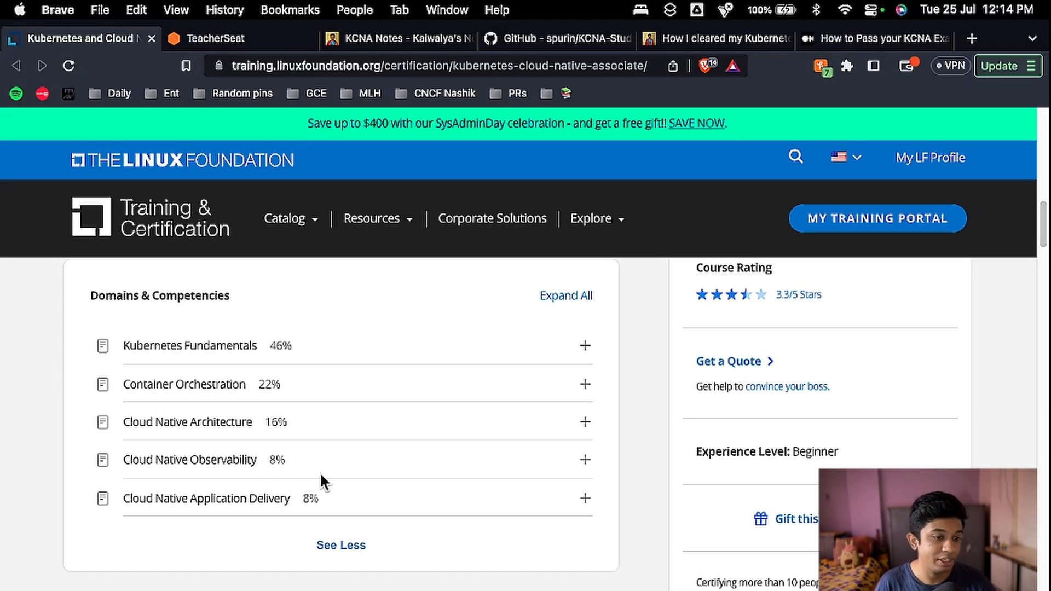
mouse_move(287, 353)
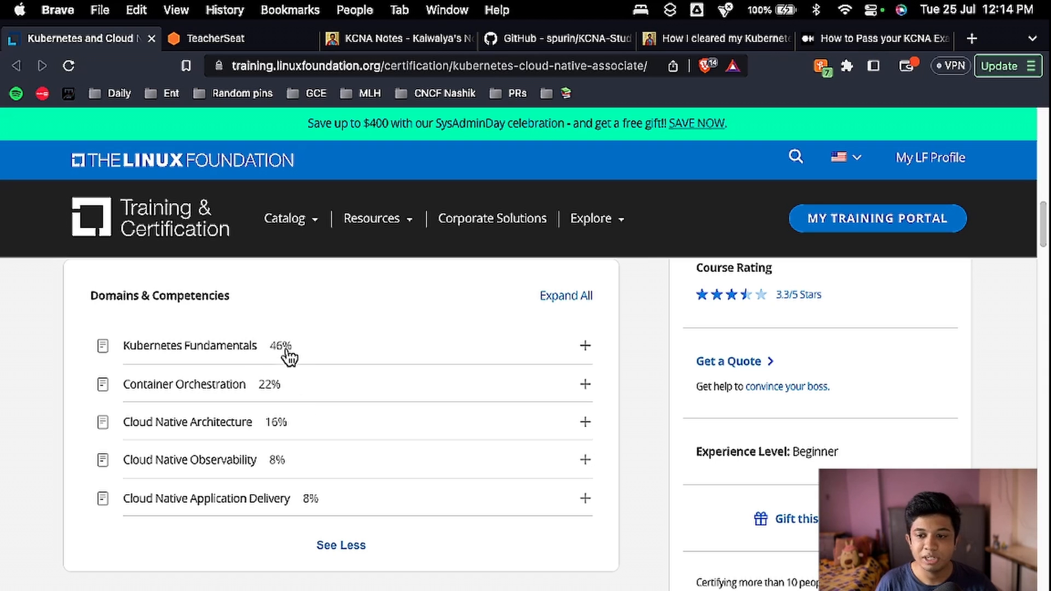
mouse_move(368, 351)
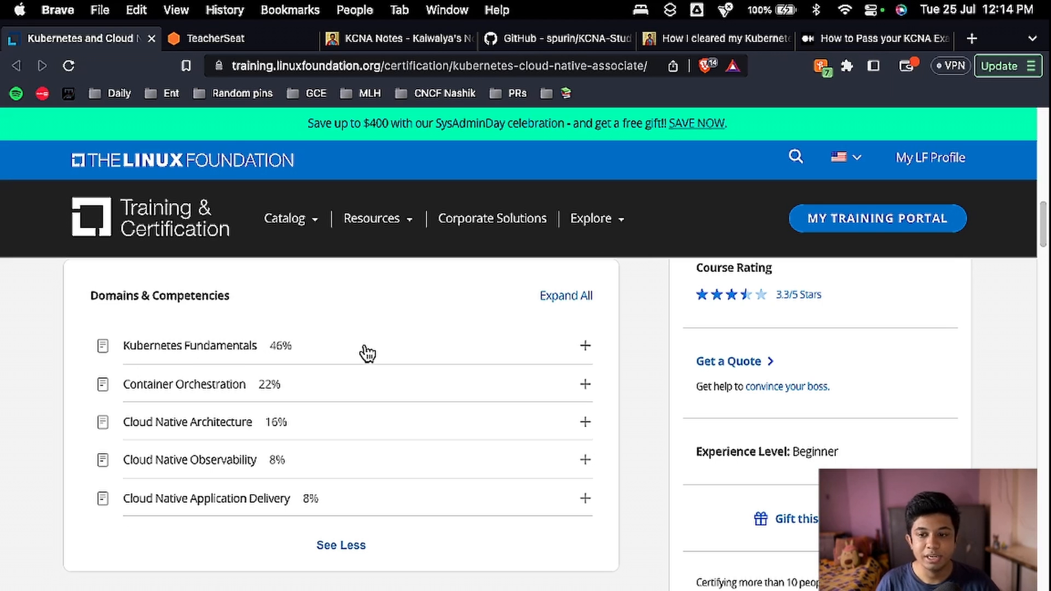
- Expand Kubernetes Fundamentals to list Resources, Architecture, API, Containers and Scheduling
click(583, 345)
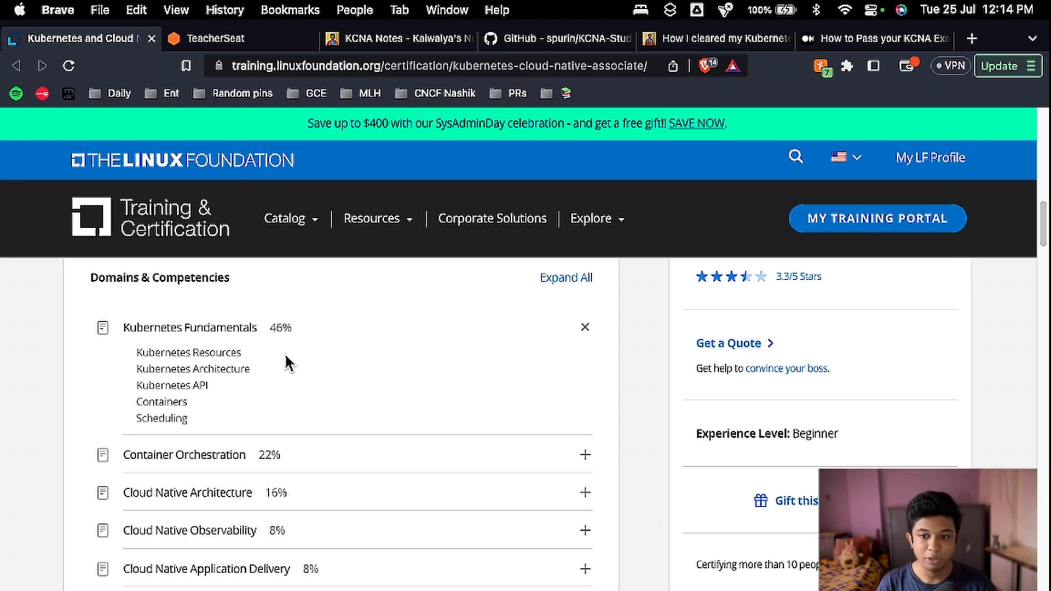
scroll(down, 3)
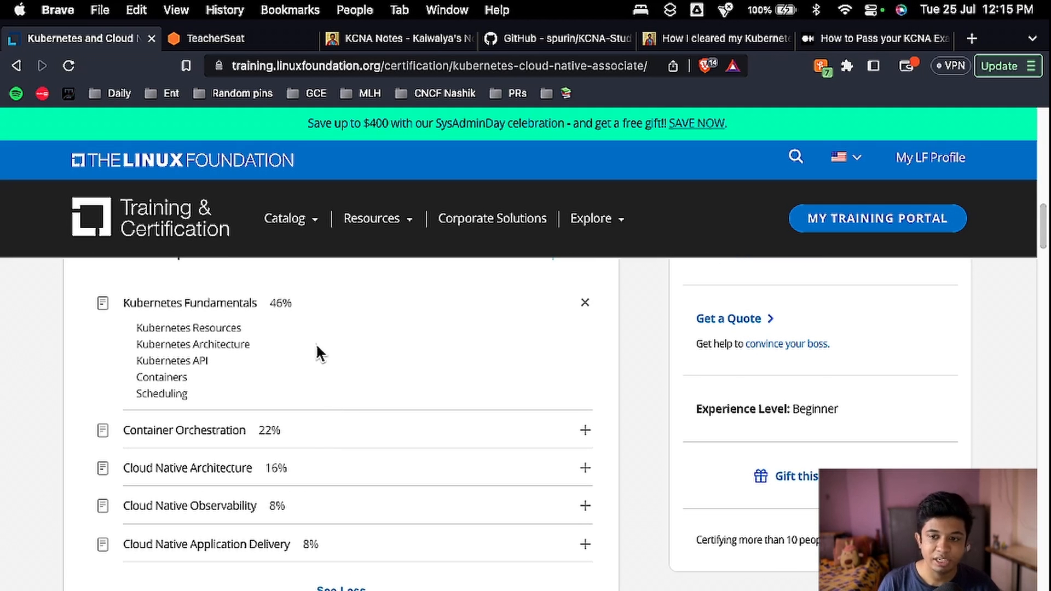
mouse_move(281, 322)
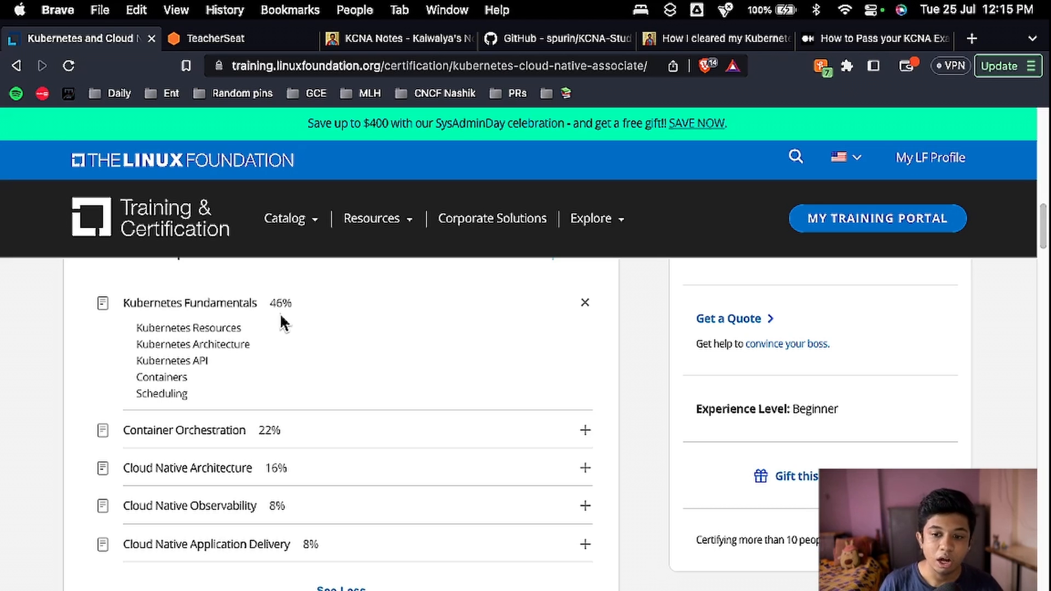
mouse_move(286, 357)
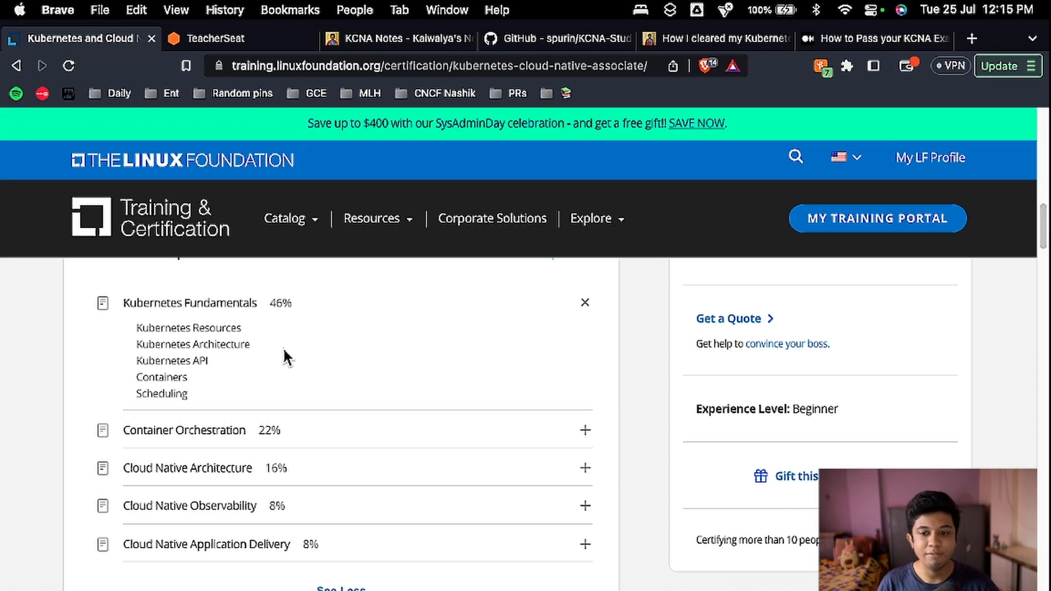
- Expand Container Orchestration through Cloud Native Application Delivery with its GitOps and CI/CD subtopics
click(583, 429)
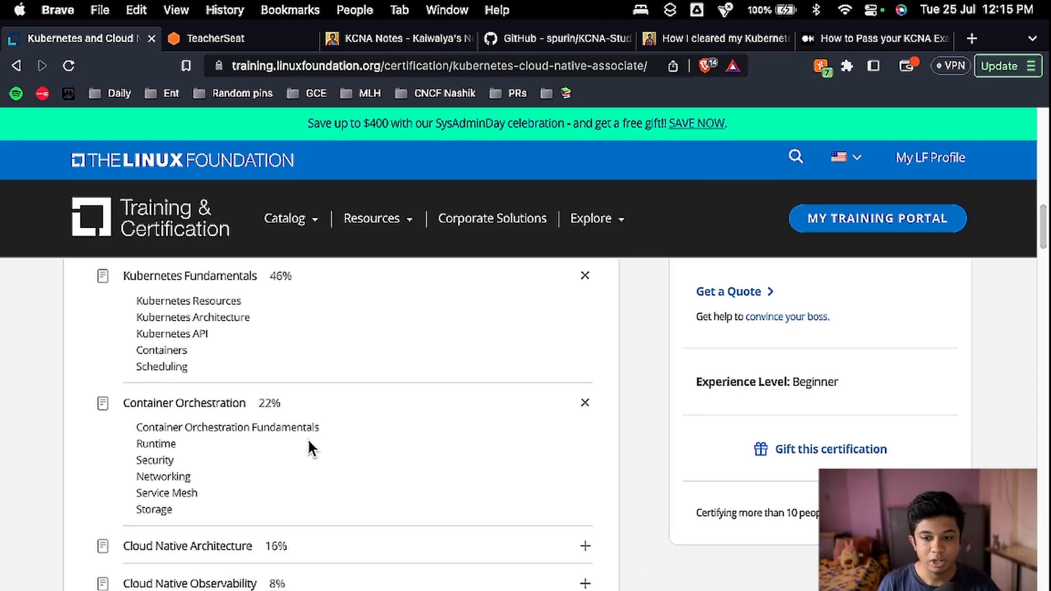
scroll(down, 3)
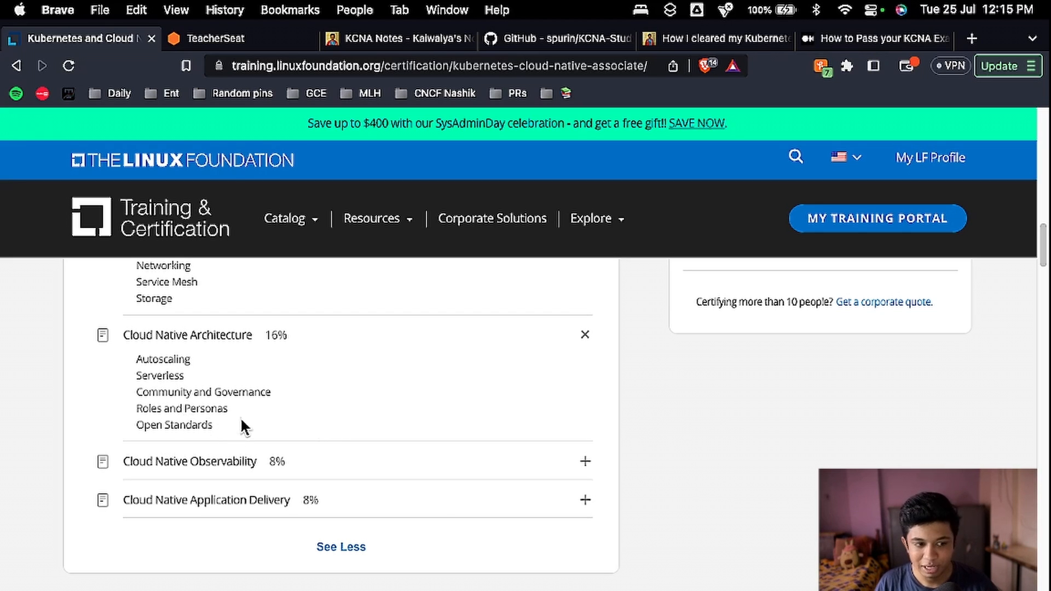
mouse_move(237, 477)
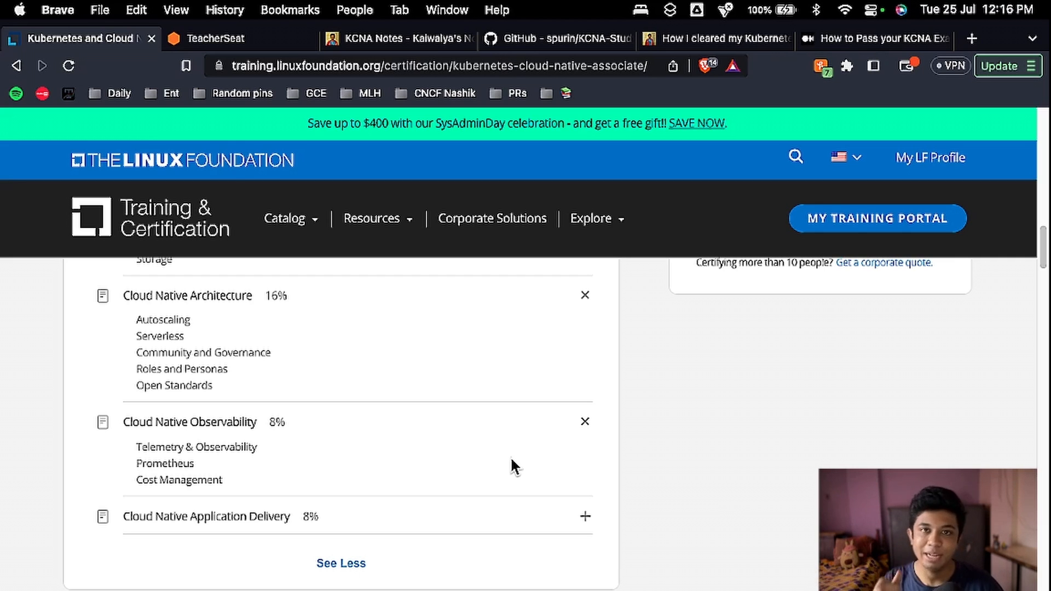
mouse_move(371, 509)
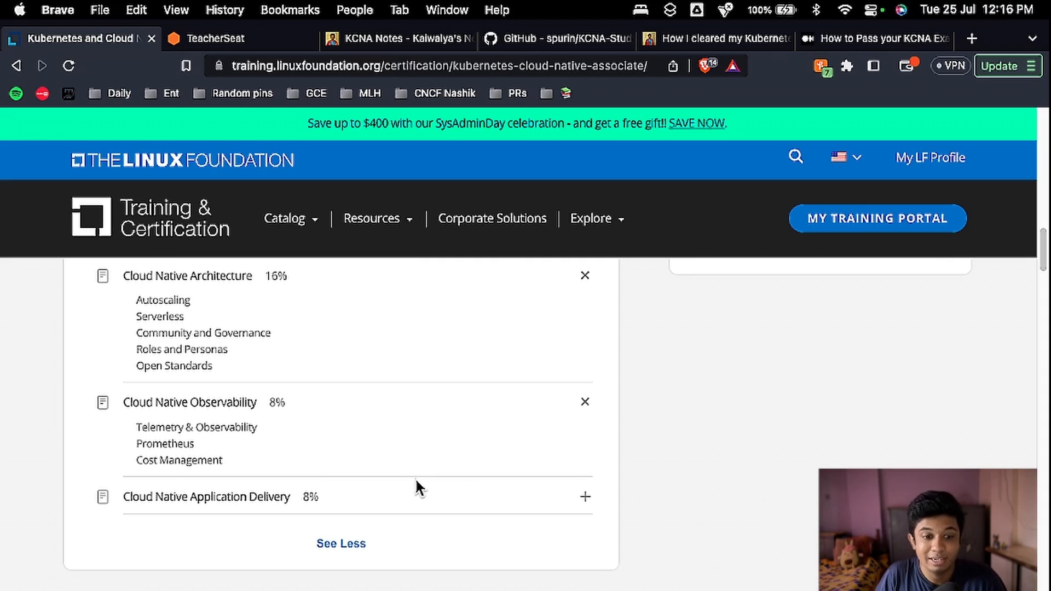
mouse_move(412, 482)
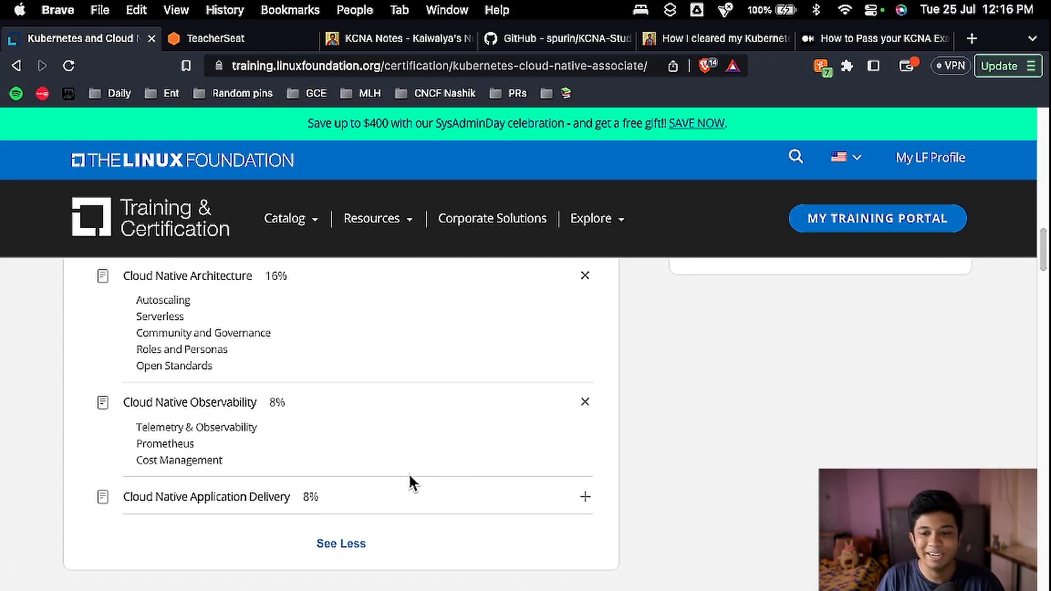
mouse_move(420, 502)
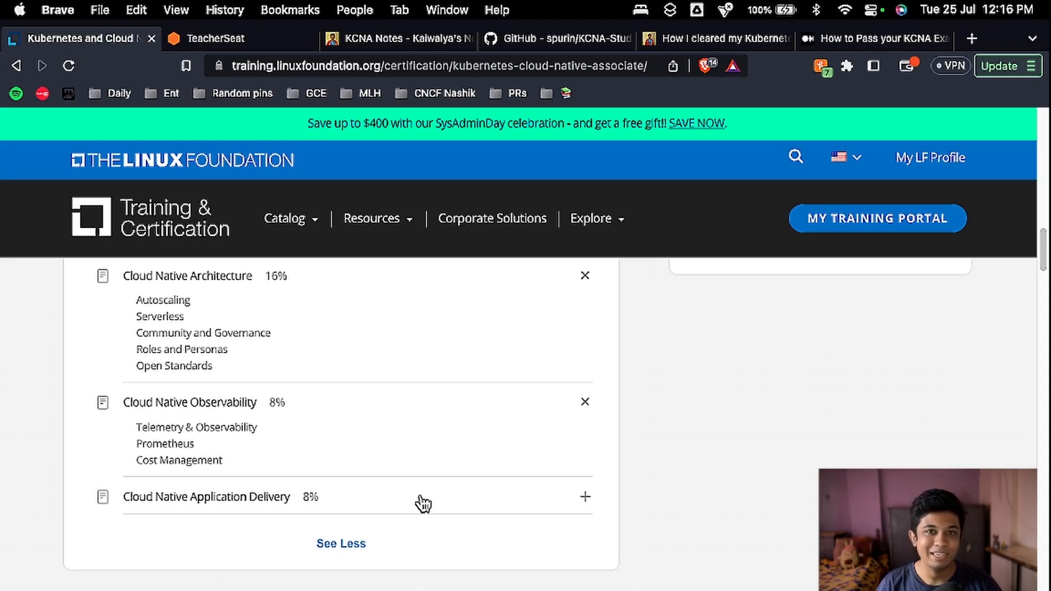
click(584, 497)
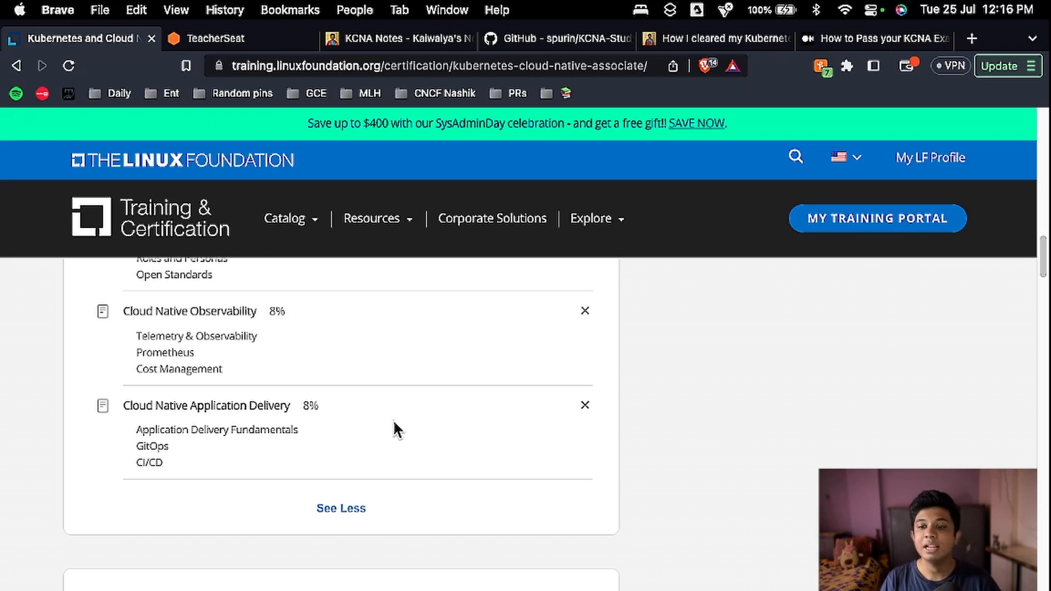
scroll(up, 3)
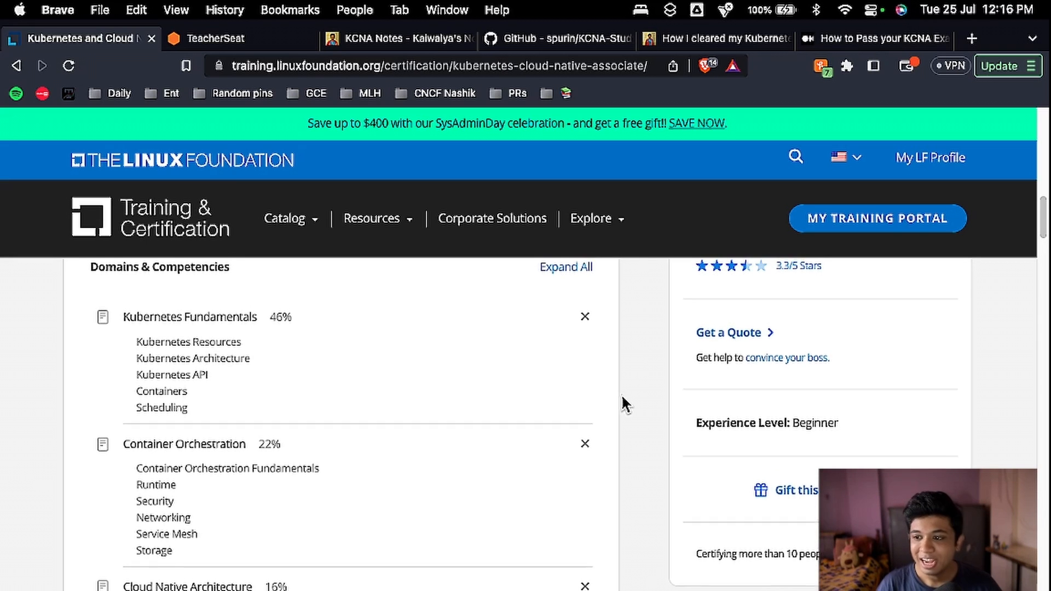
- Scroll back to the KCNA overview showing the $250 exam price and $299 bundle
scroll(up, 3)
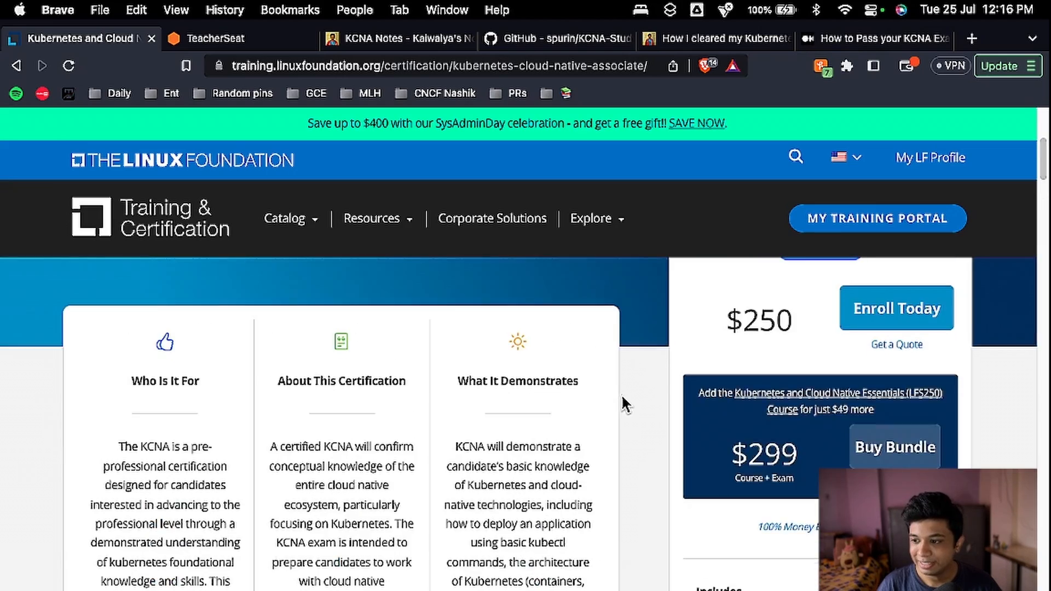
scroll(up, 3)
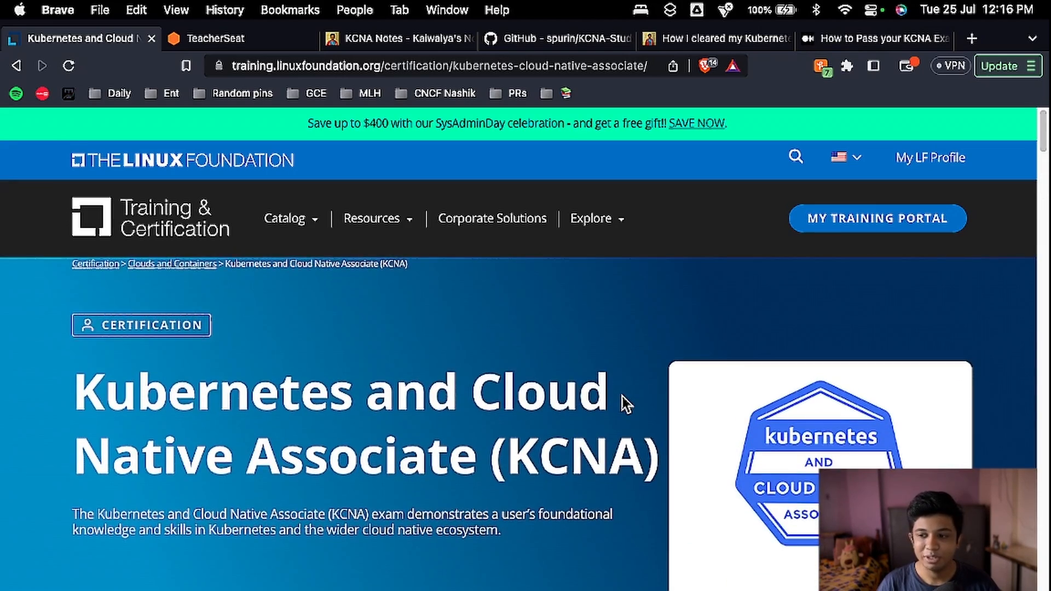
scroll(down, 3)
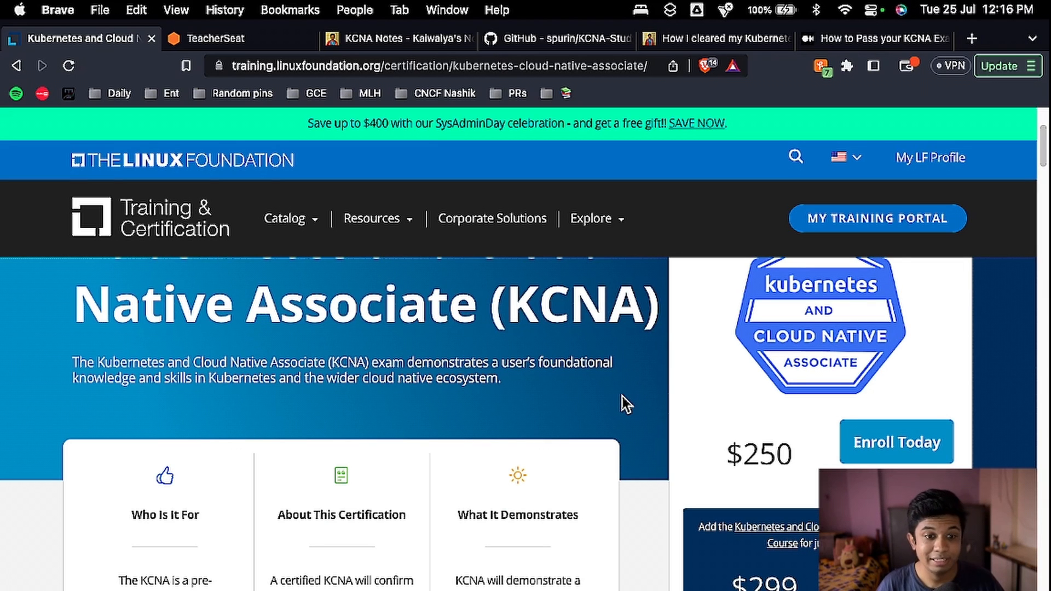
scroll(down, 3)
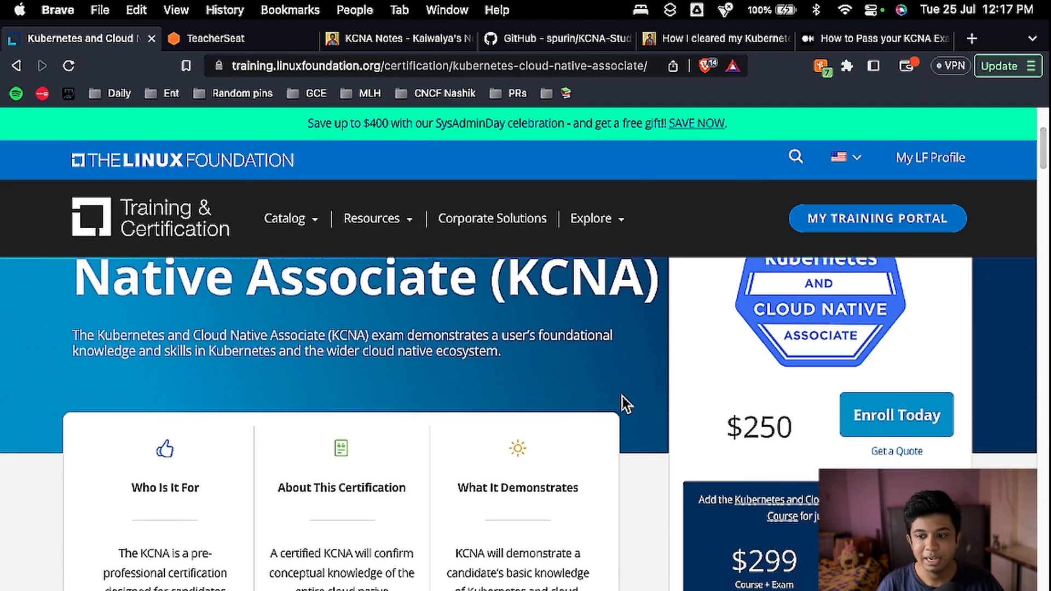
scroll(down, 3)
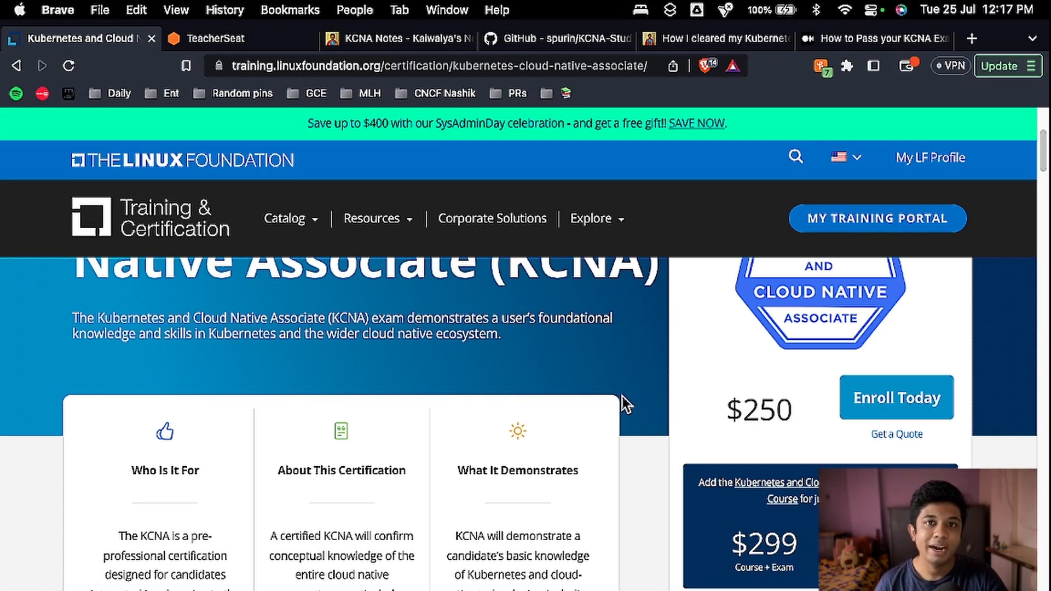
mouse_move(259, 57)
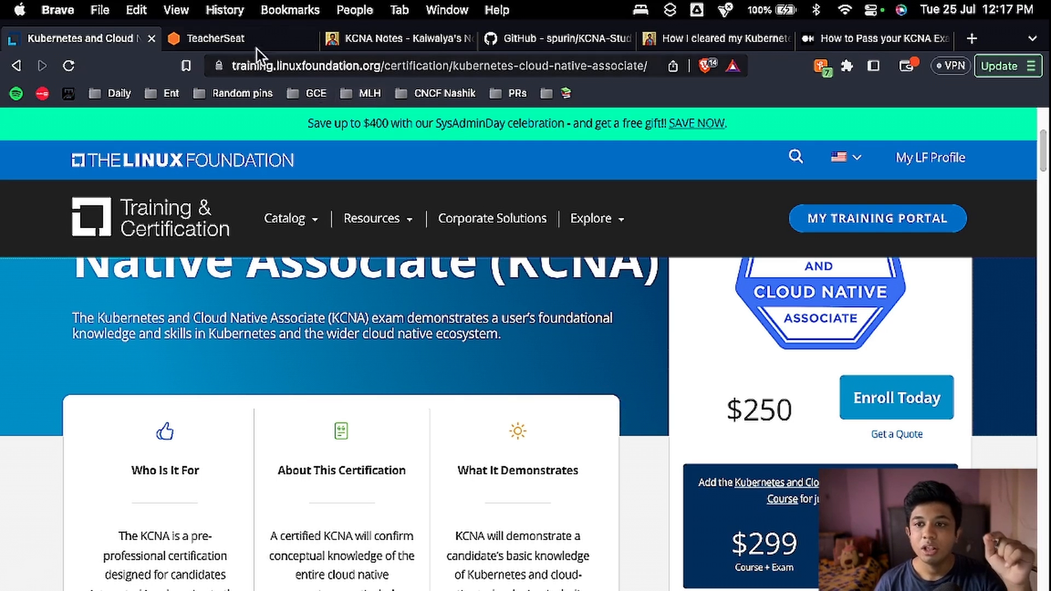
- Switch to ExamPro's KCNA journey and review topic progress and the passed free practice exam
click(216, 39)
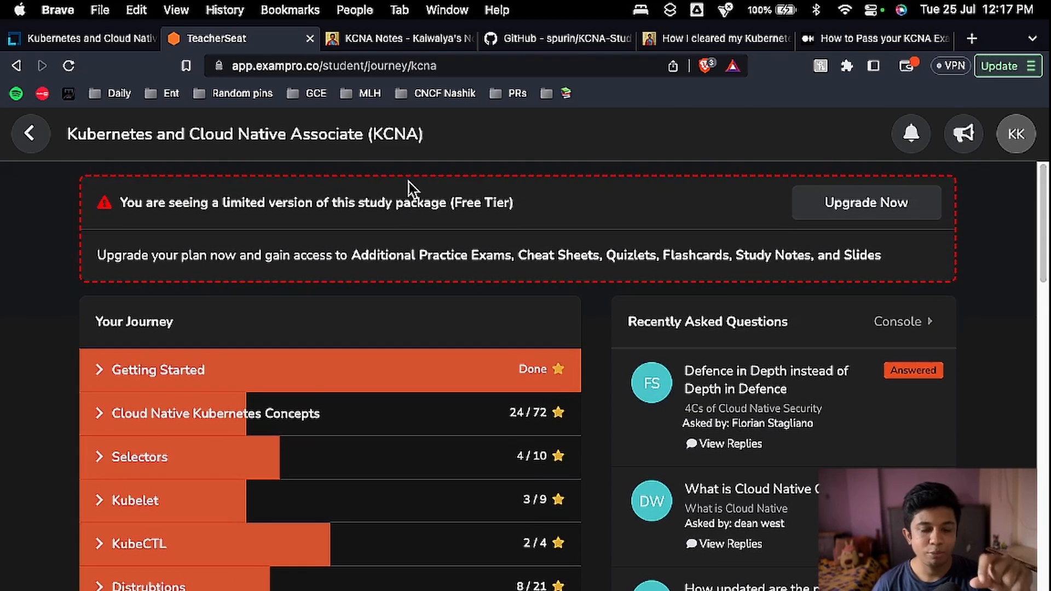
scroll(down, 3)
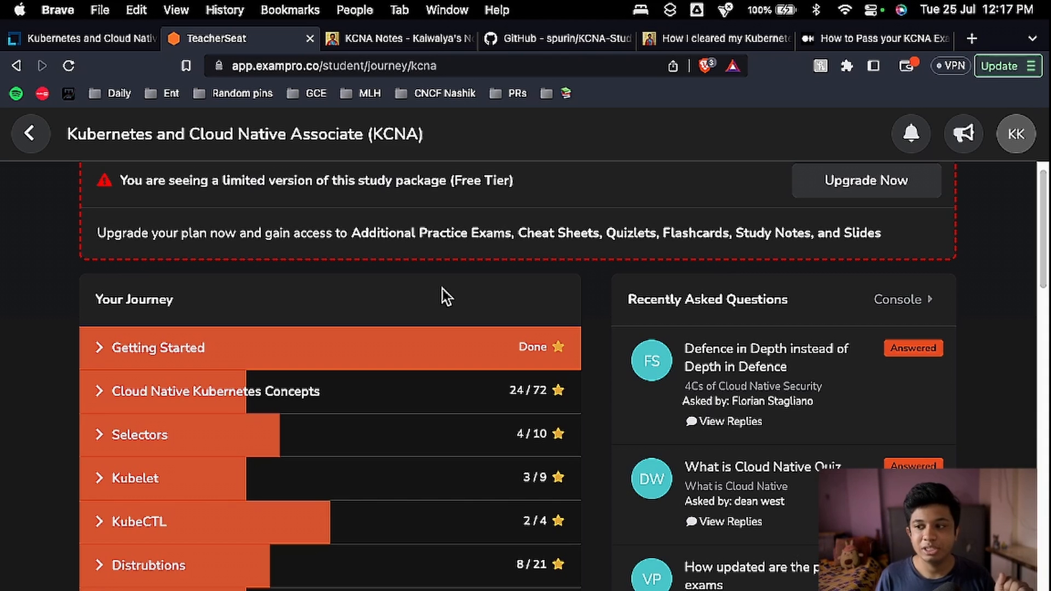
scroll(up, 3)
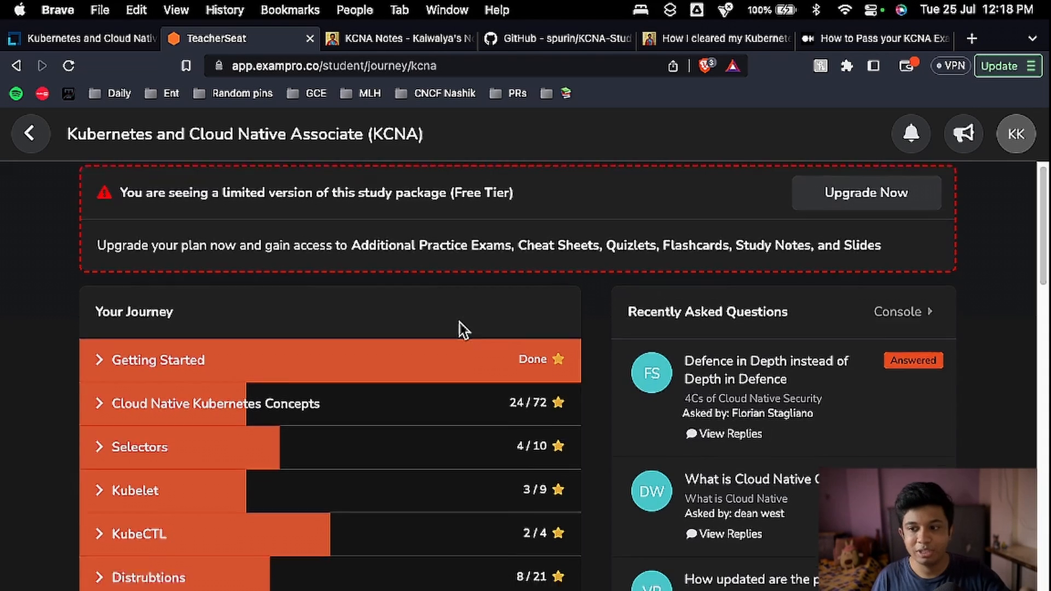
scroll(down, 3)
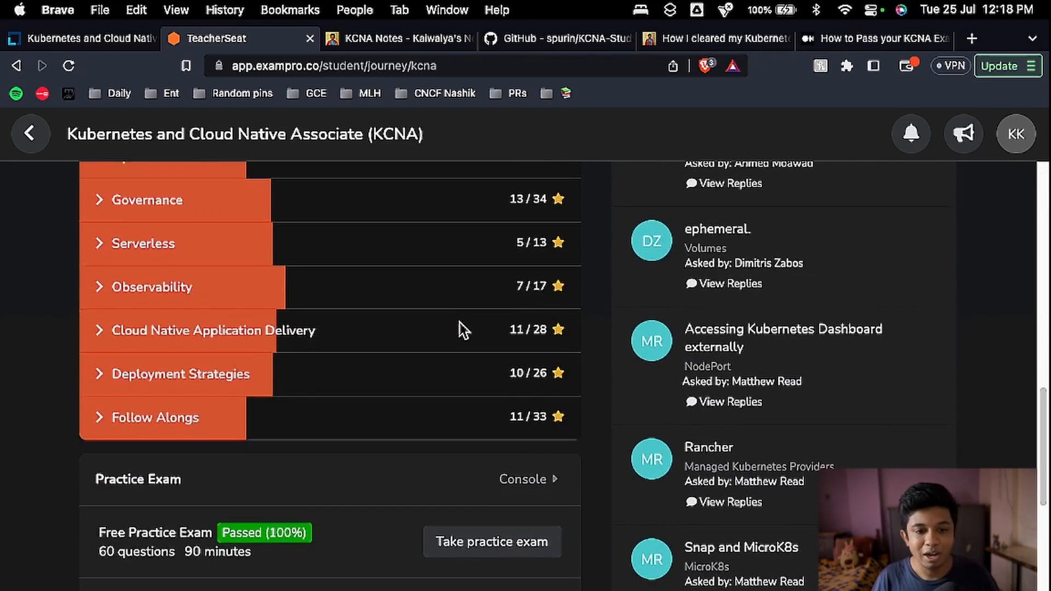
scroll(up, 3)
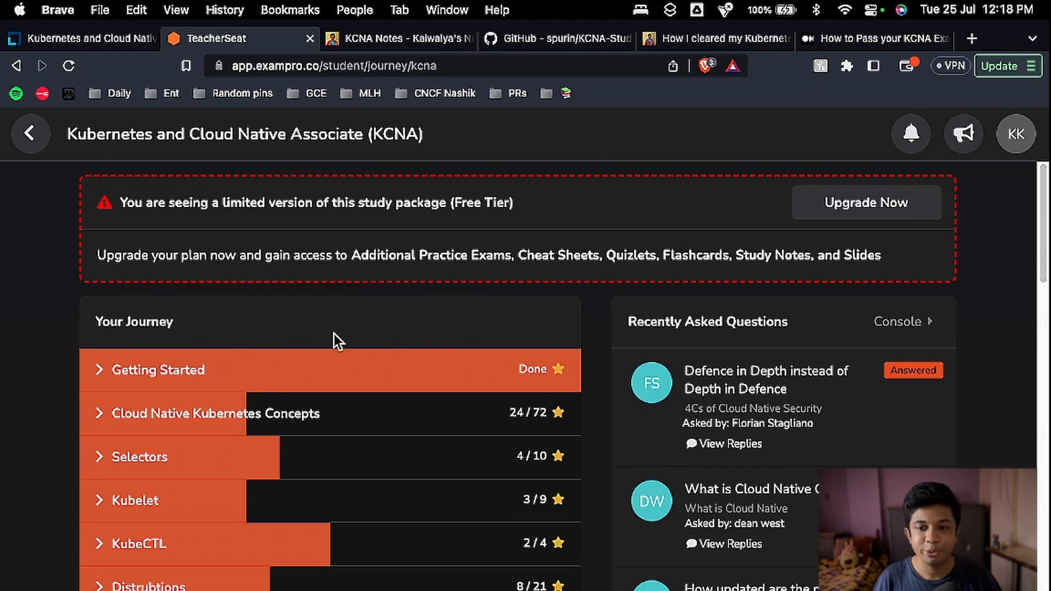
click(158, 369)
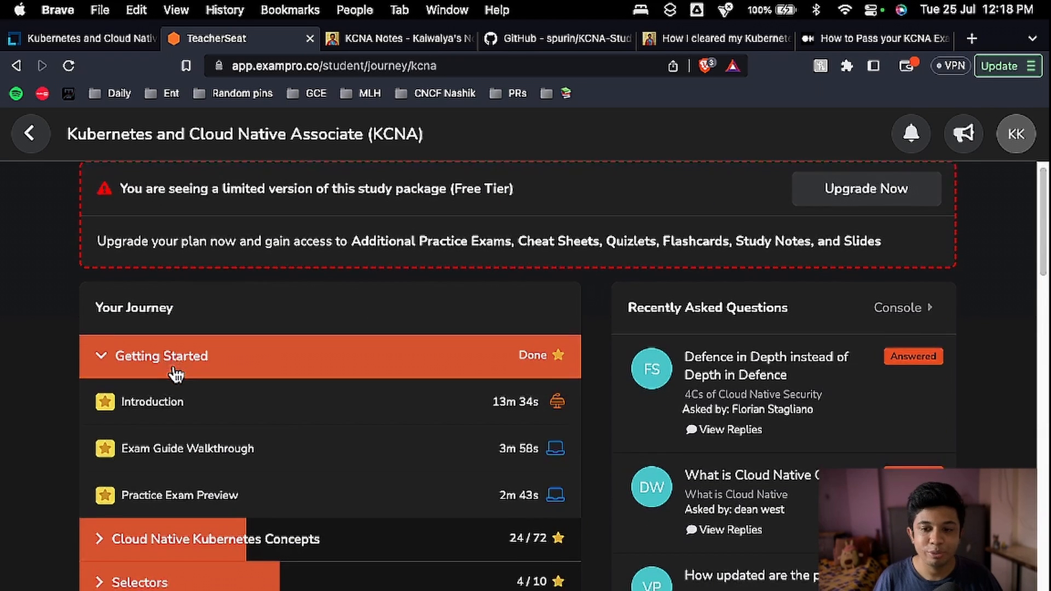
click(161, 355)
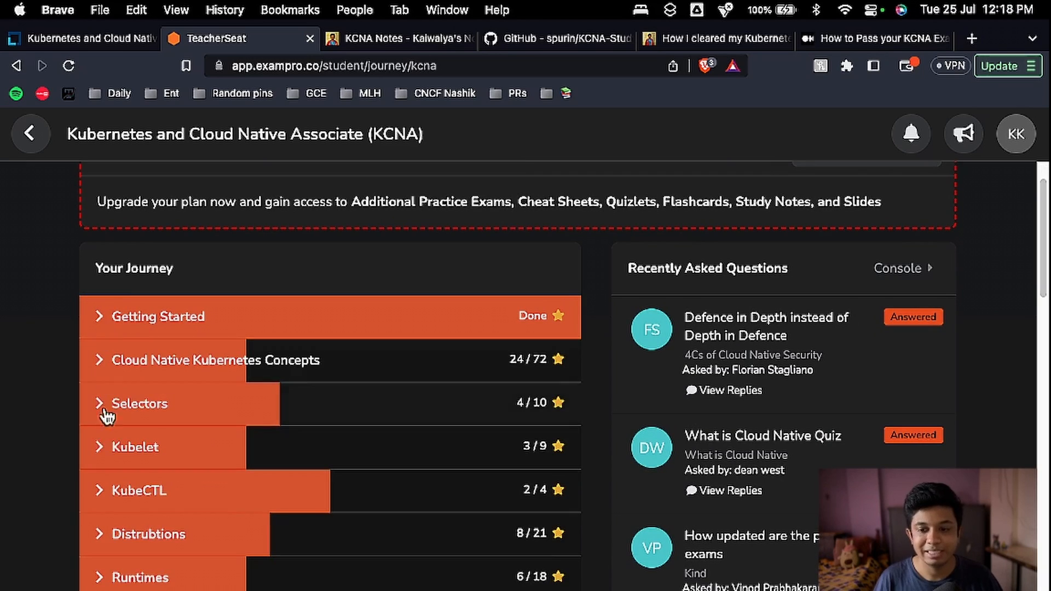
click(215, 360)
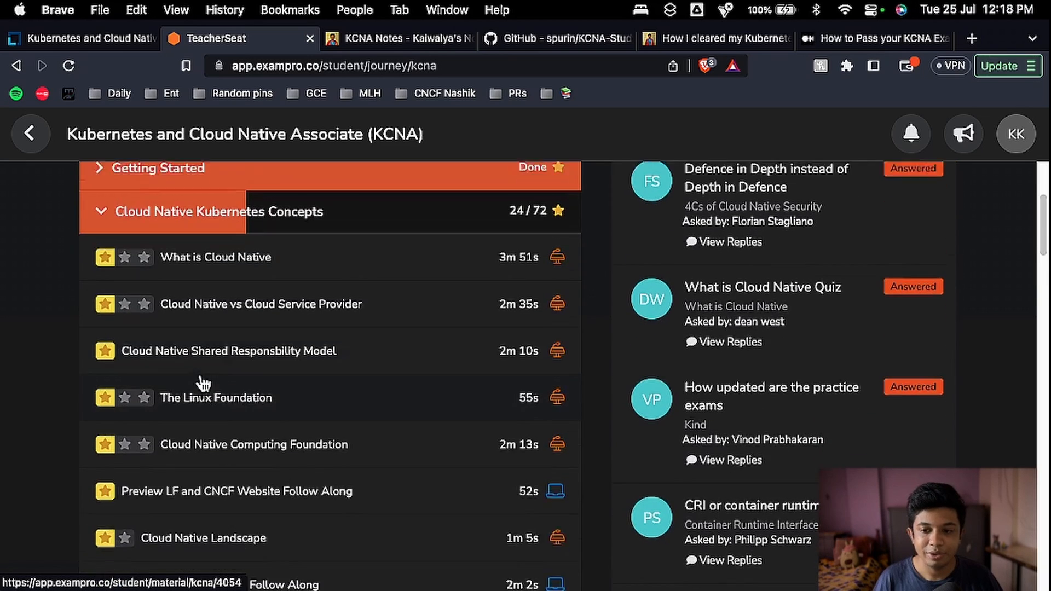
scroll(down, 3)
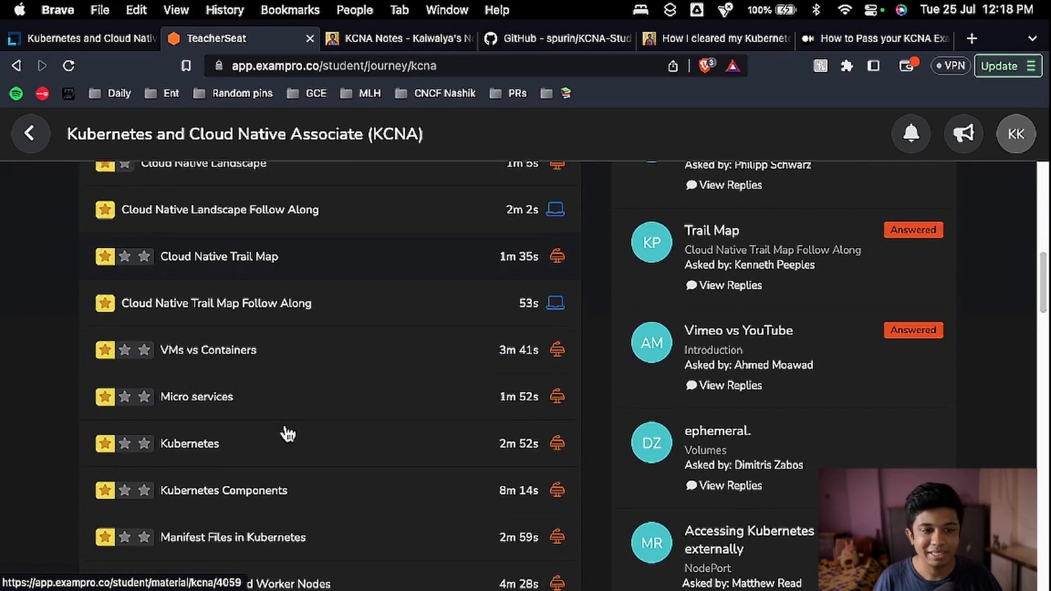
scroll(down, 3)
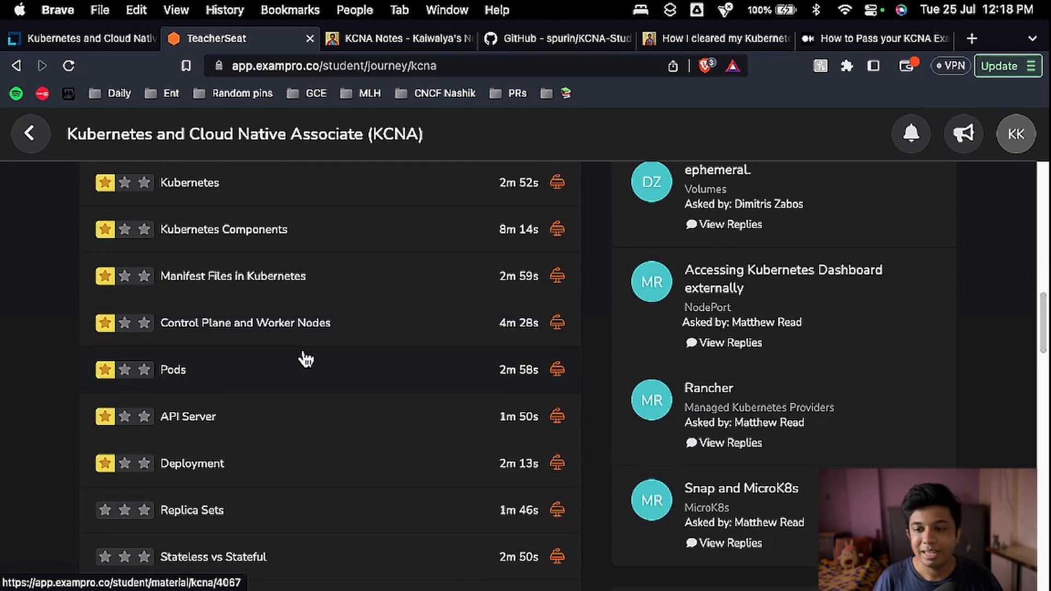
scroll(up, 3)
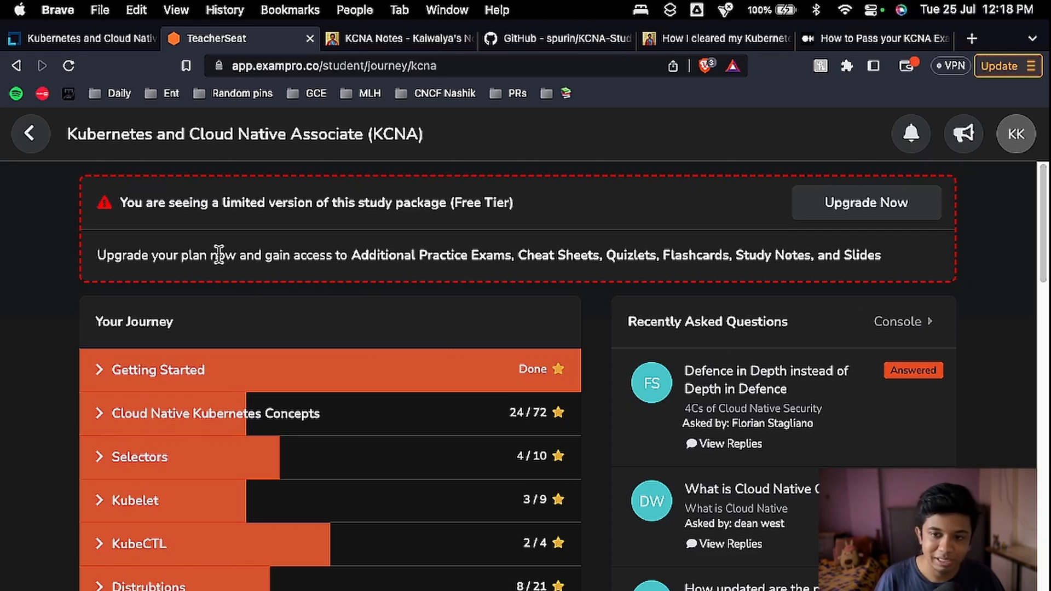
mouse_move(304, 280)
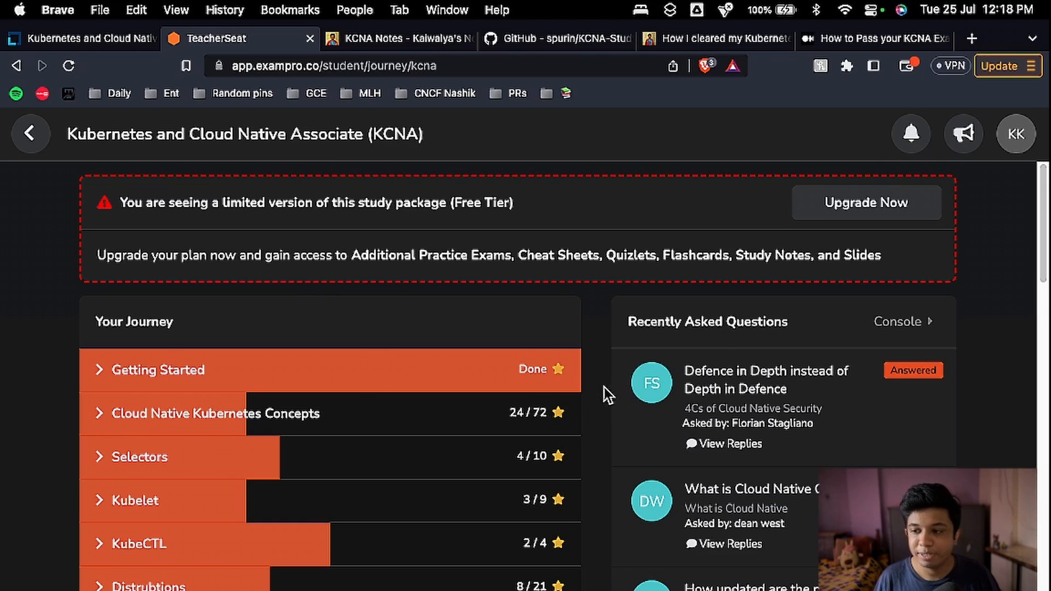
scroll(down, 3)
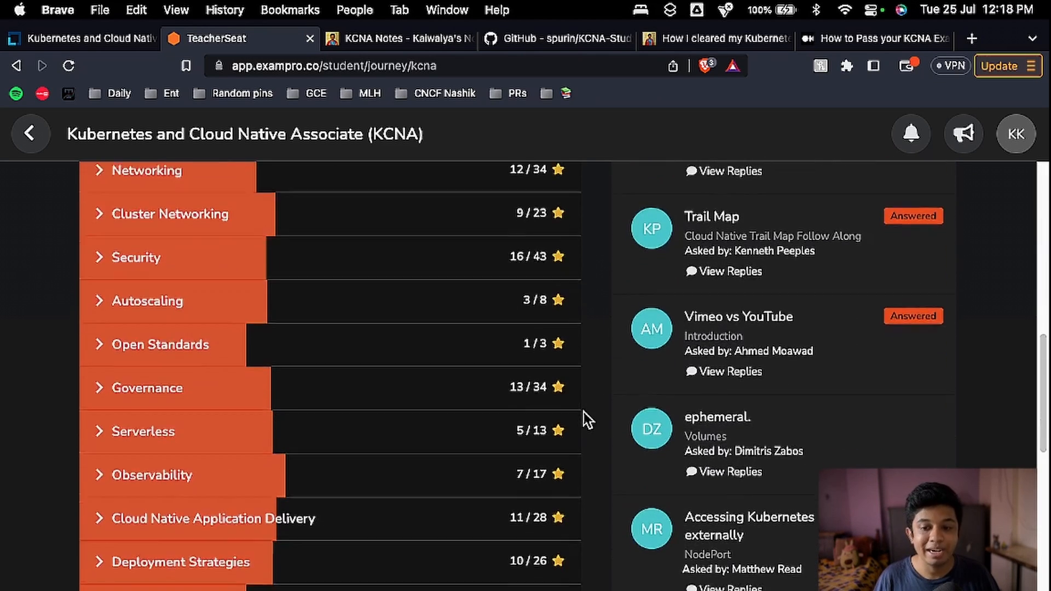
scroll(down, 3)
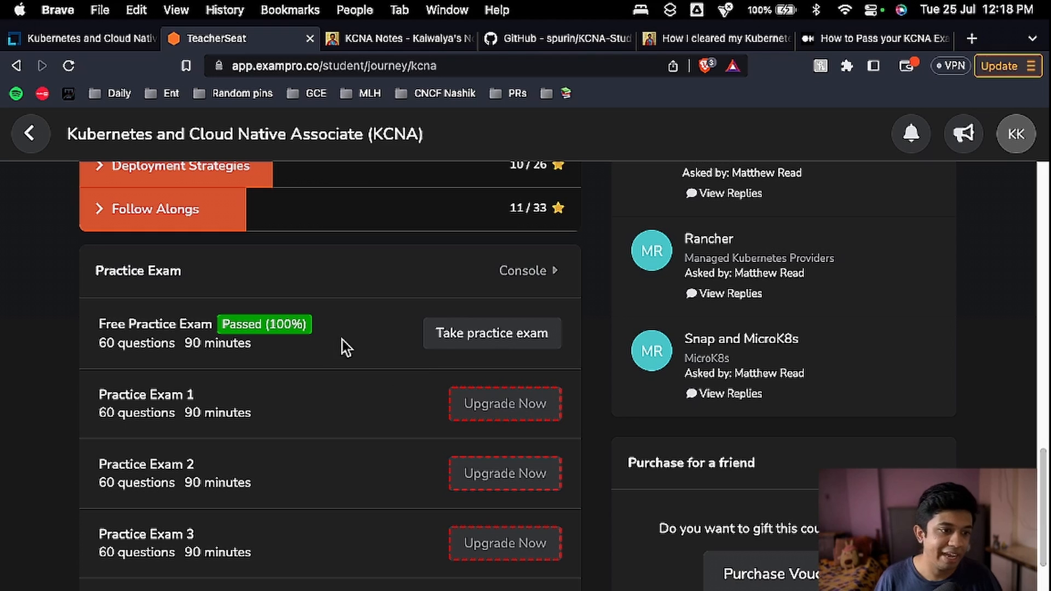
mouse_move(286, 349)
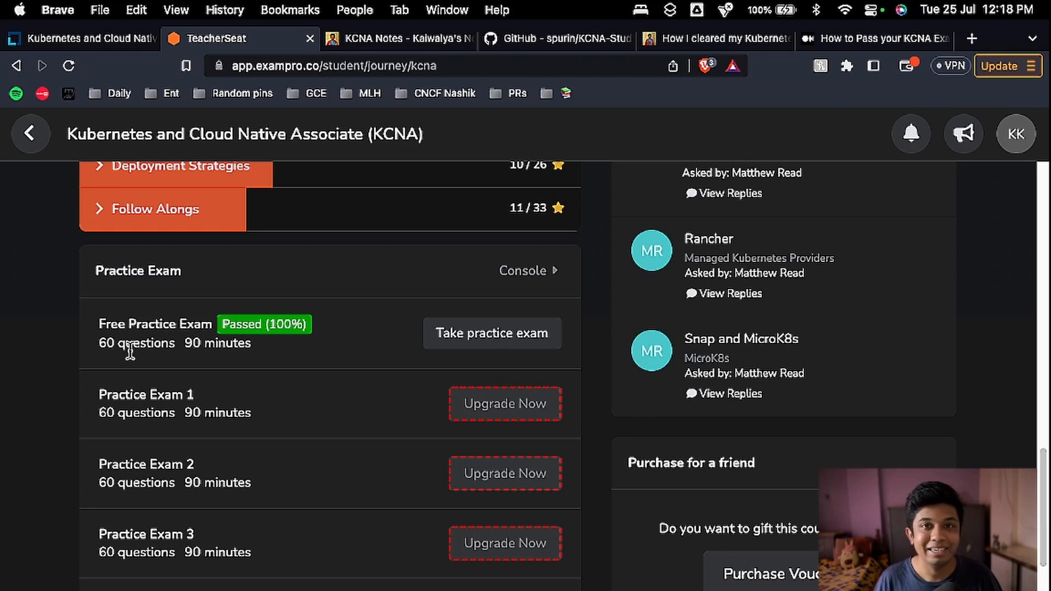
mouse_move(587, 309)
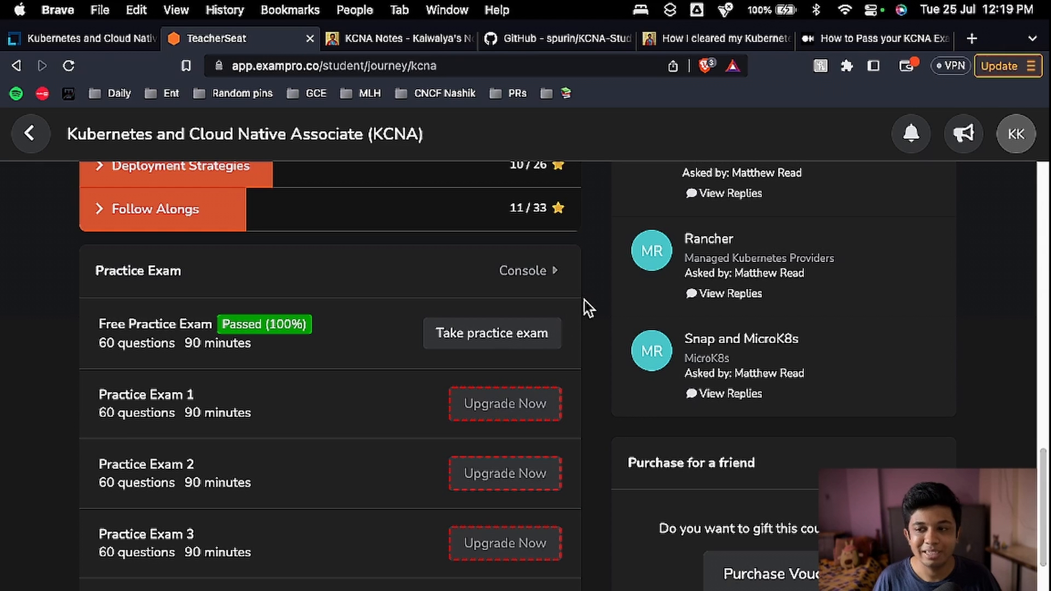
scroll(up, 3)
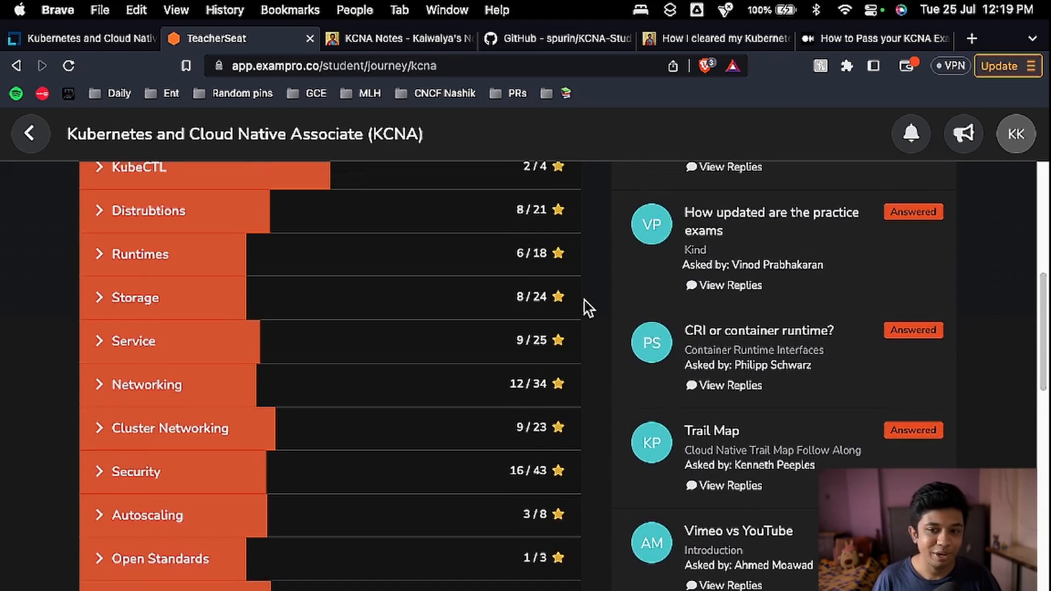
scroll(up, 3)
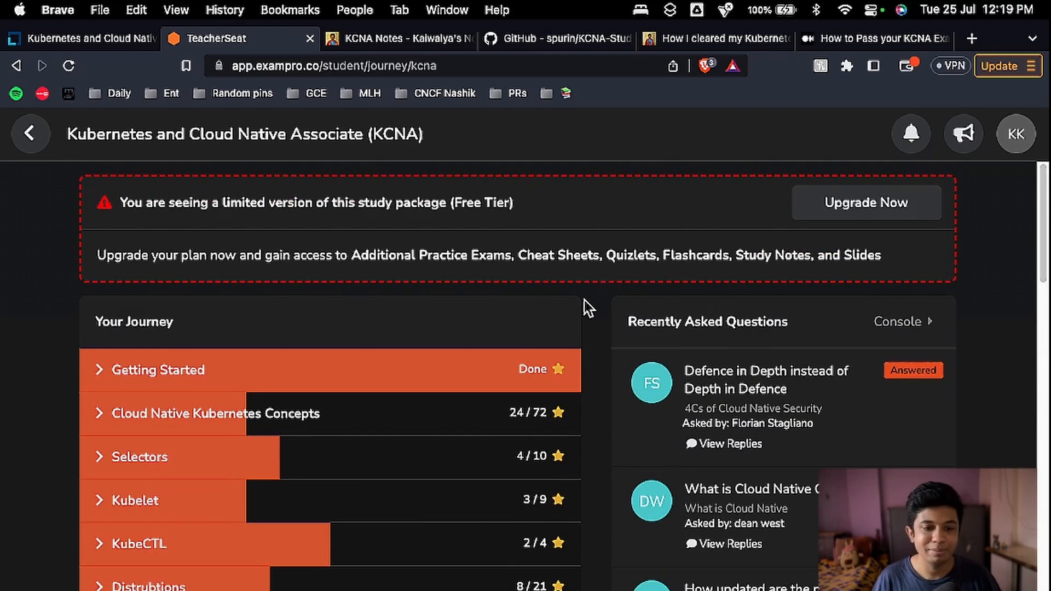
mouse_move(398, 38)
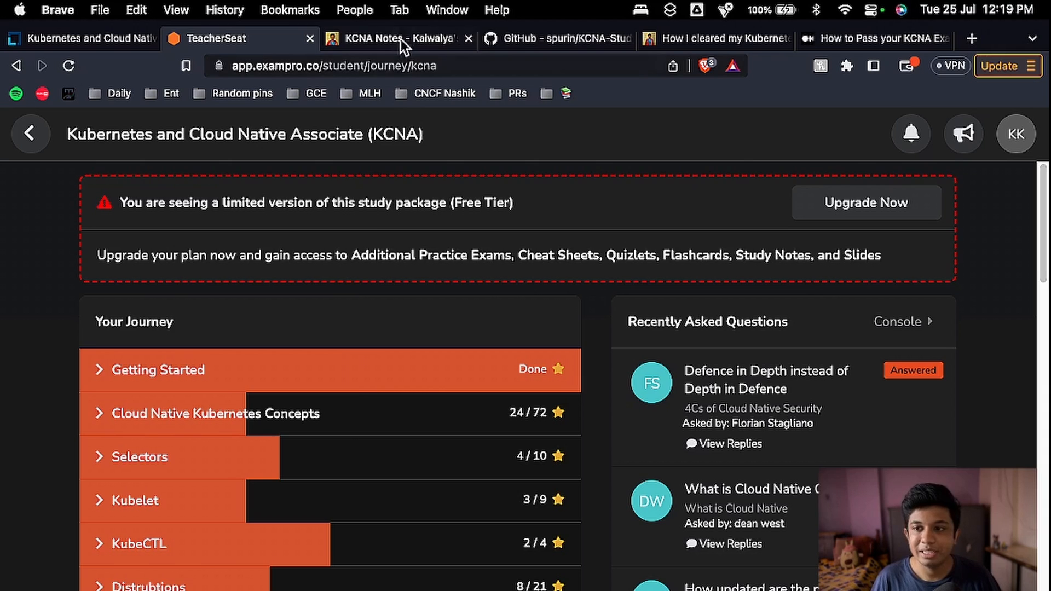
- Switch to Kaiwalya's KCNA Notes in GitBook and look over the overview's five domain sections
click(376, 39)
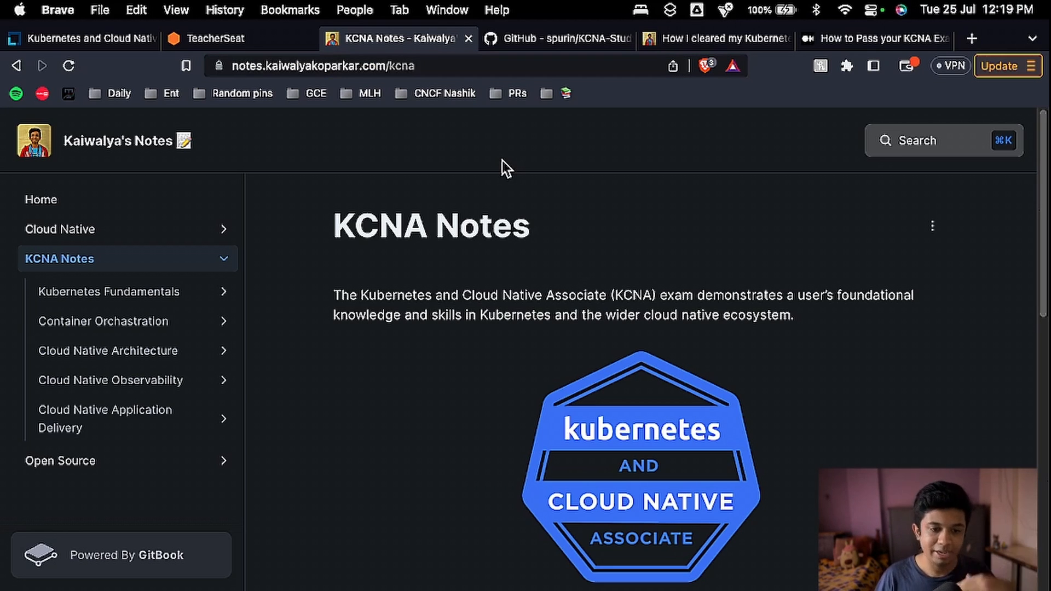
mouse_move(445, 452)
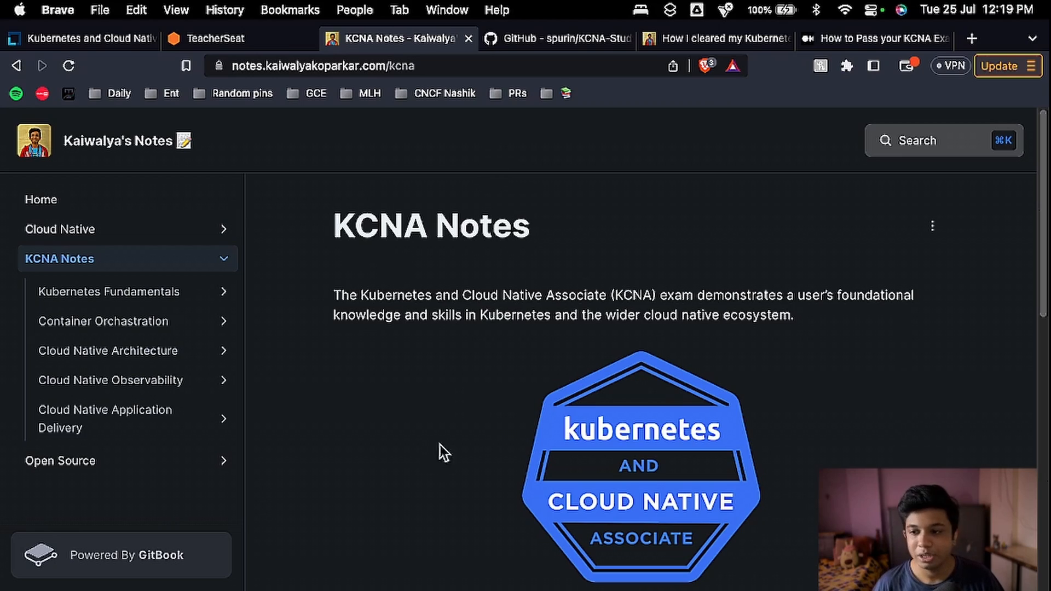
scroll(down, 3)
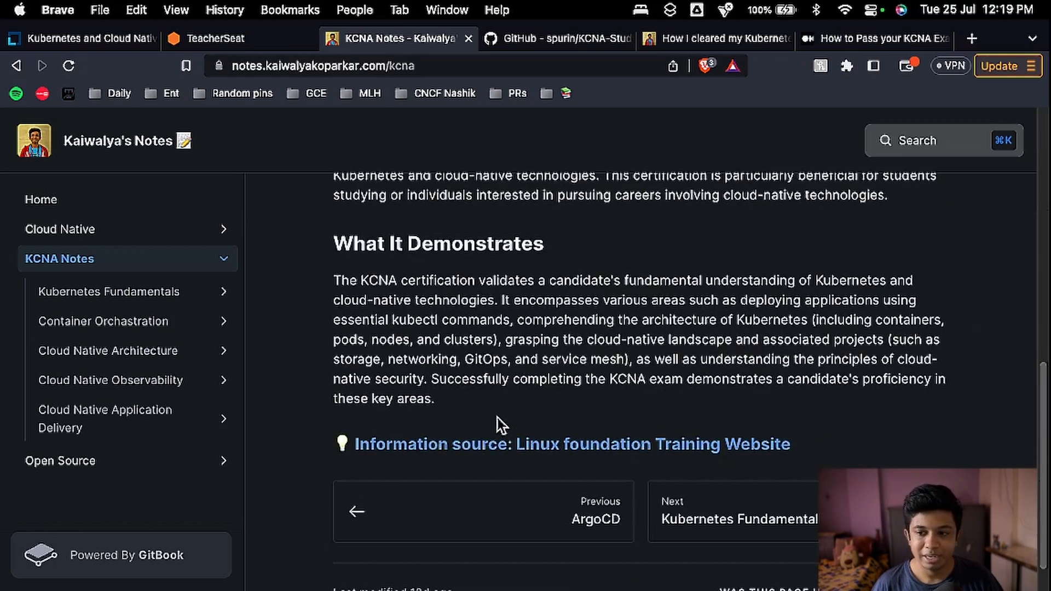
scroll(up, 3)
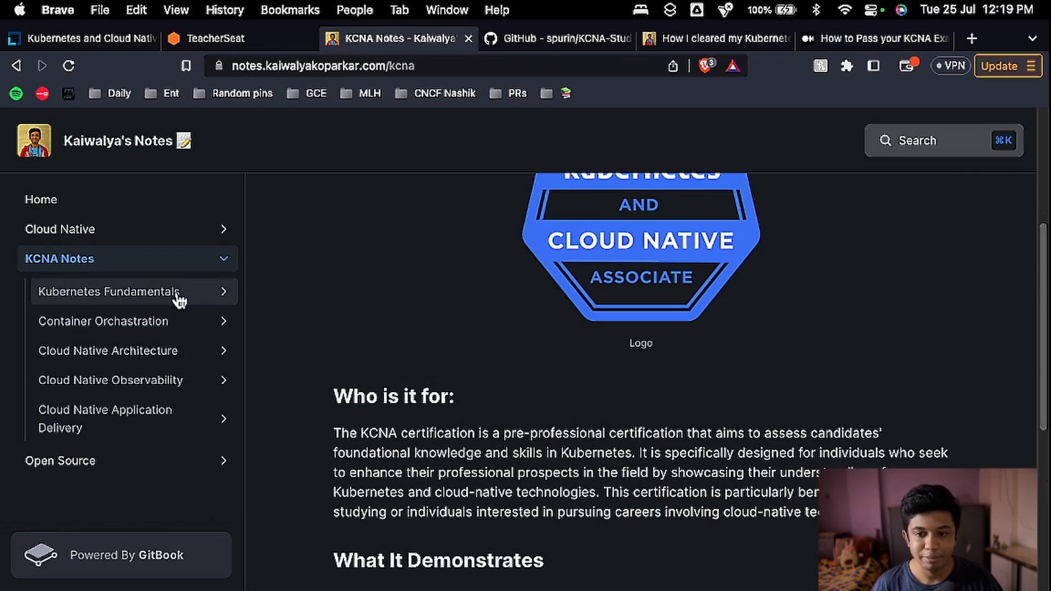
- Browse Kubernetes Fundamentals, CNCF Essential and Kubernetes Overview notes, landing on Container Orchestration
click(108, 292)
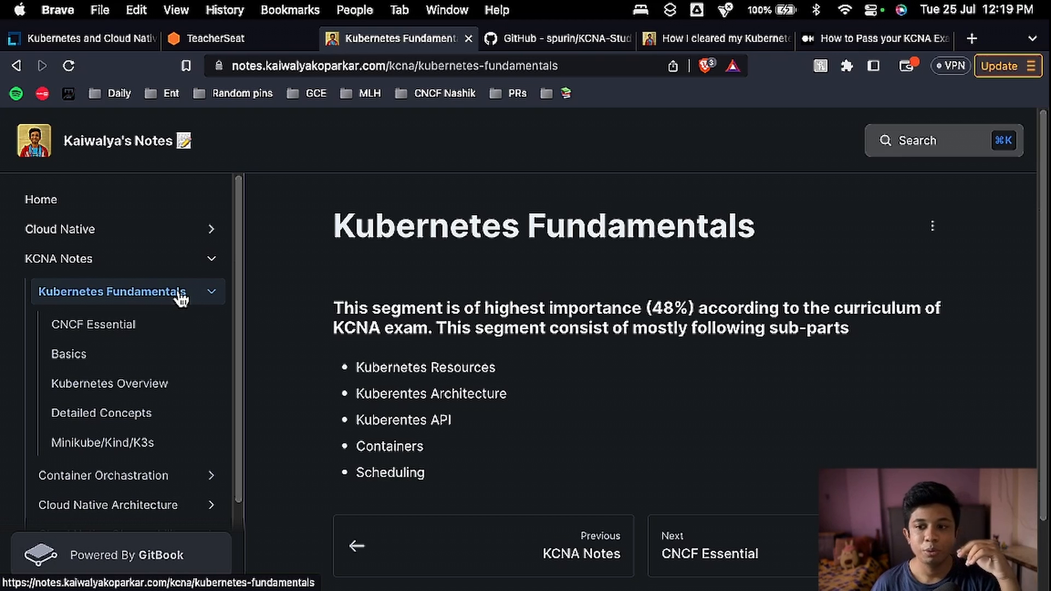
mouse_move(426, 308)
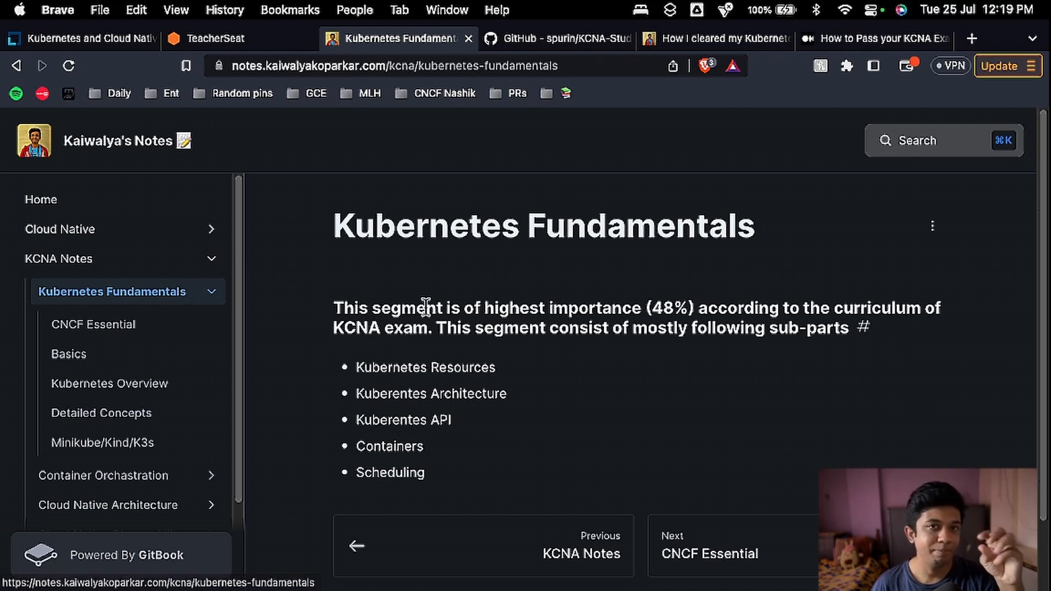
mouse_move(442, 354)
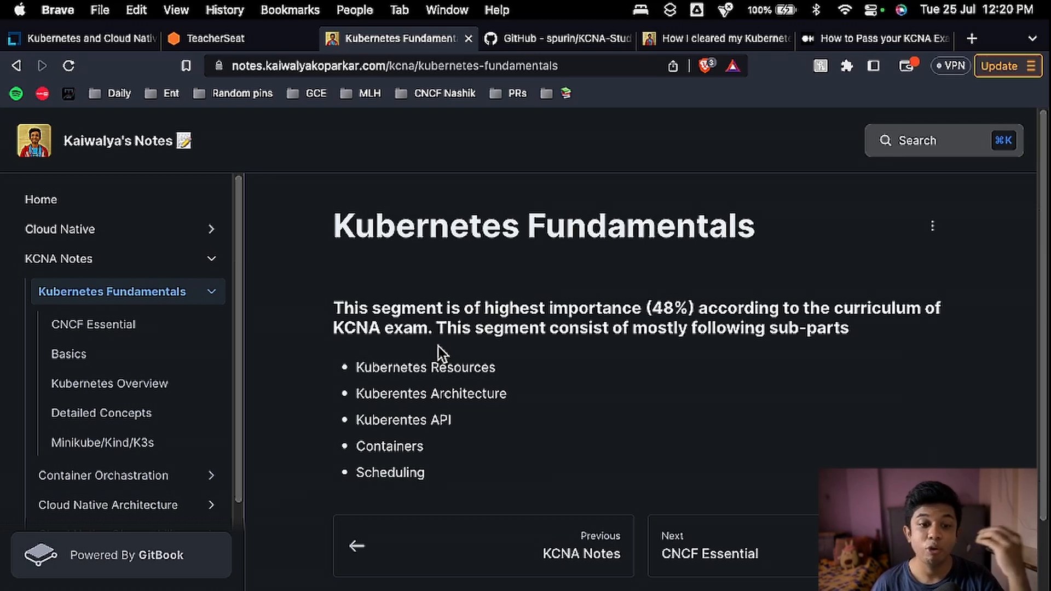
scroll(down, 3)
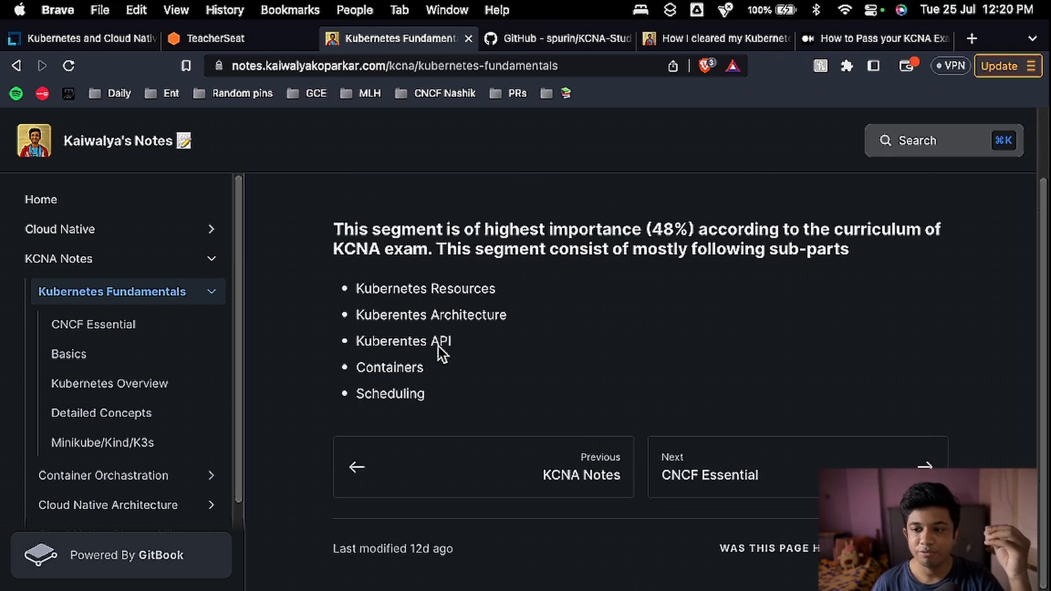
click(93, 324)
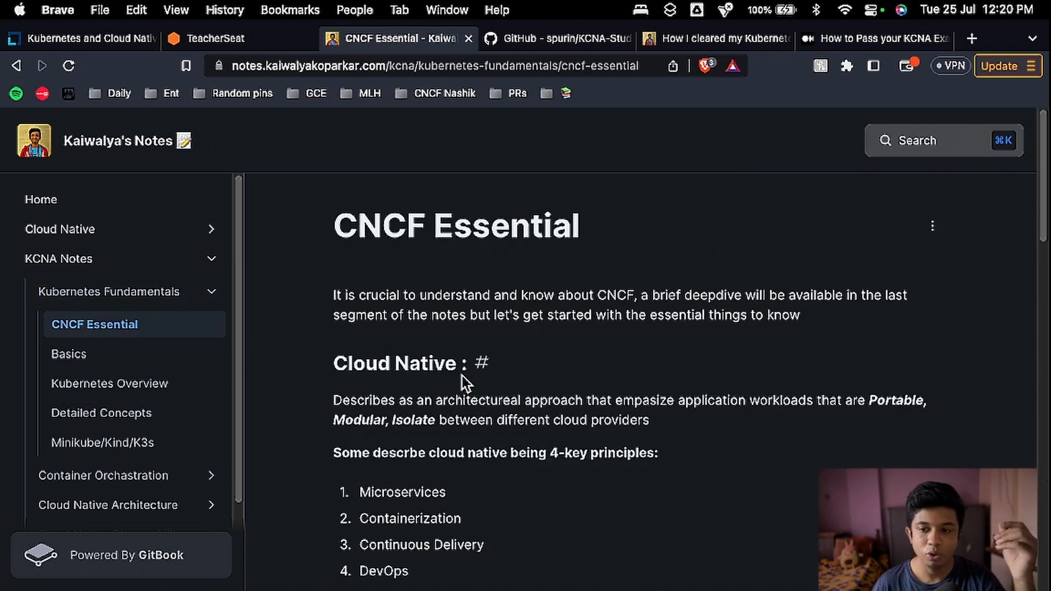
click(110, 383)
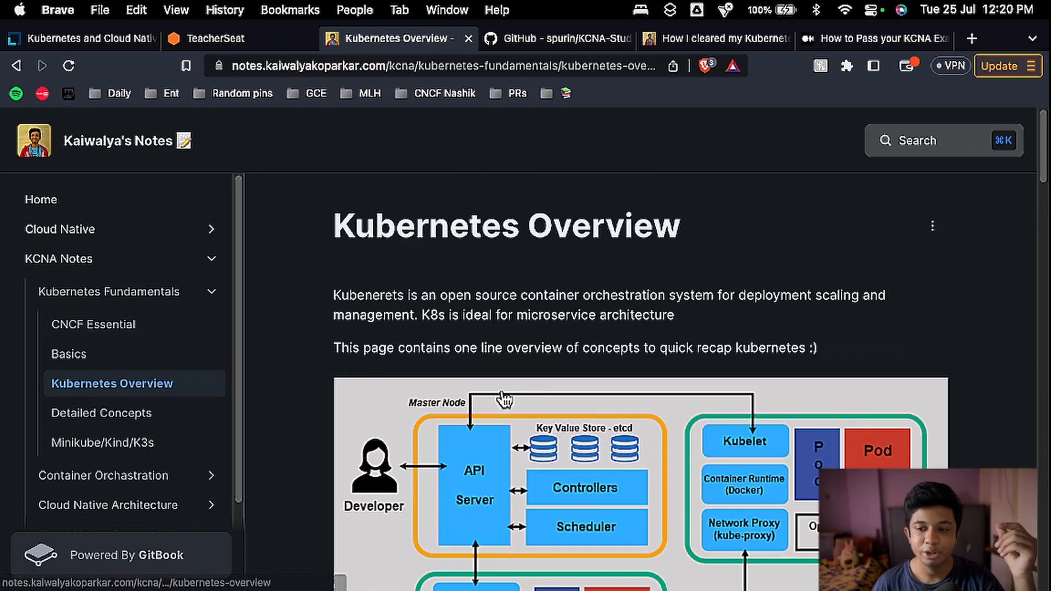
scroll(down, 3)
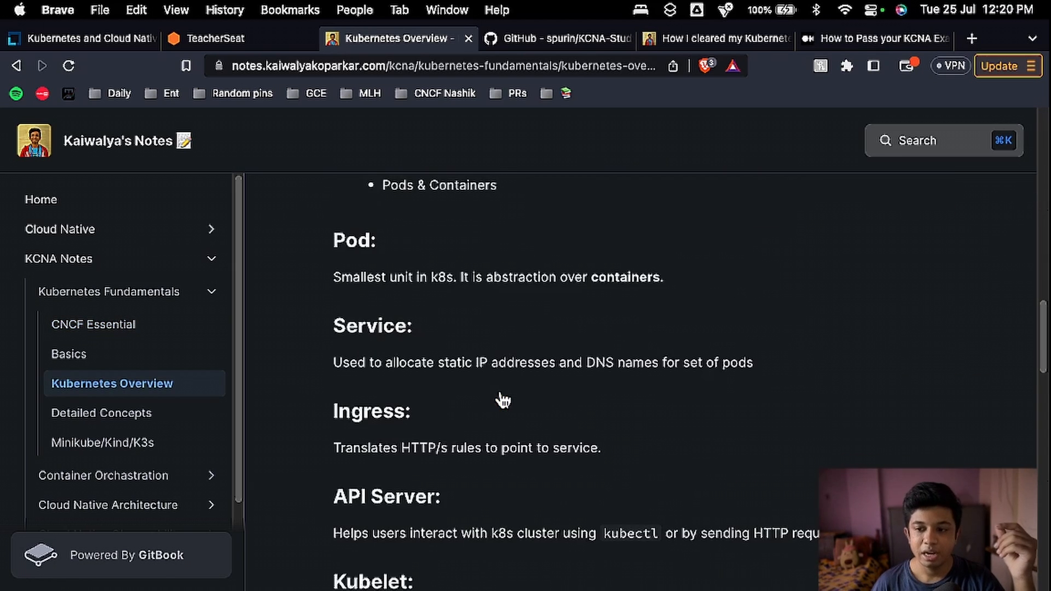
click(103, 475)
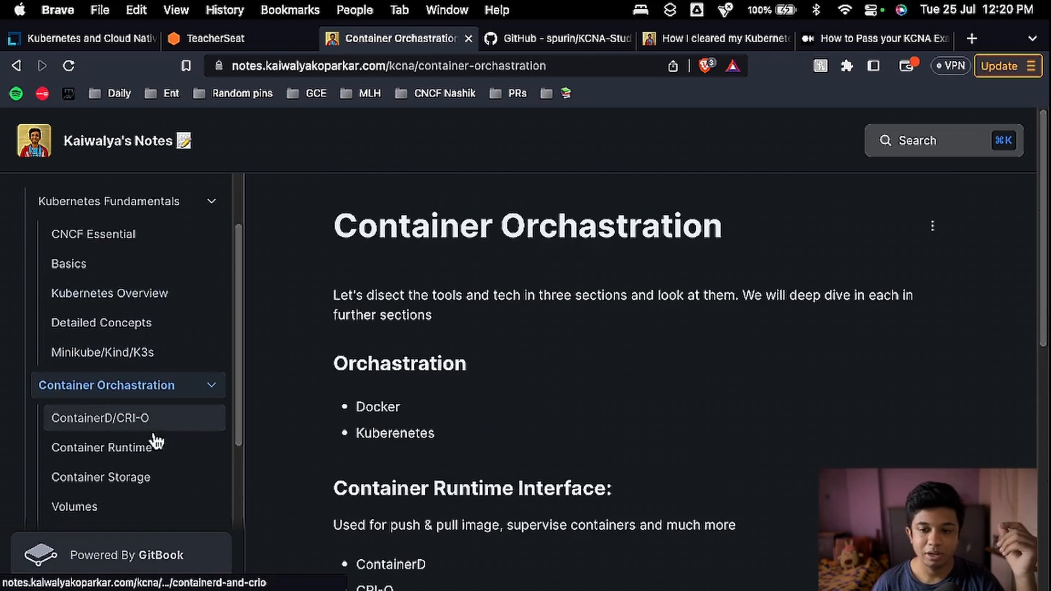
- Skim the Container Runtime and Container Storage notes, then land on the Networking page
click(103, 446)
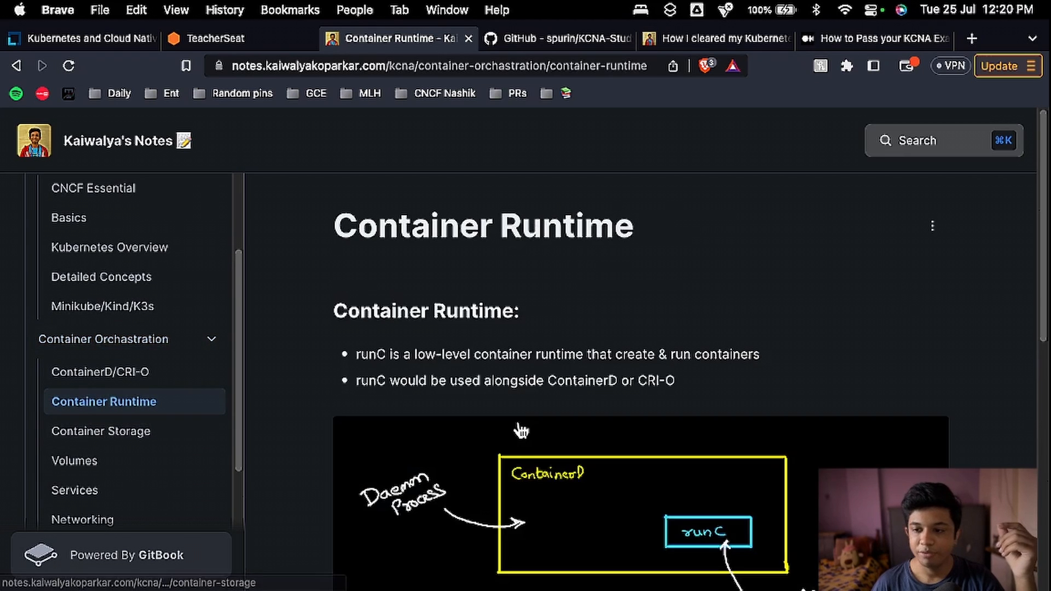
scroll(down, 3)
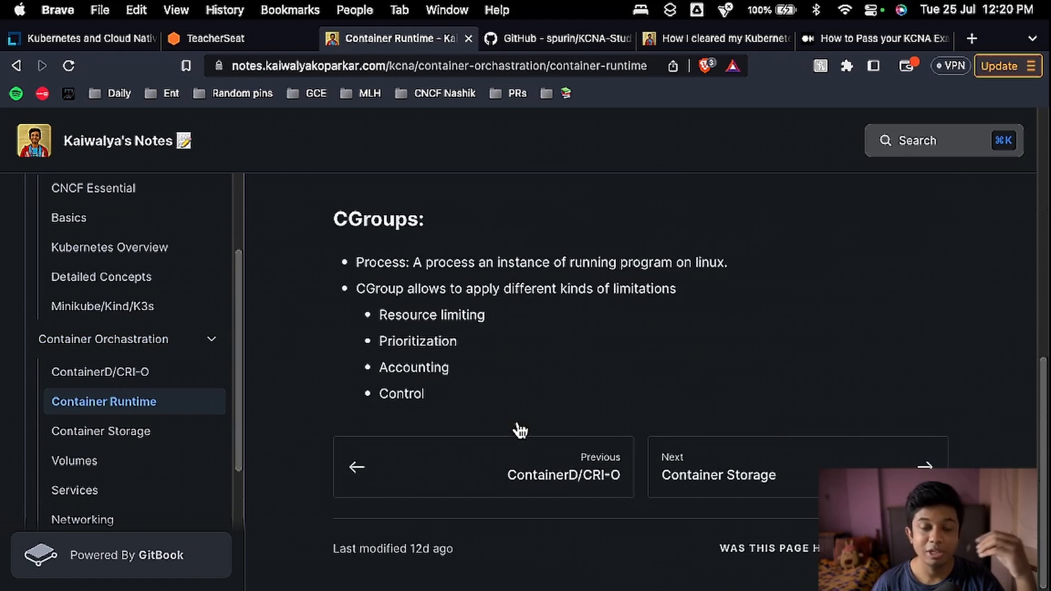
scroll(up, 3)
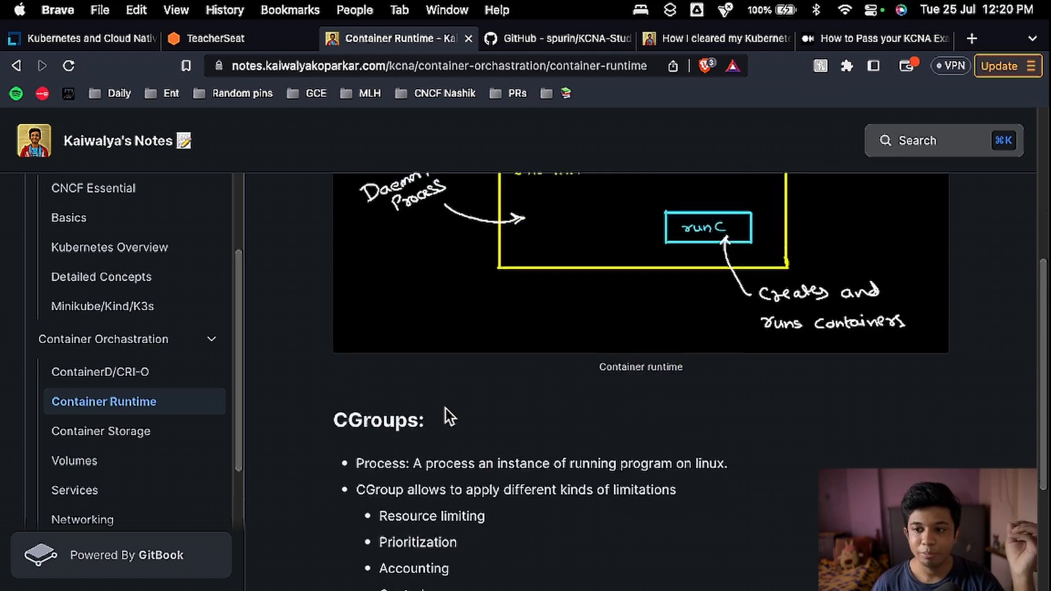
scroll(up, 3)
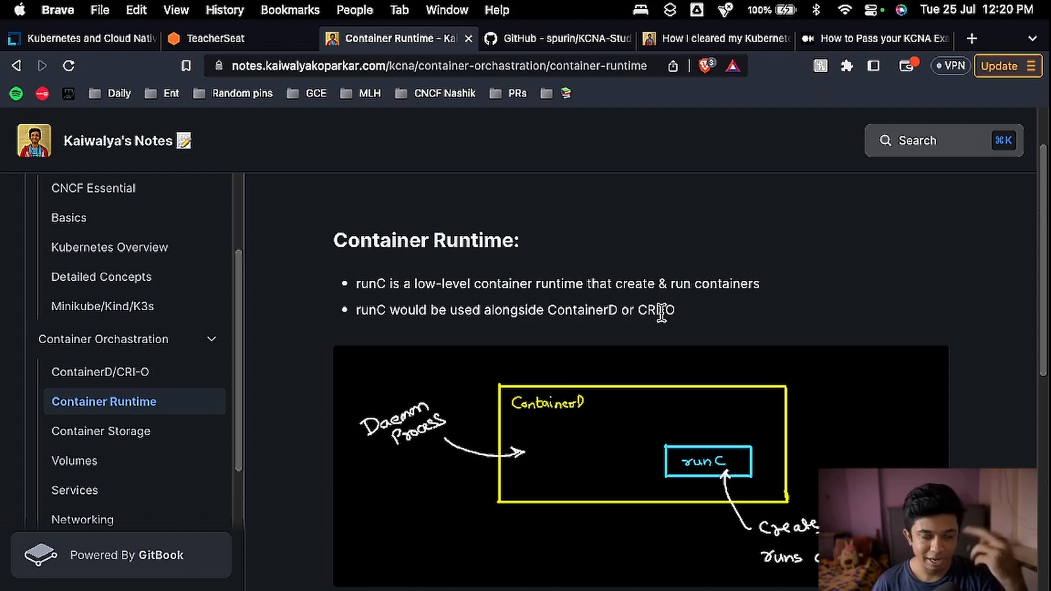
mouse_move(456, 327)
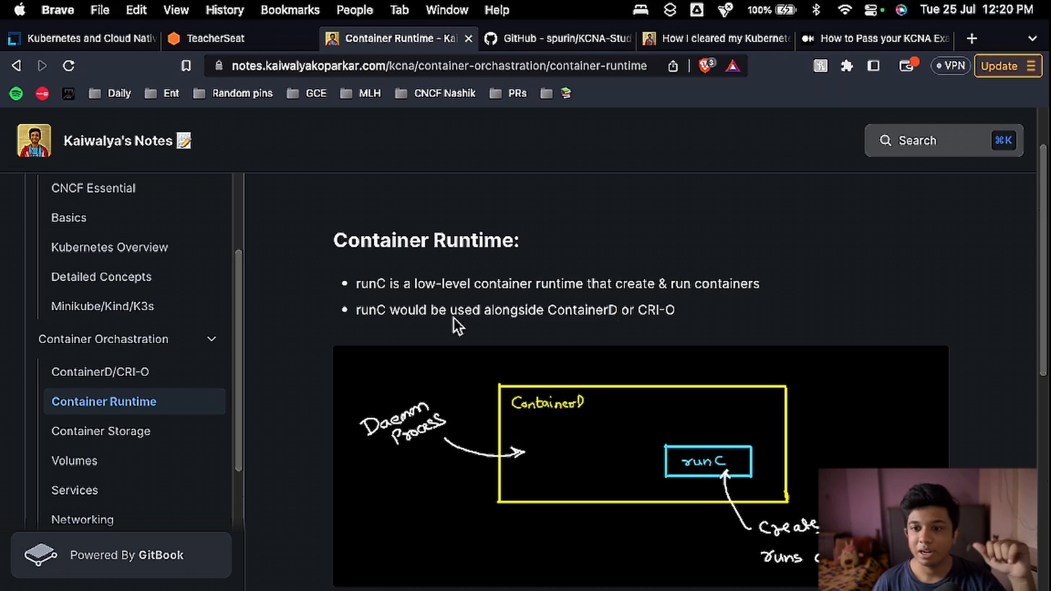
click(103, 431)
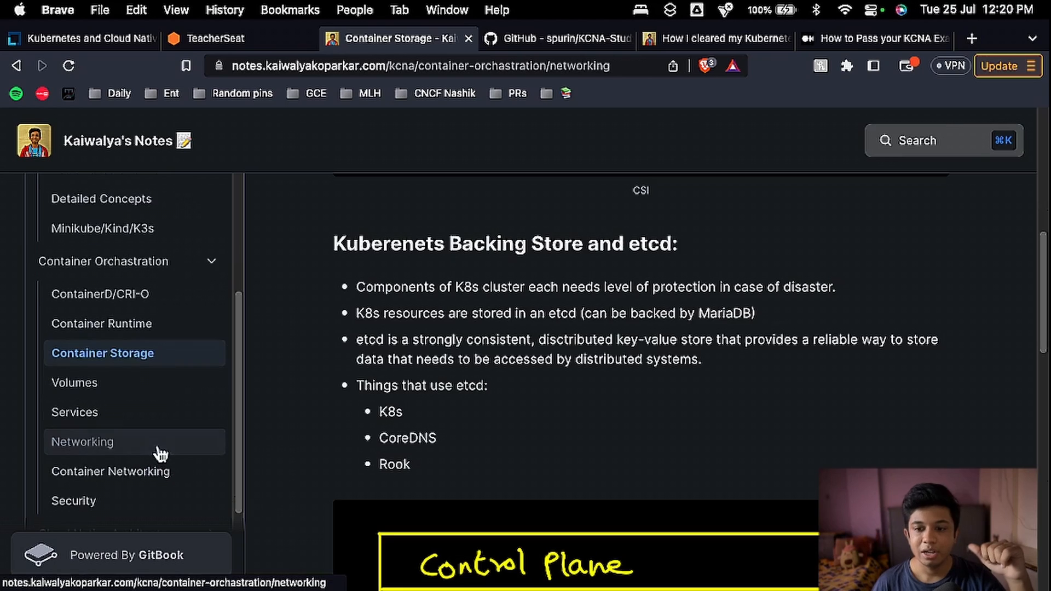
click(82, 441)
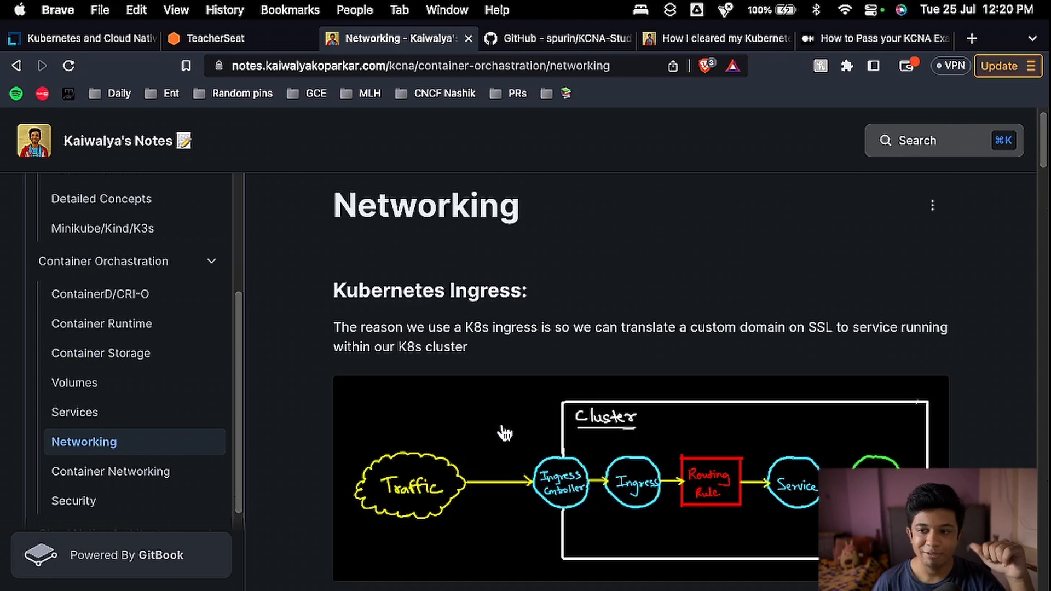
- Read down the Networking notes to the Service Mesh section and its diagram
scroll(down, 3)
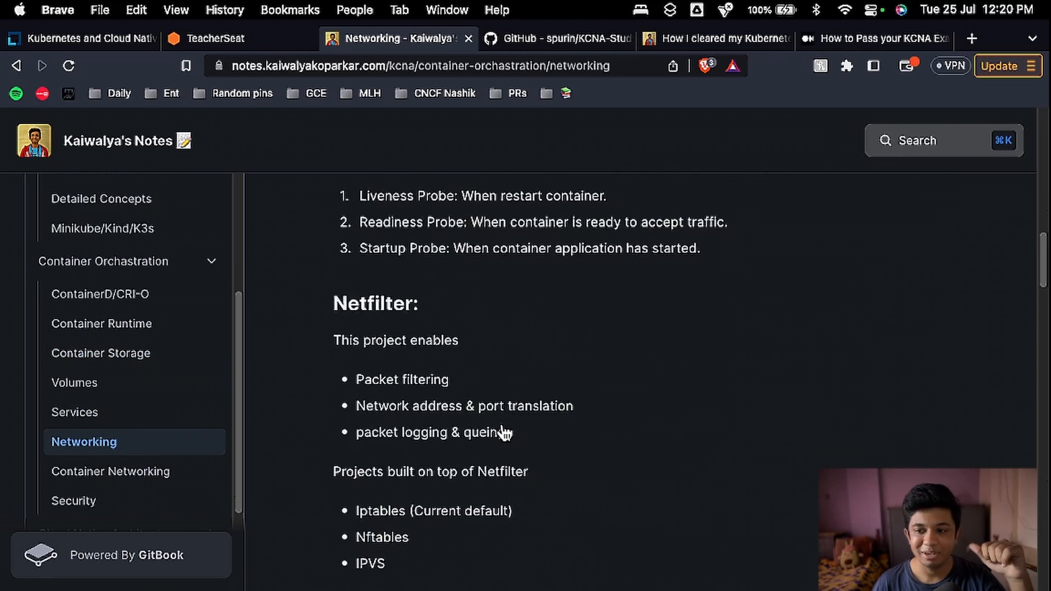
scroll(down, 3)
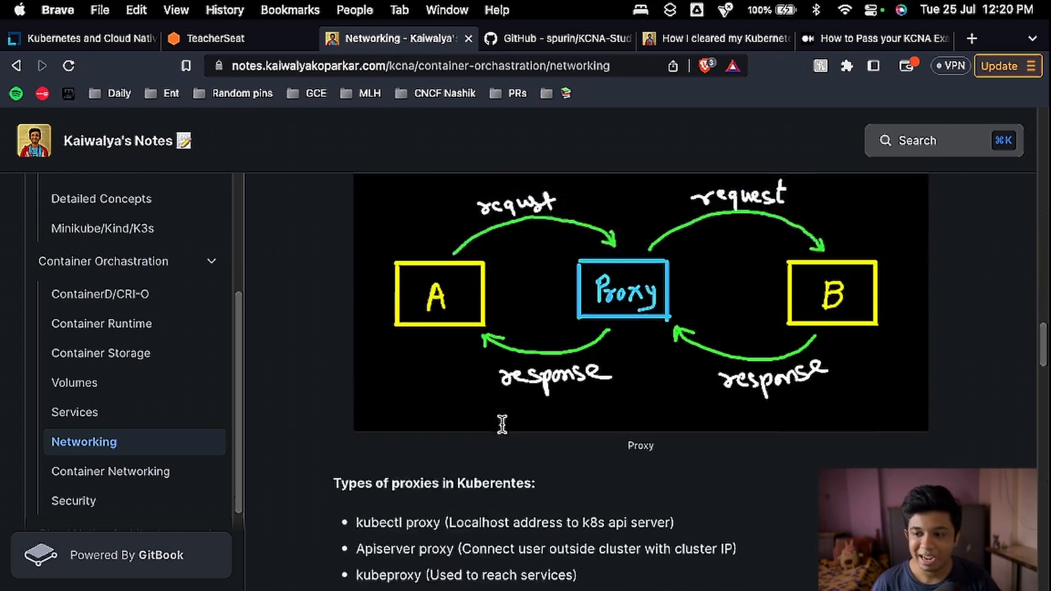
scroll(down, 3)
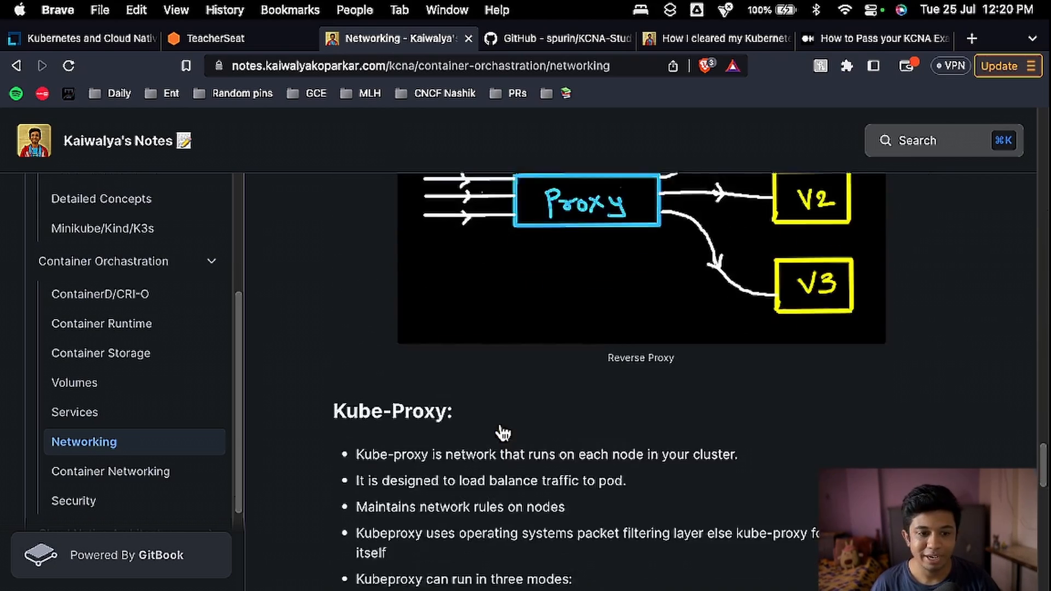
scroll(down, 3)
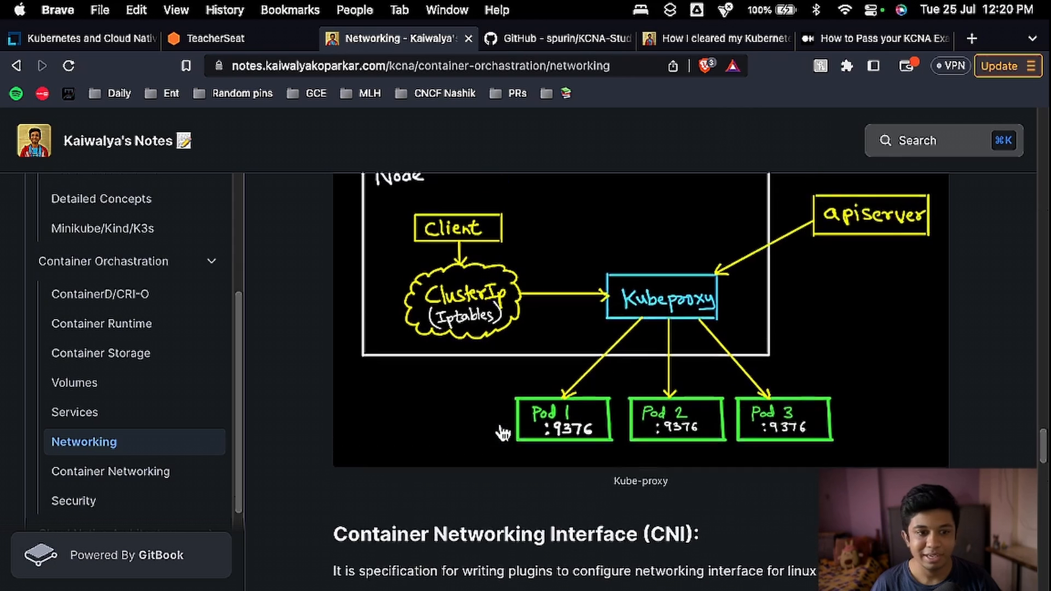
scroll(down, 3)
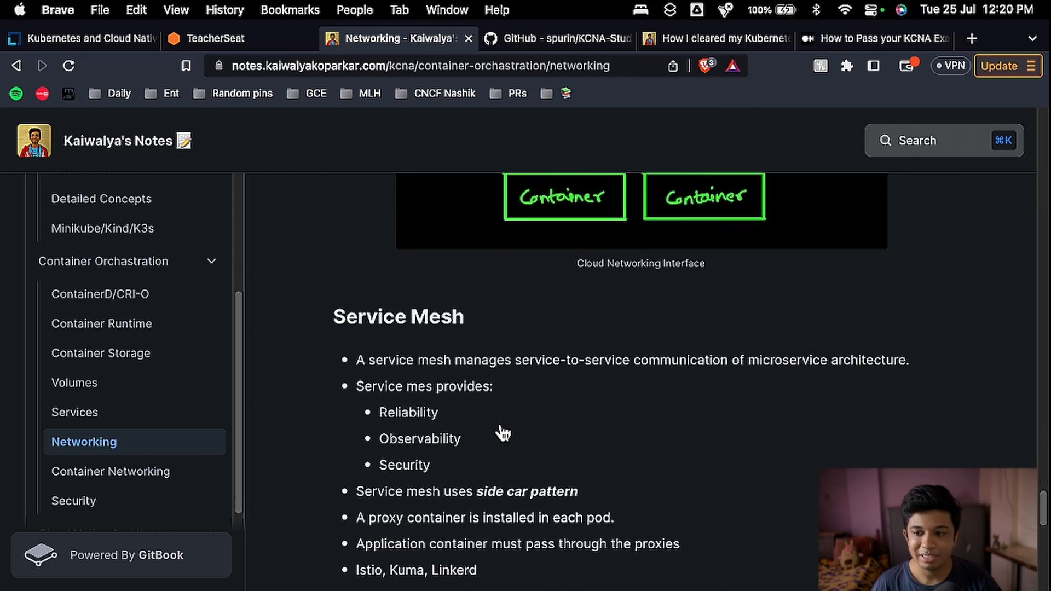
scroll(down, 3)
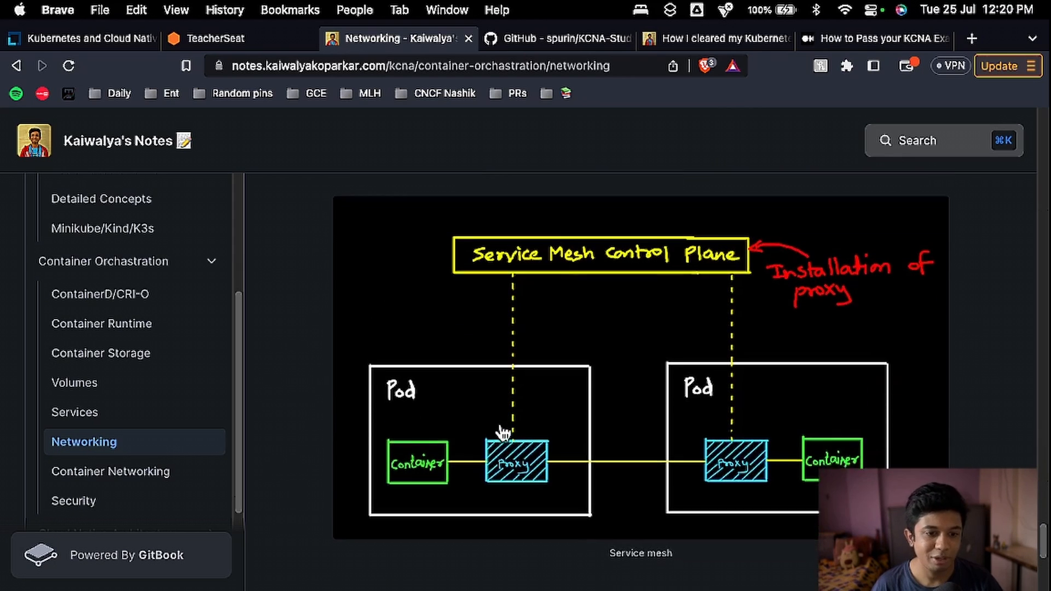
scroll(down, 3)
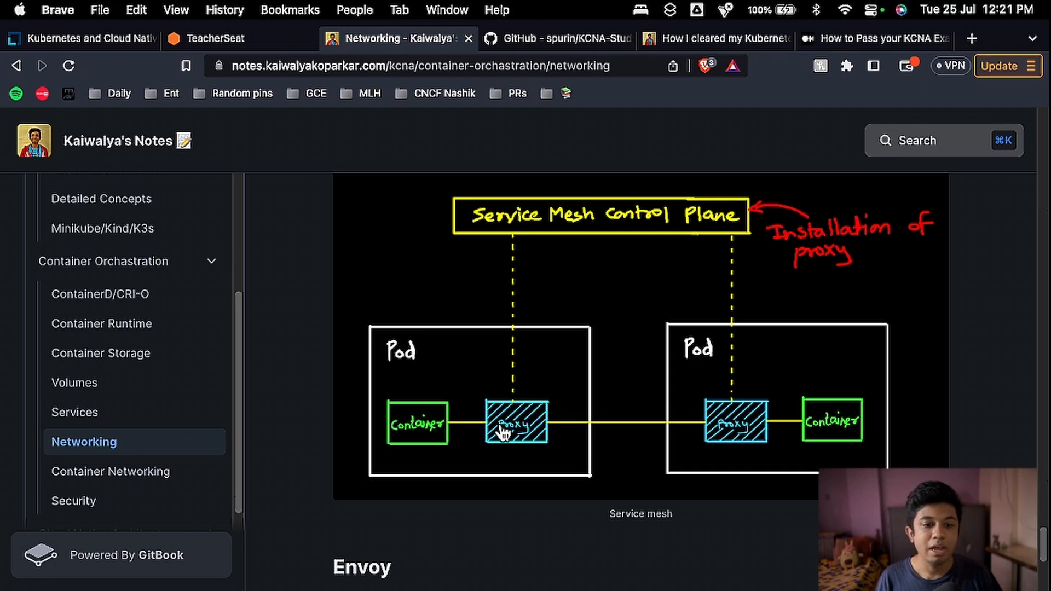
mouse_move(26, 512)
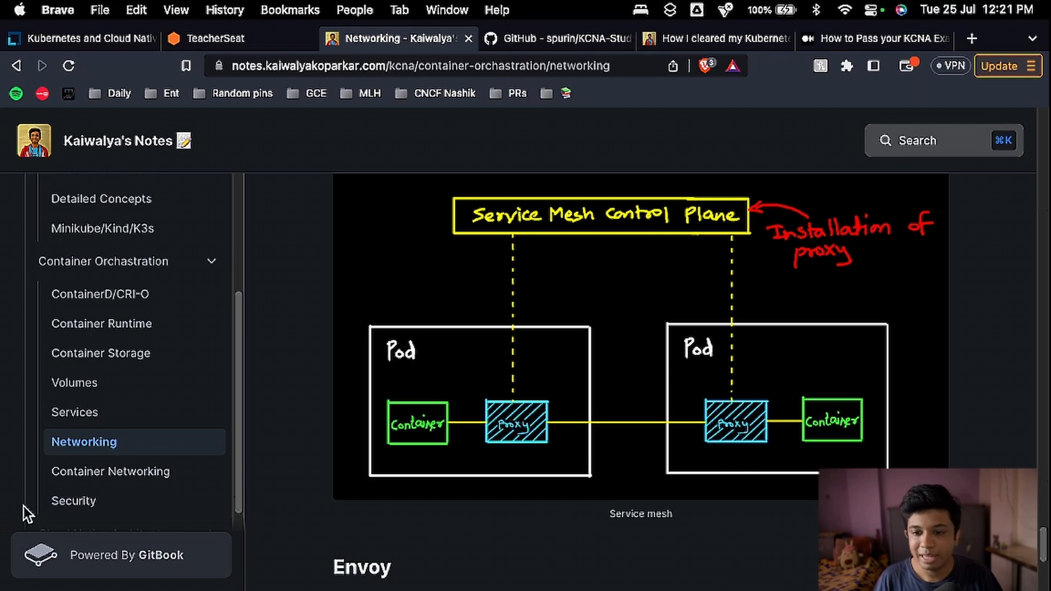
scroll(down, 3)
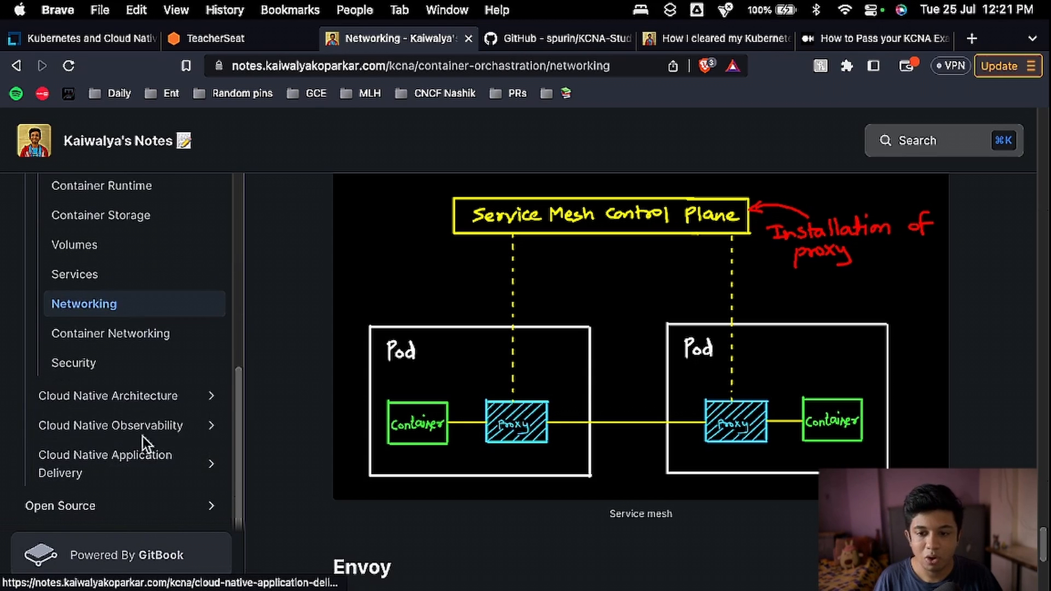
- Browse Autoscaling, Open Standards and Cloud Native Architecture notes, ending on the Observability page
click(107, 395)
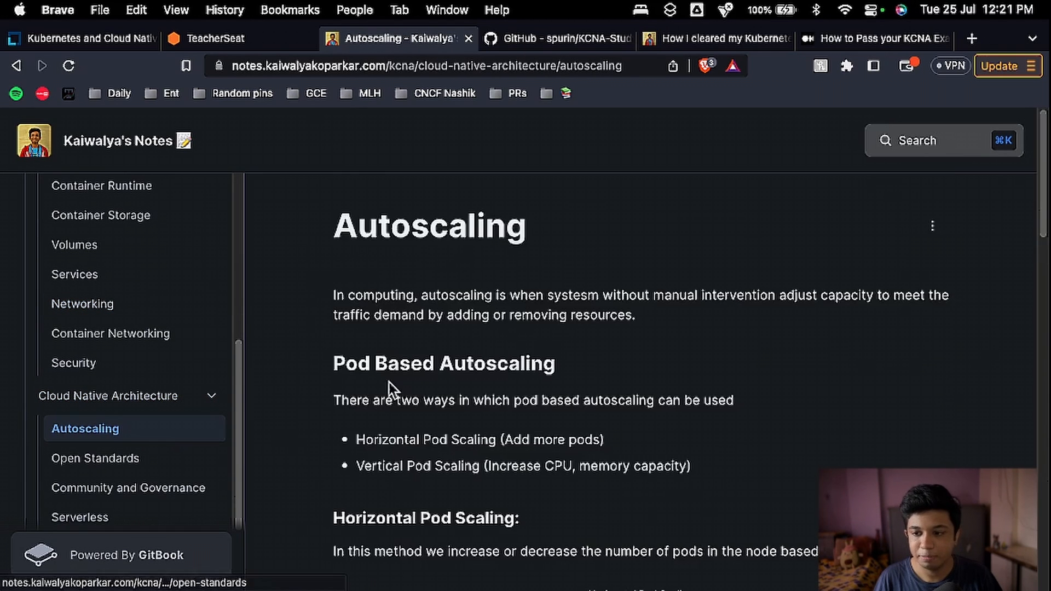
scroll(down, 3)
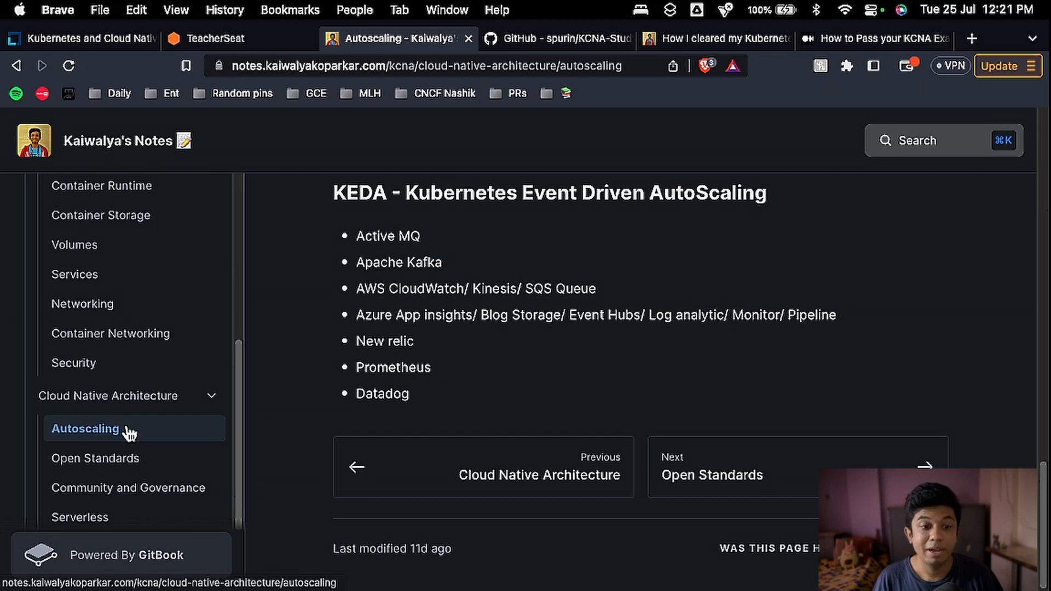
click(96, 458)
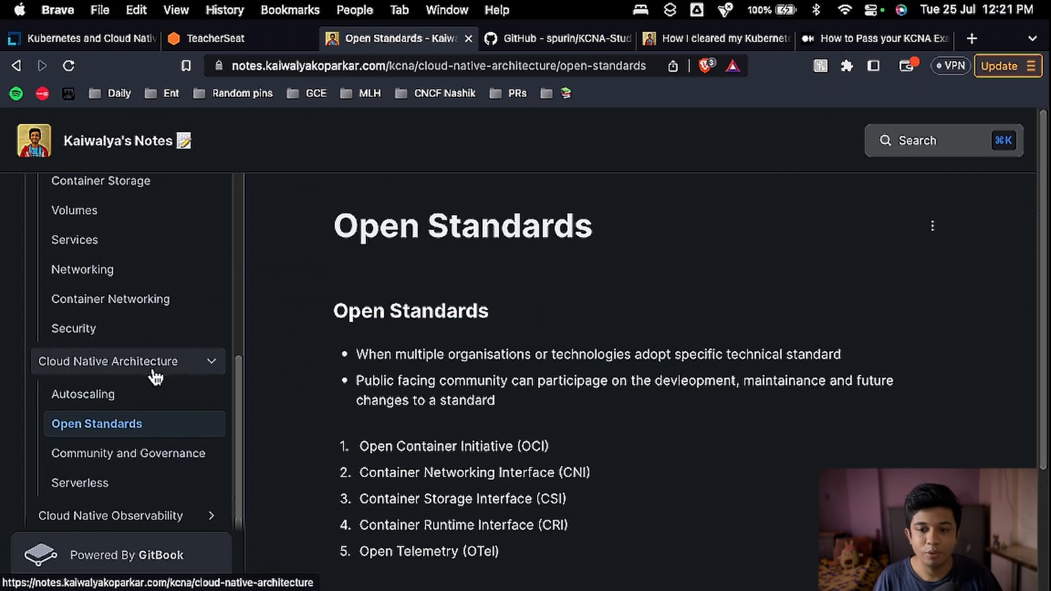
click(109, 360)
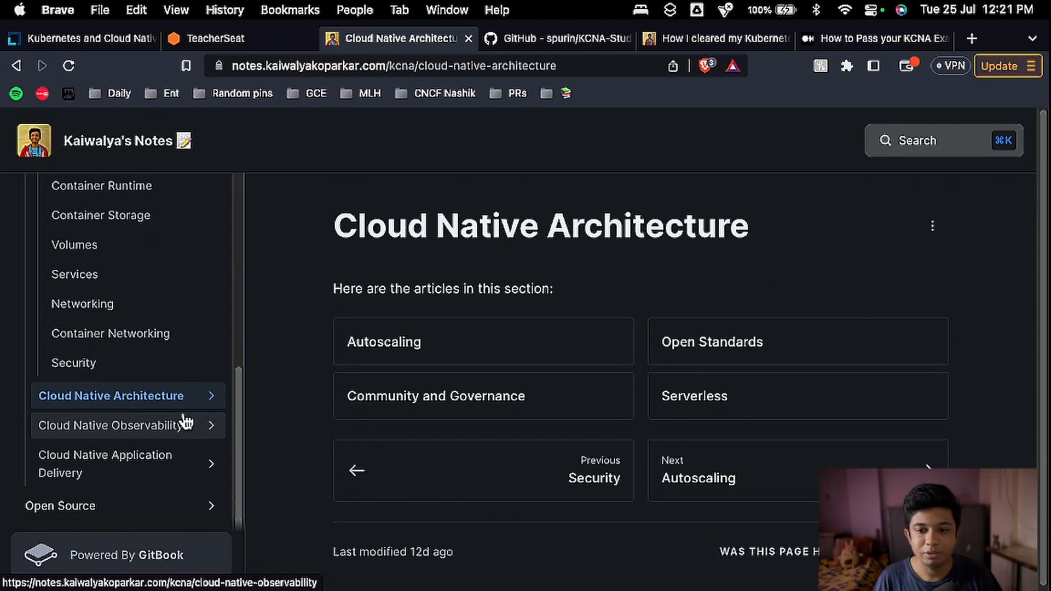
click(110, 426)
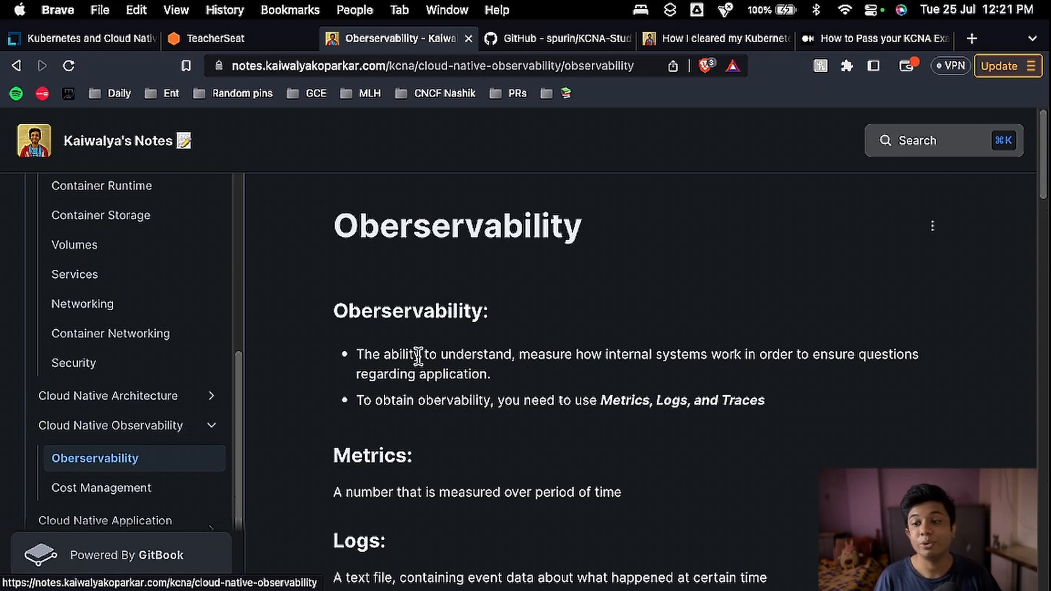
scroll(down, 3)
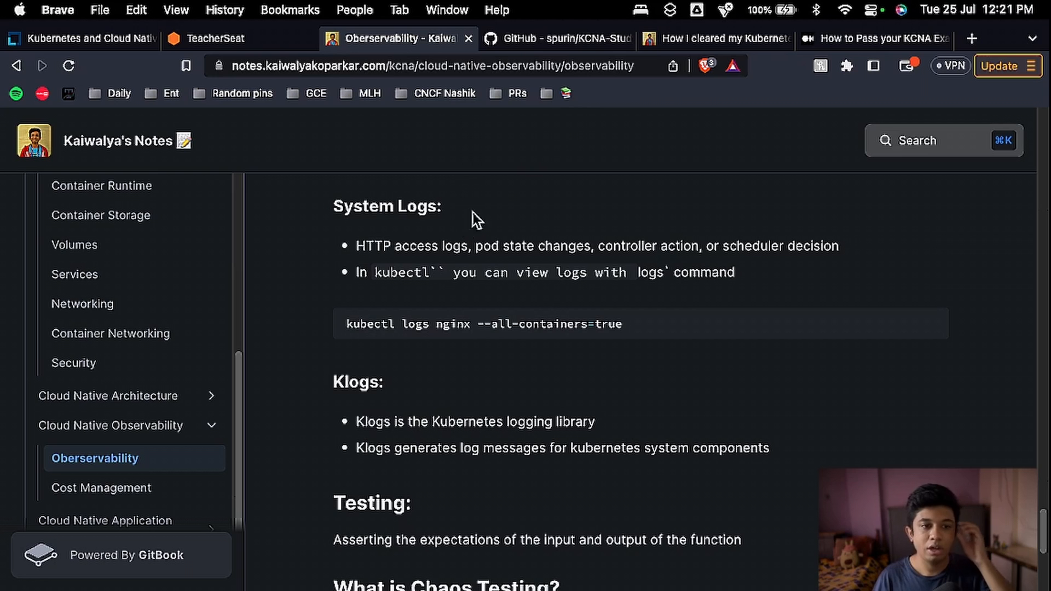
- Switch to the spurin/KCNA-Study-Group repository tab showing its Study Group README
click(556, 39)
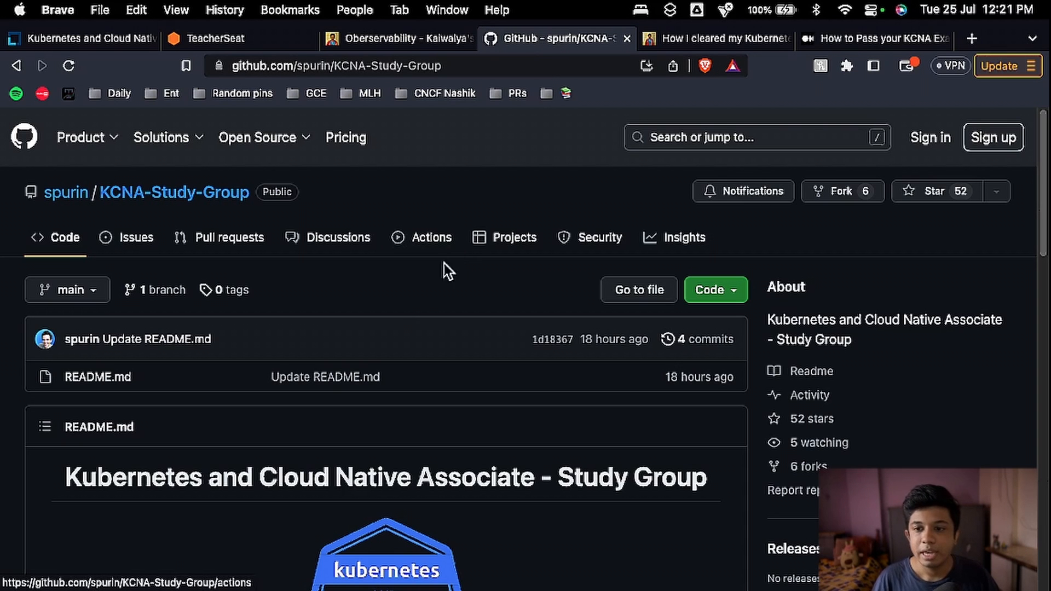
mouse_move(394, 307)
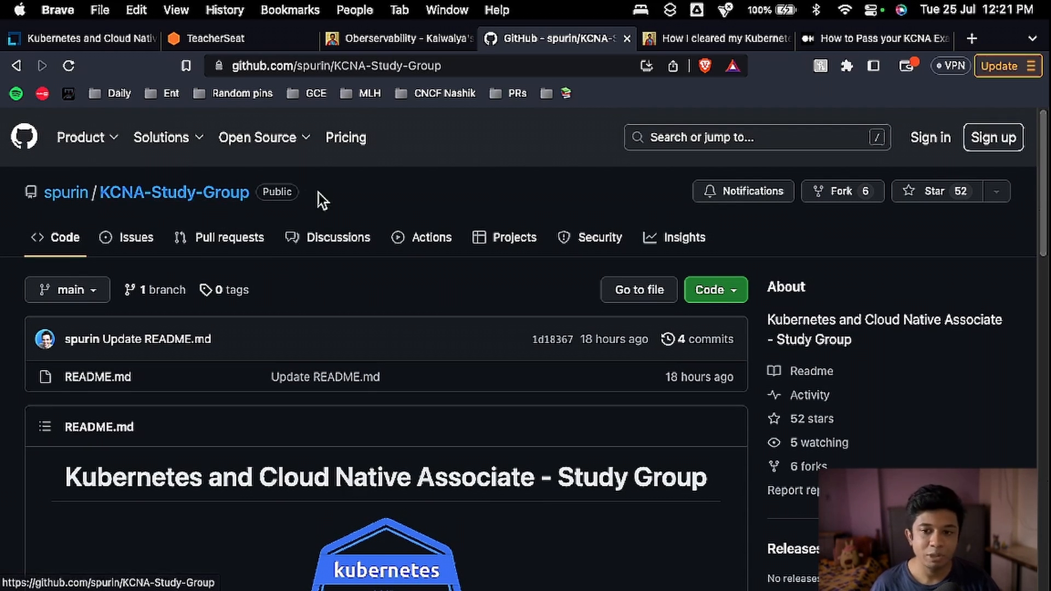
mouse_move(66, 237)
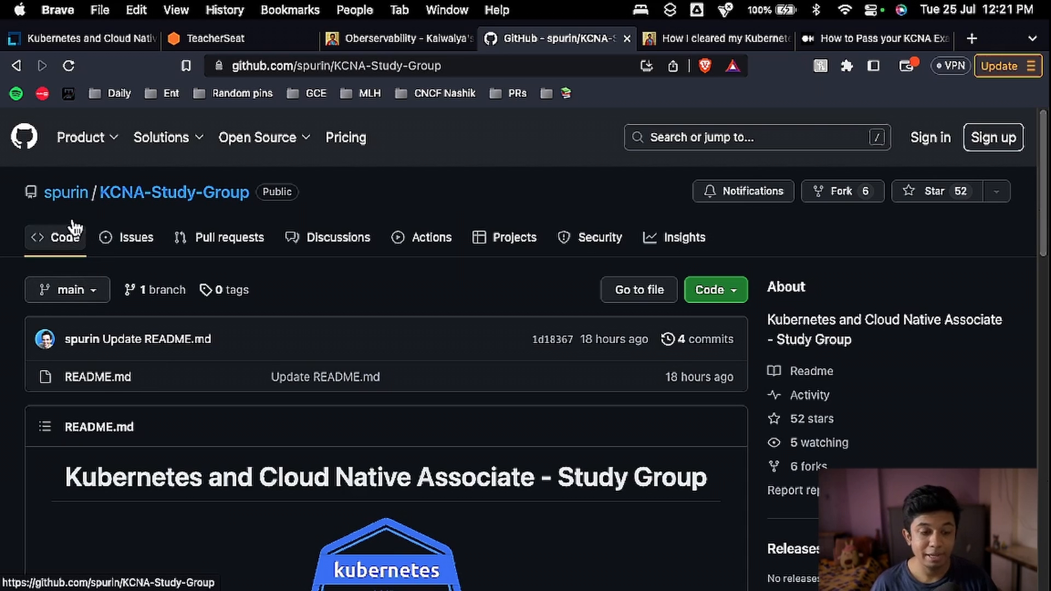
mouse_move(449, 205)
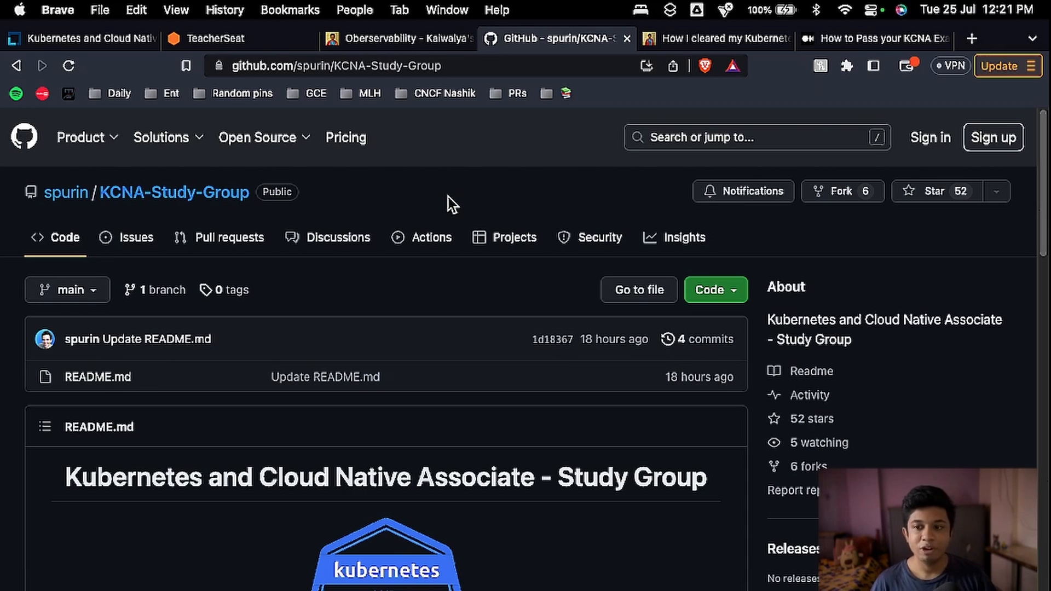
mouse_move(136, 237)
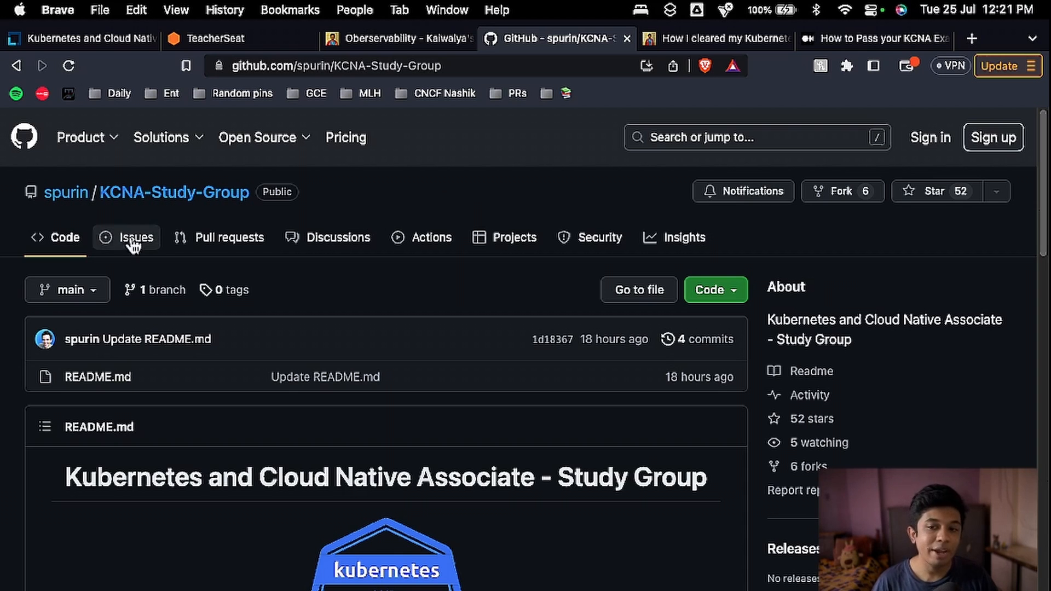
mouse_move(398, 267)
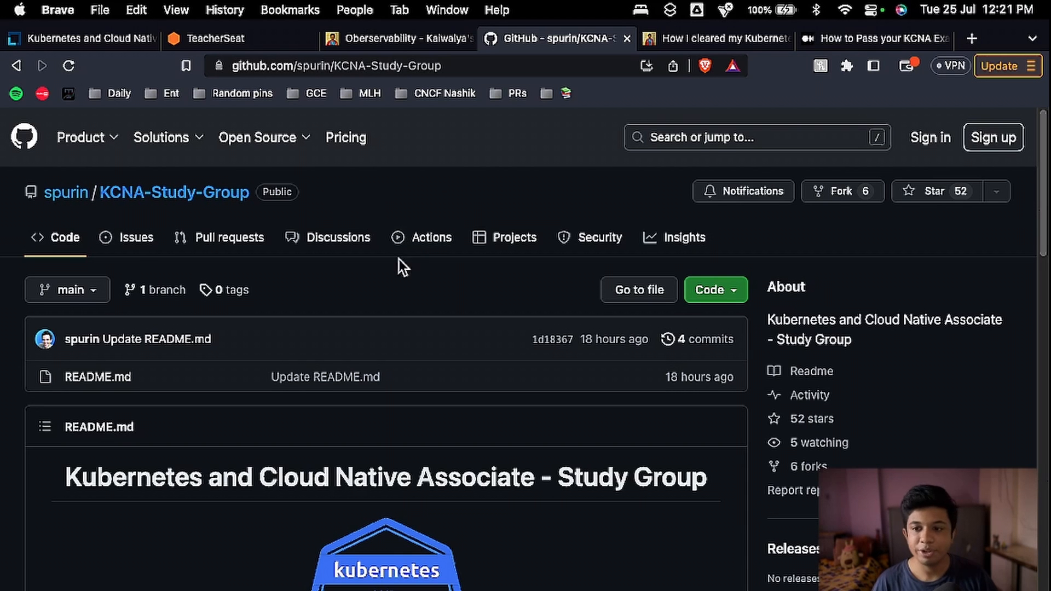
click(339, 237)
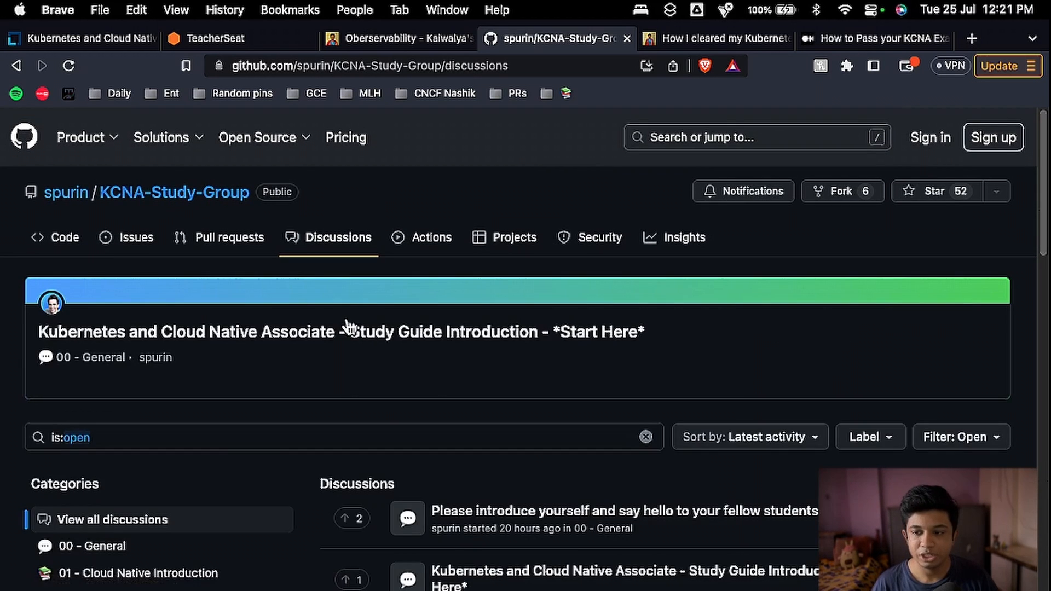
scroll(down, 3)
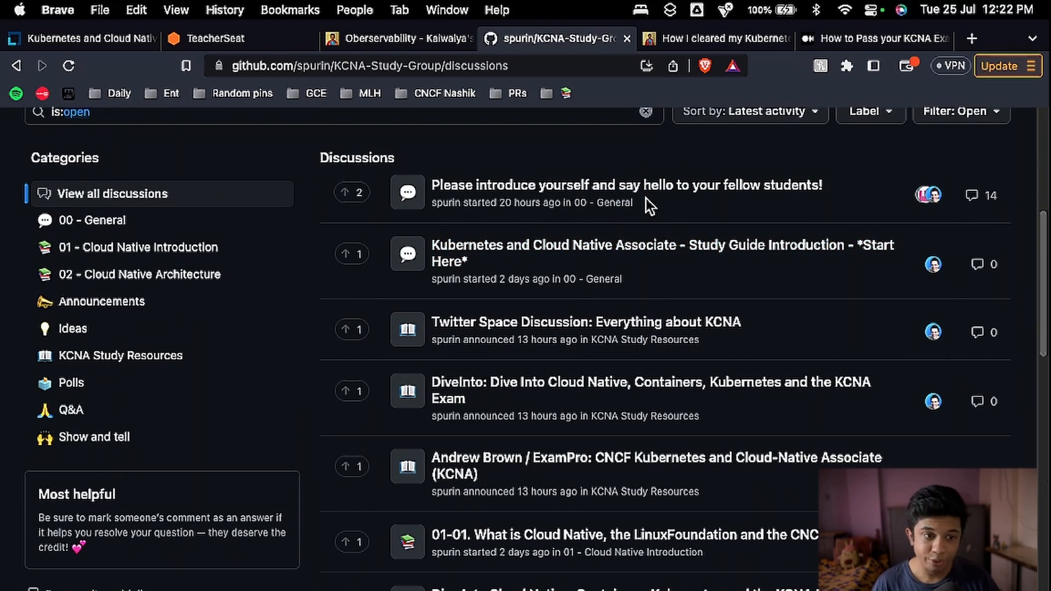
mouse_move(640, 360)
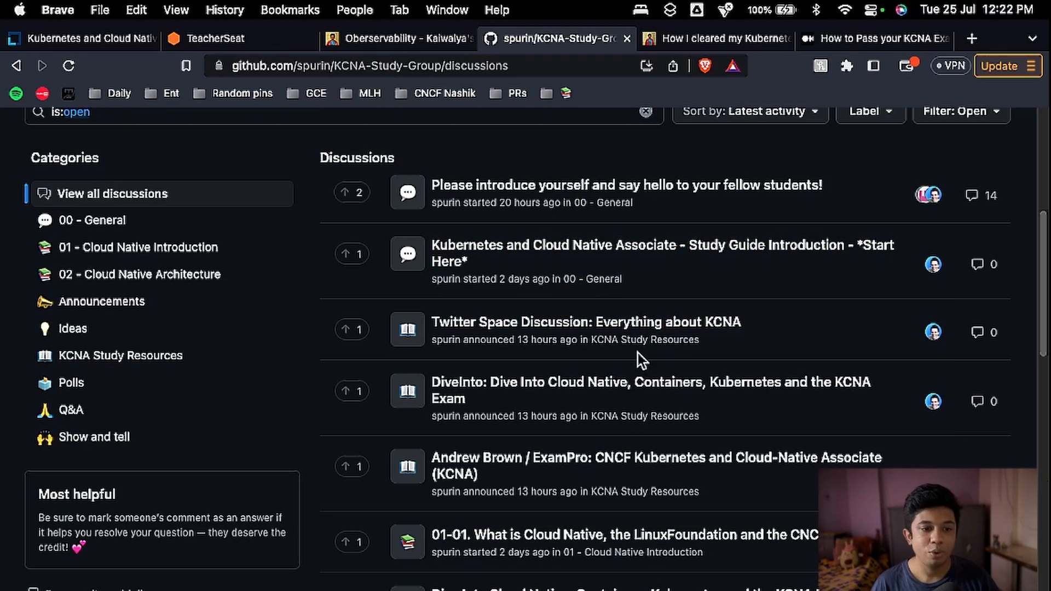
scroll(down, 3)
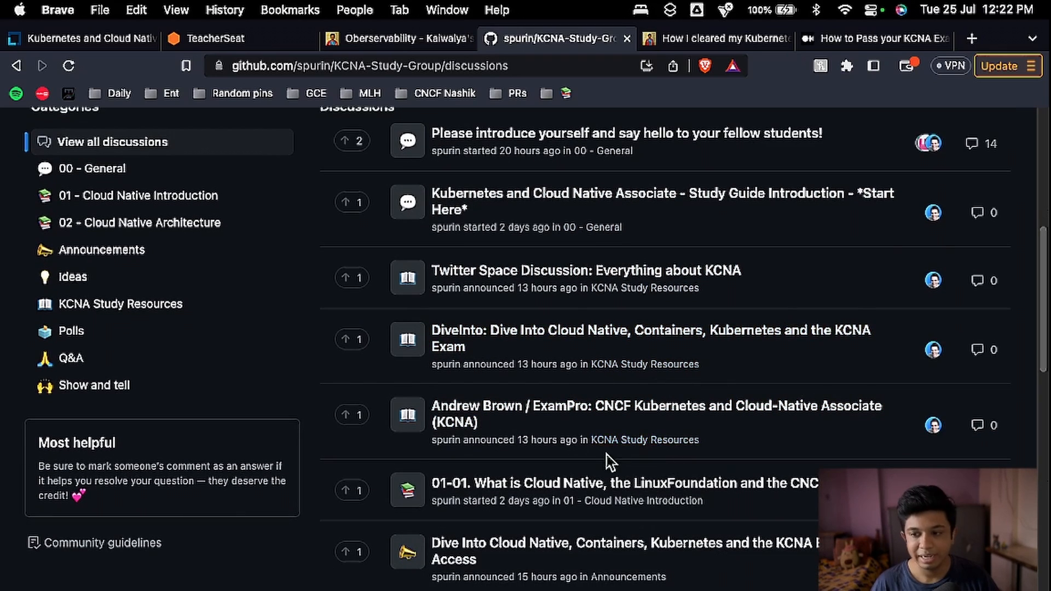
scroll(down, 3)
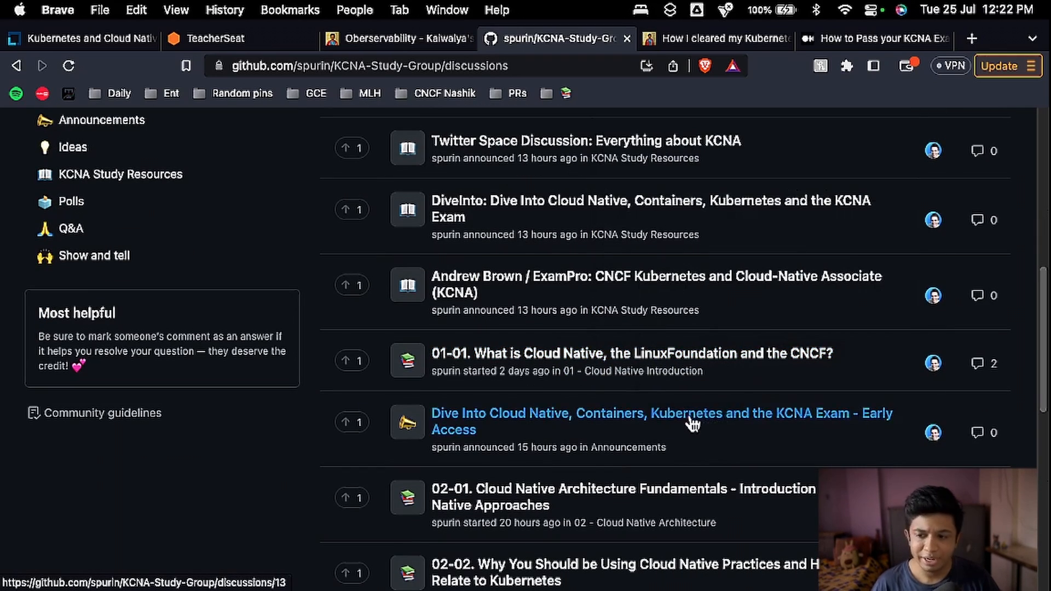
scroll(down, 3)
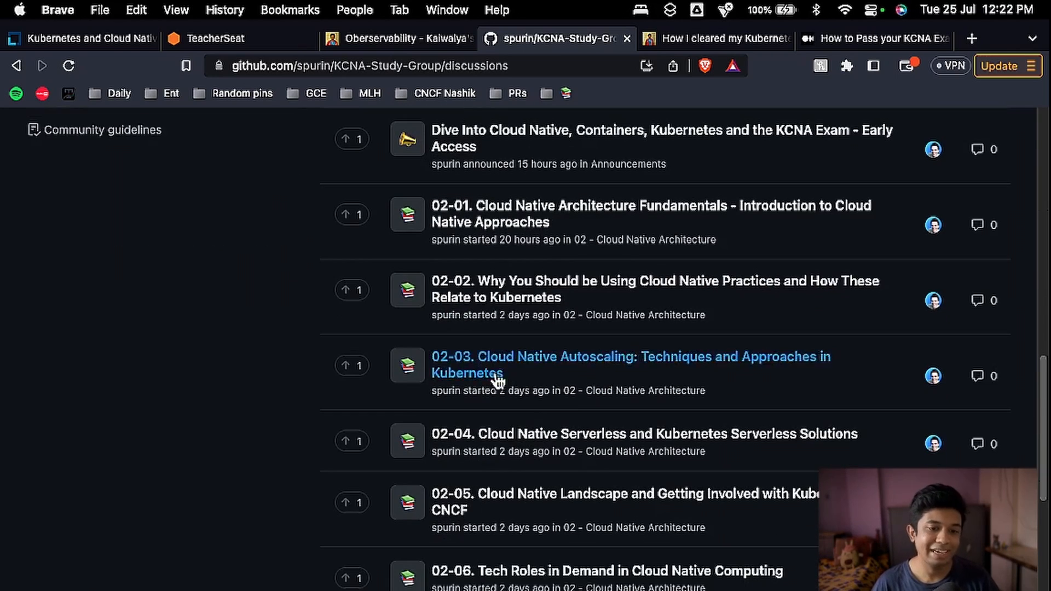
scroll(up, 3)
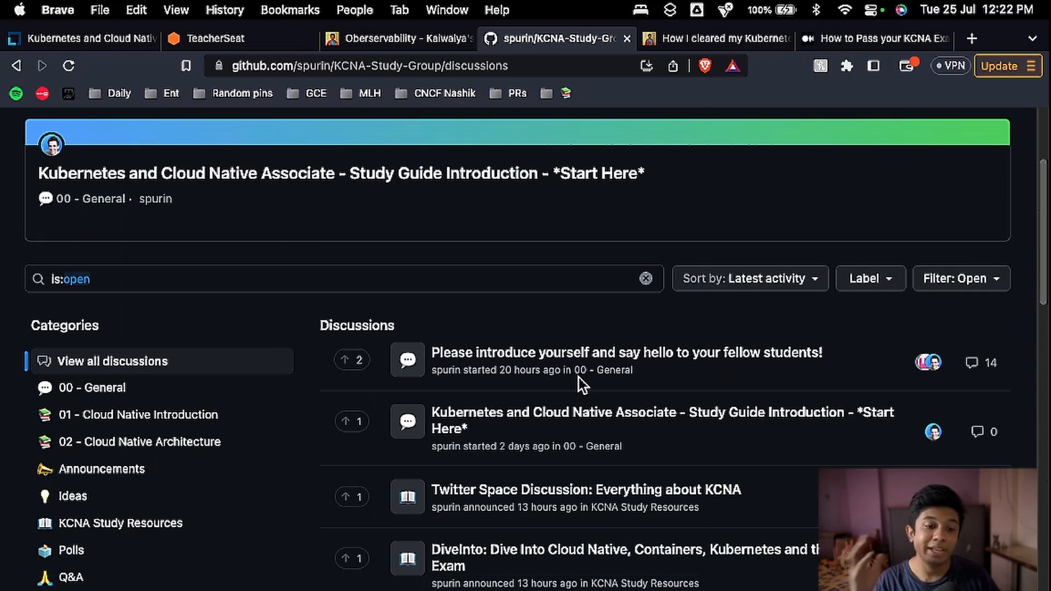
mouse_move(589, 388)
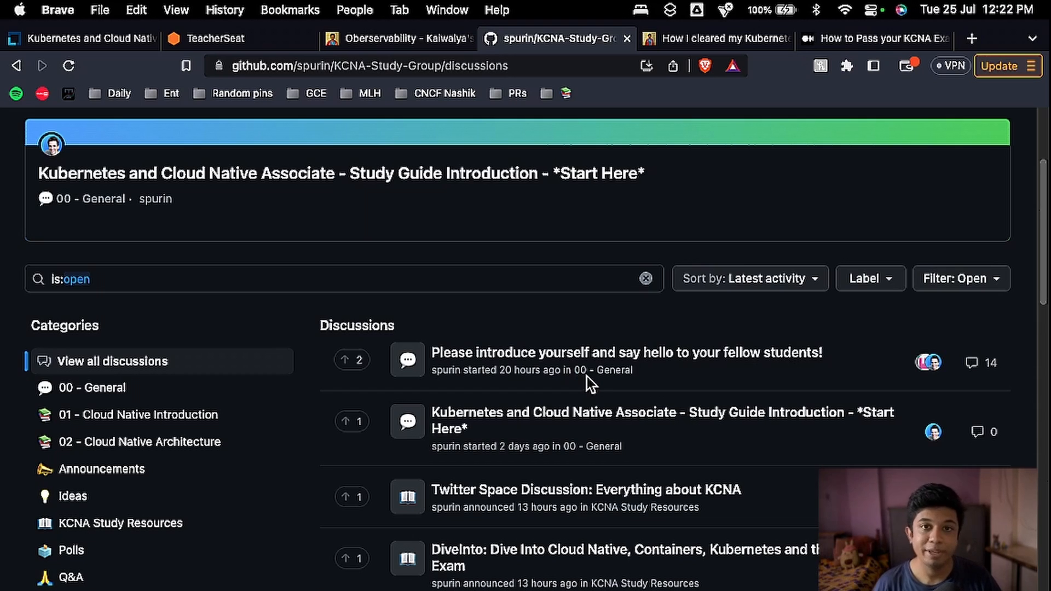
scroll(down, 3)
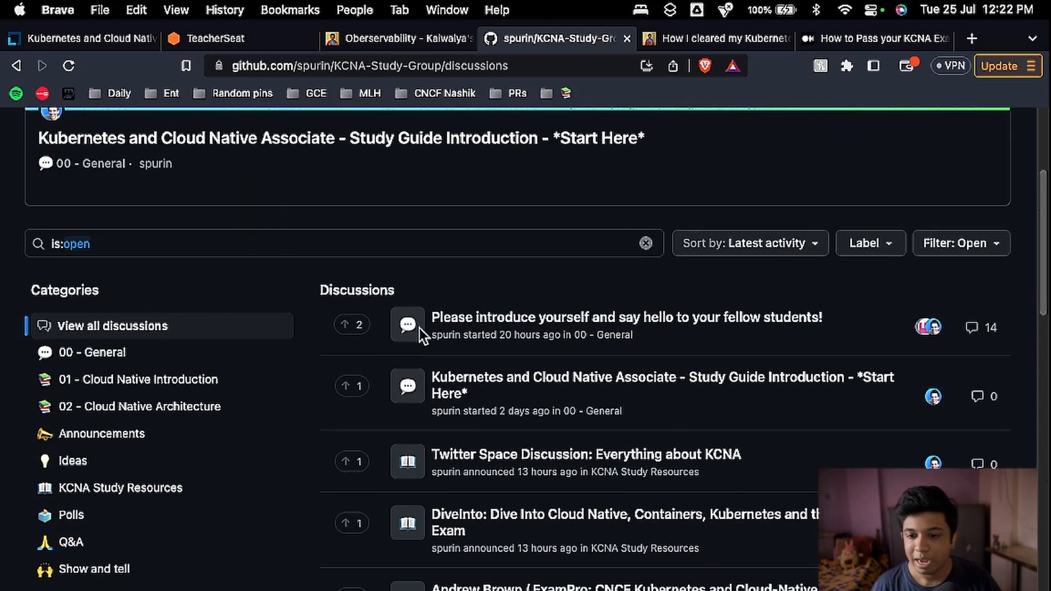
scroll(down, 3)
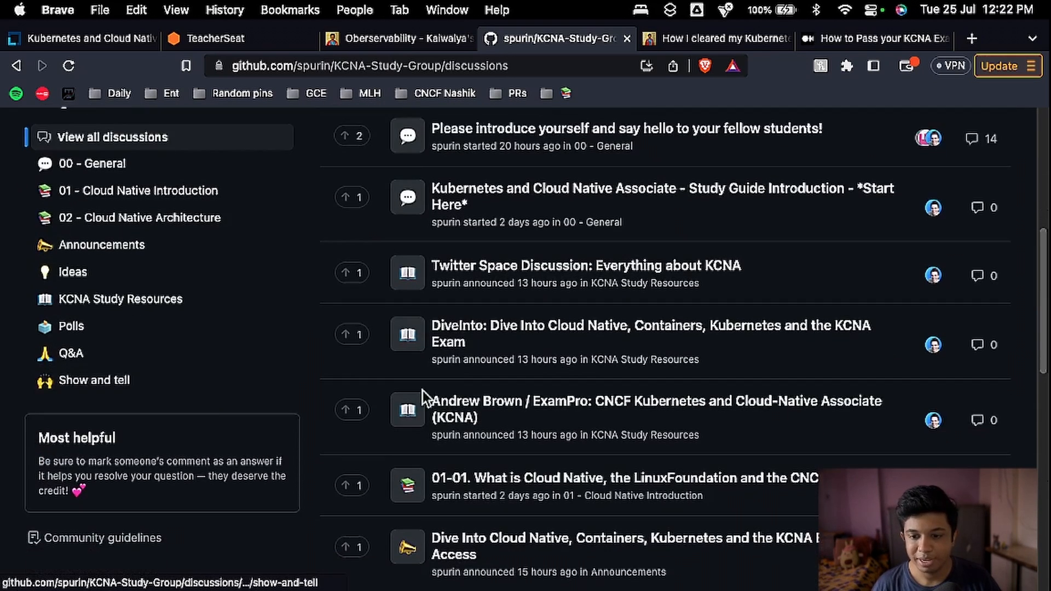
scroll(up, 3)
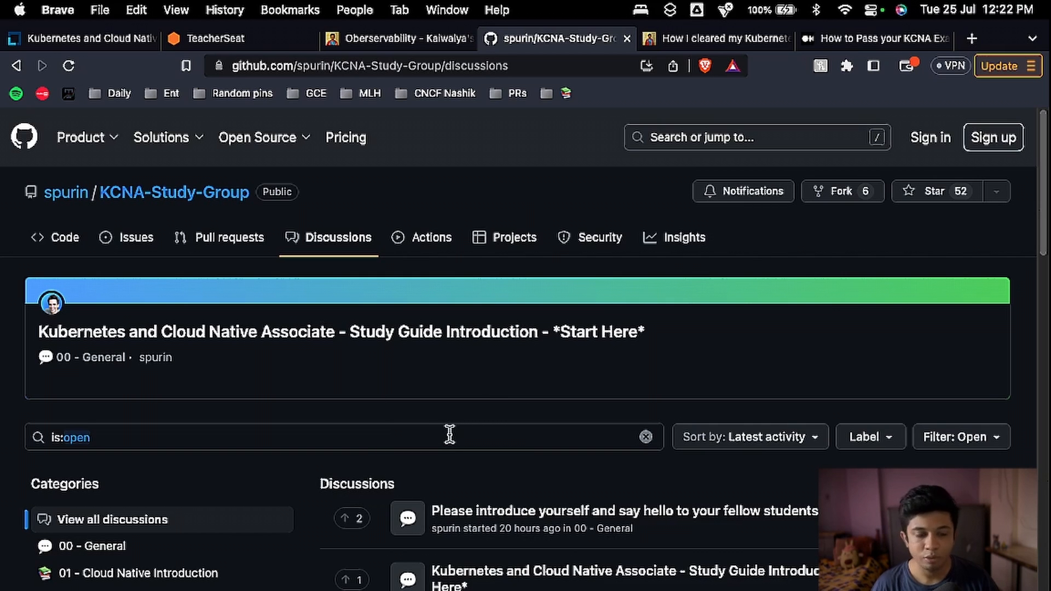
mouse_move(455, 419)
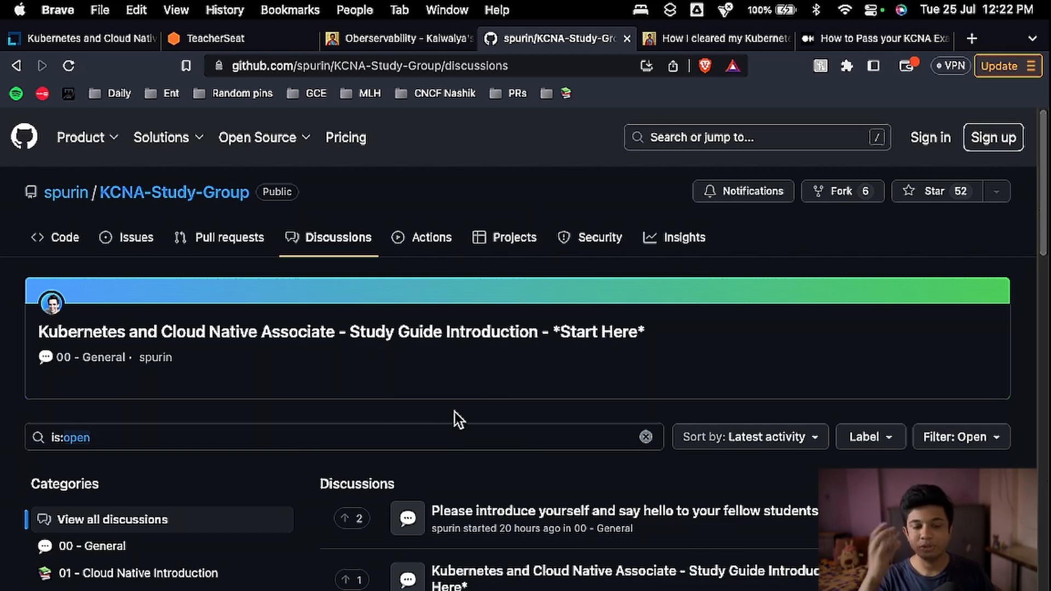
mouse_move(952, 222)
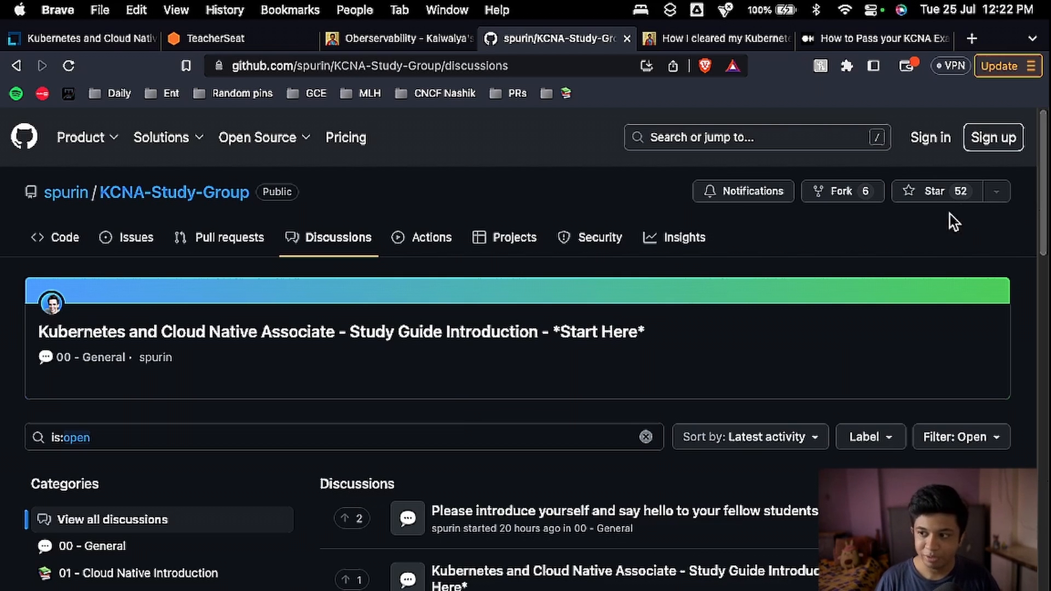
mouse_move(893, 255)
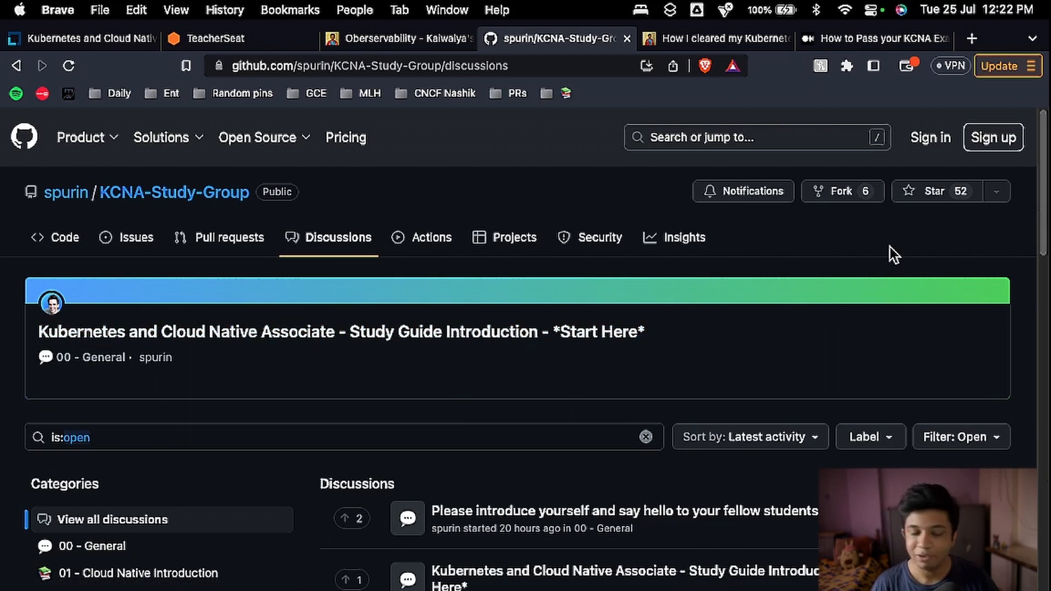
mouse_move(680, 59)
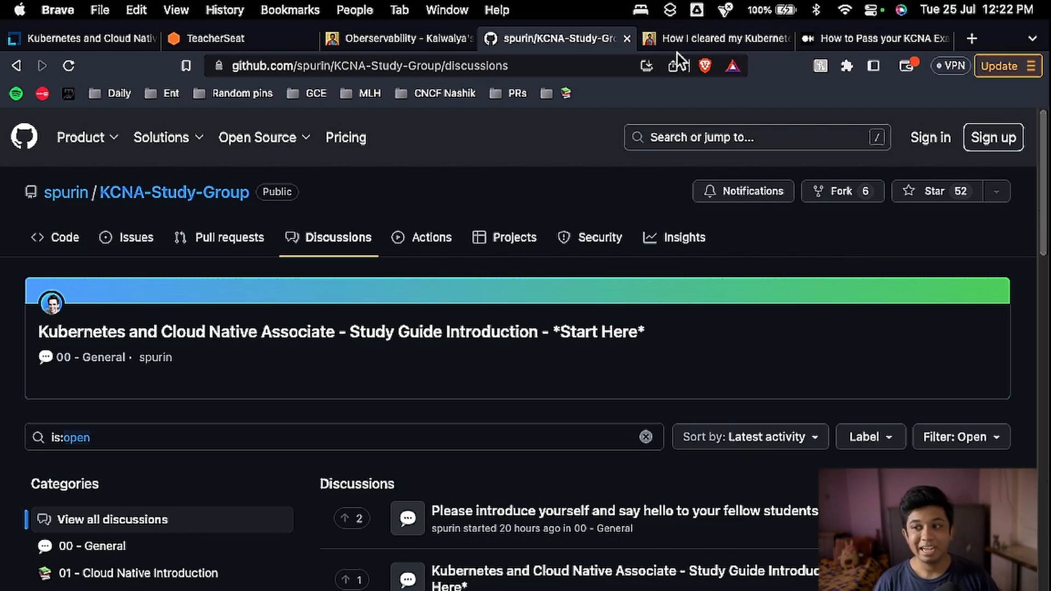
mouse_move(701, 38)
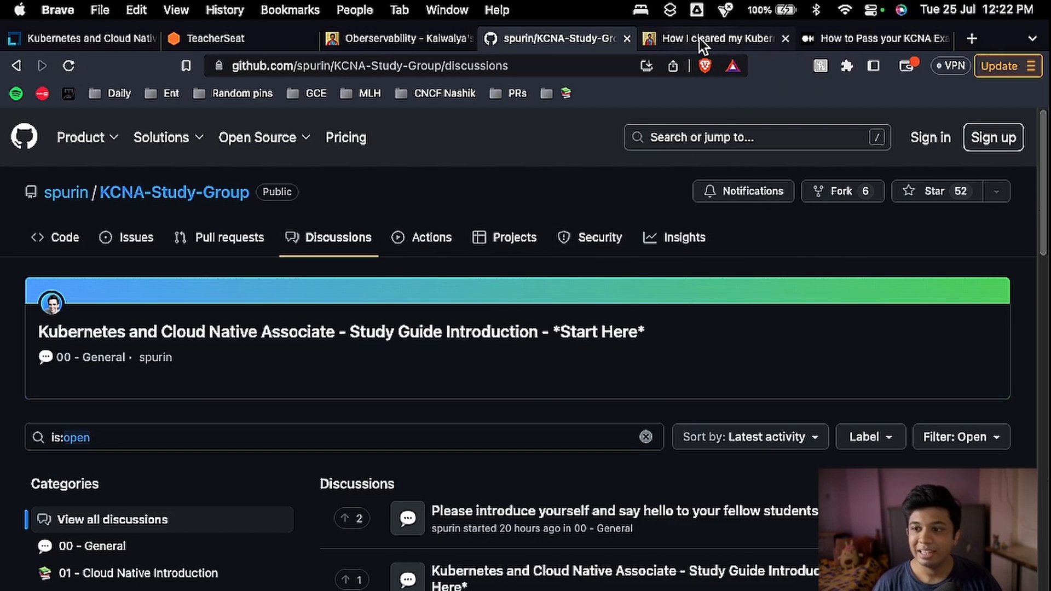
- Switch to the 'How I cleared my Kubernetes' Hashnode post and read its curriculum and exam resources
click(713, 38)
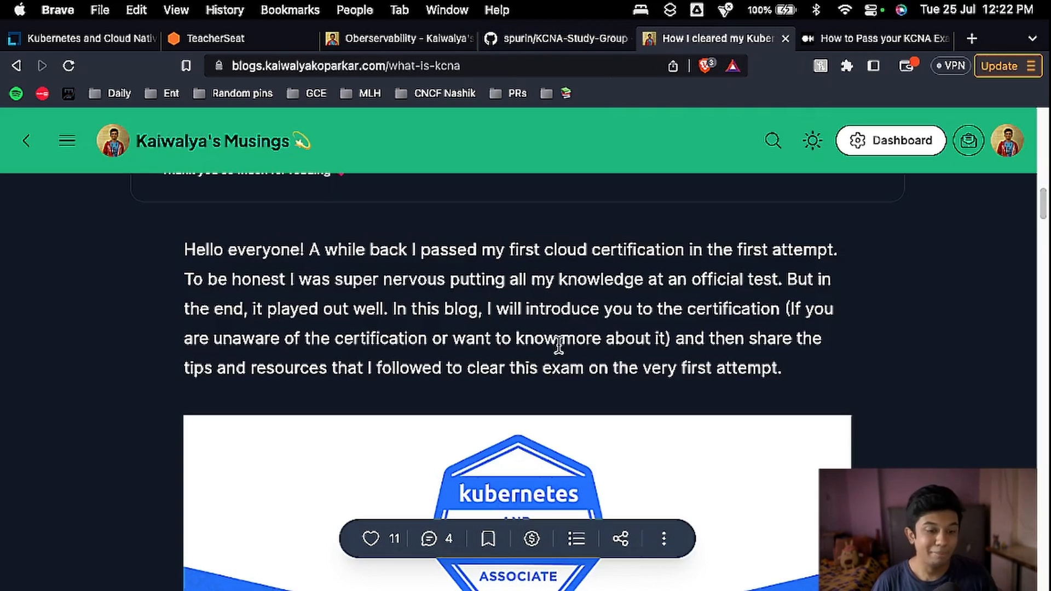
scroll(down, 3)
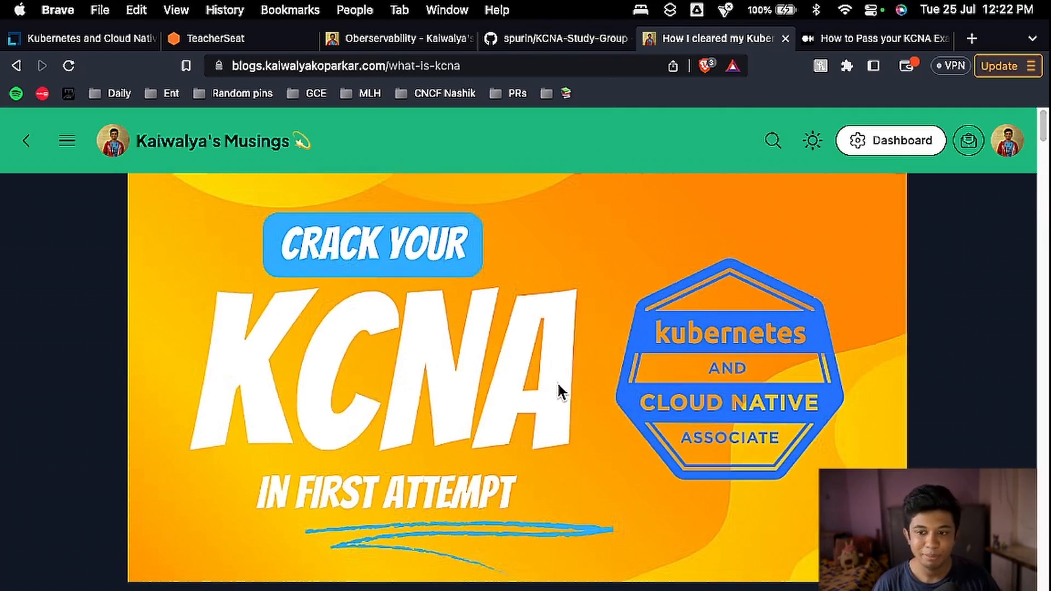
scroll(down, 3)
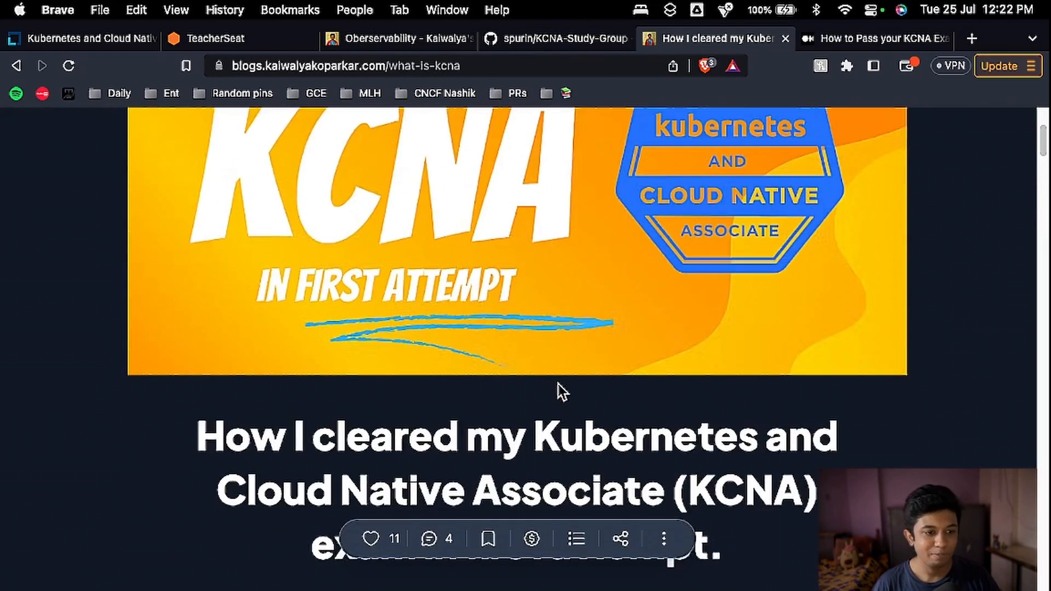
scroll(down, 3)
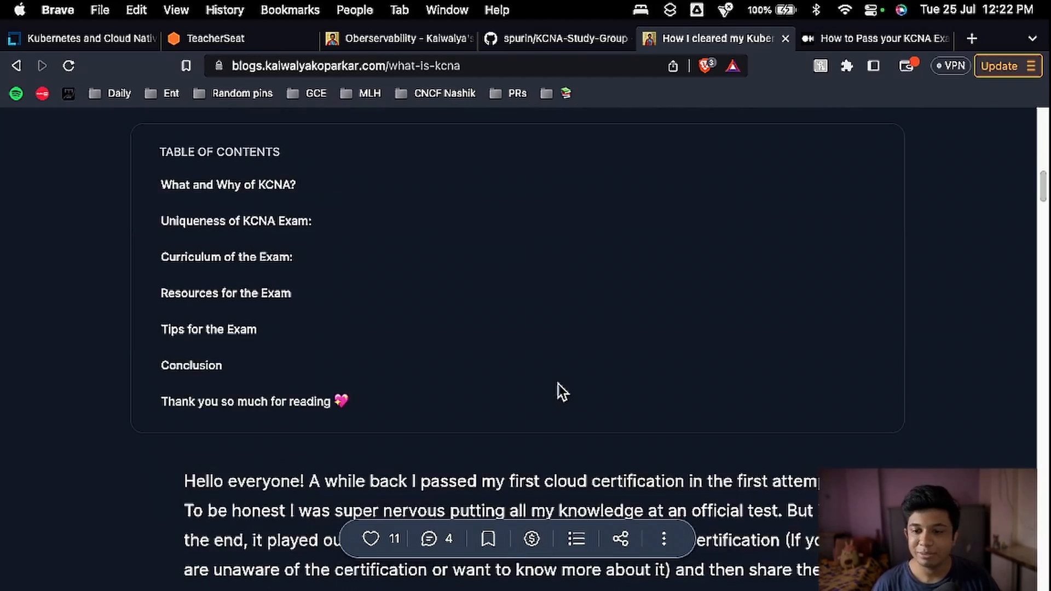
scroll(down, 3)
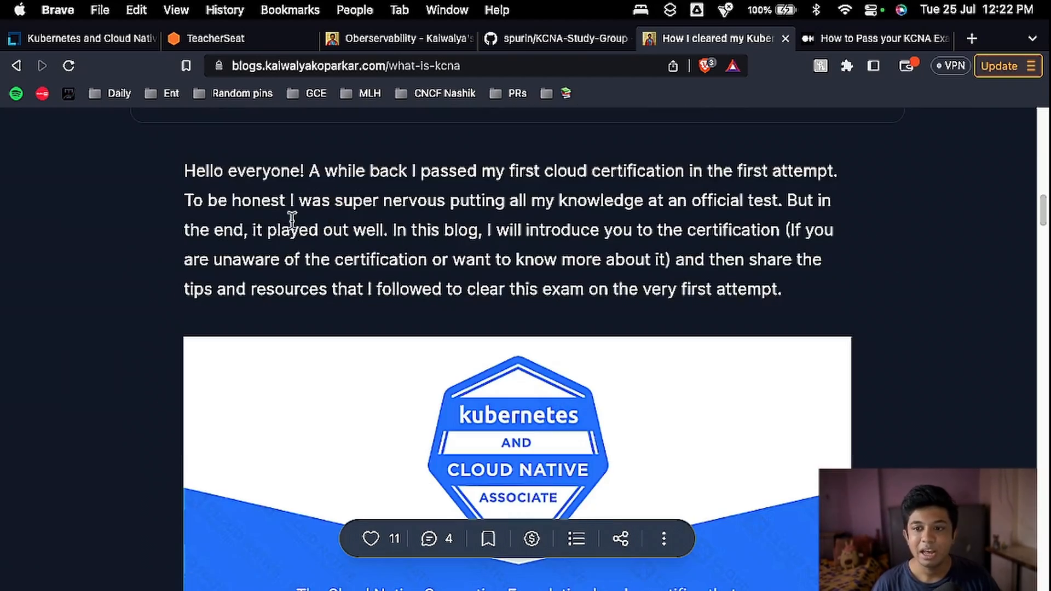
scroll(down, 3)
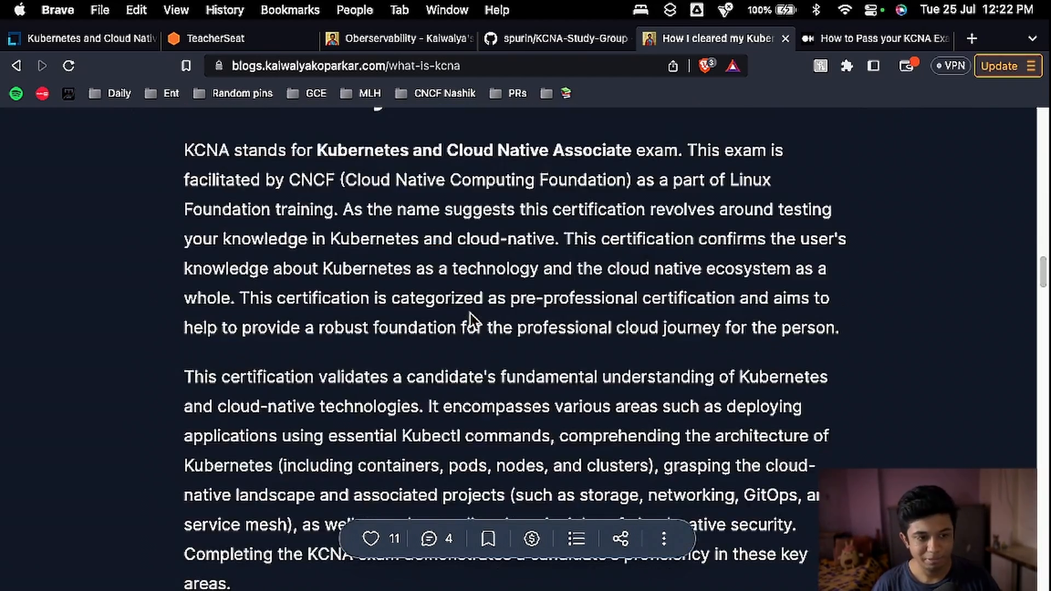
scroll(down, 3)
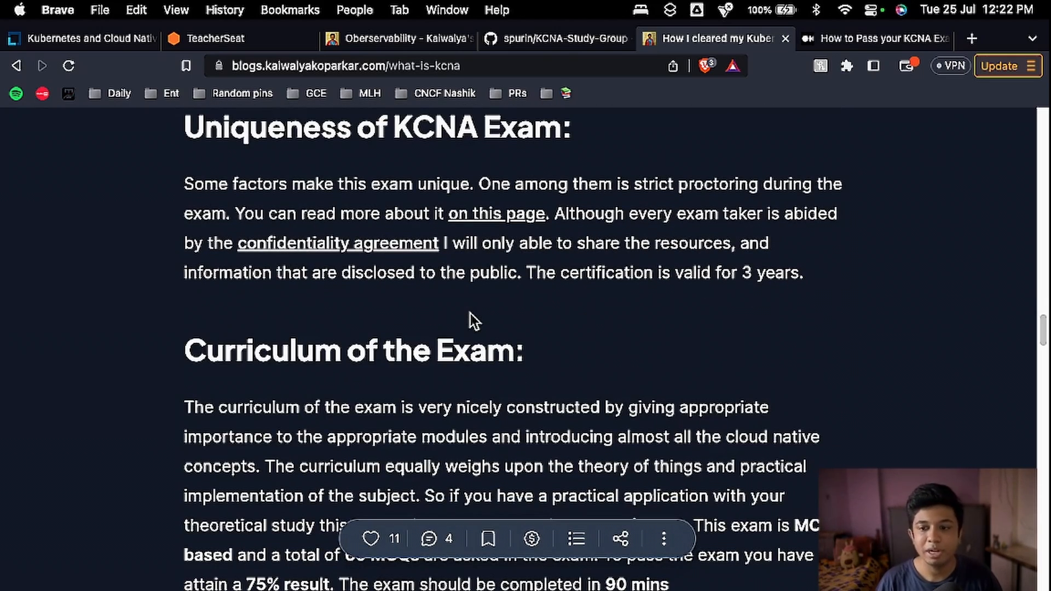
- Continue through the tips and conclusion, then come back up to the Tips for the Exam section
scroll(down, 3)
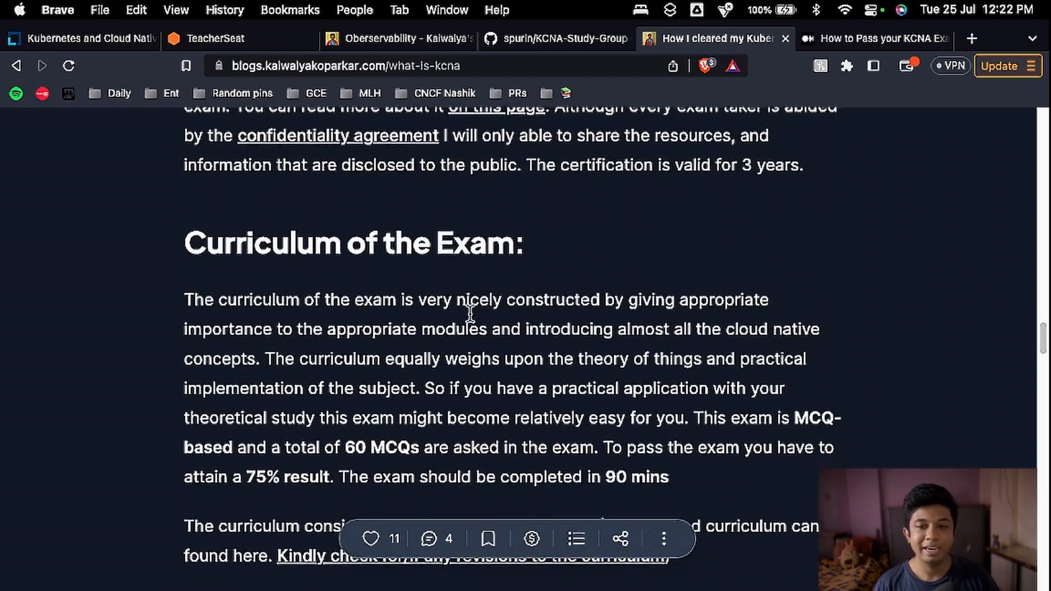
scroll(down, 3)
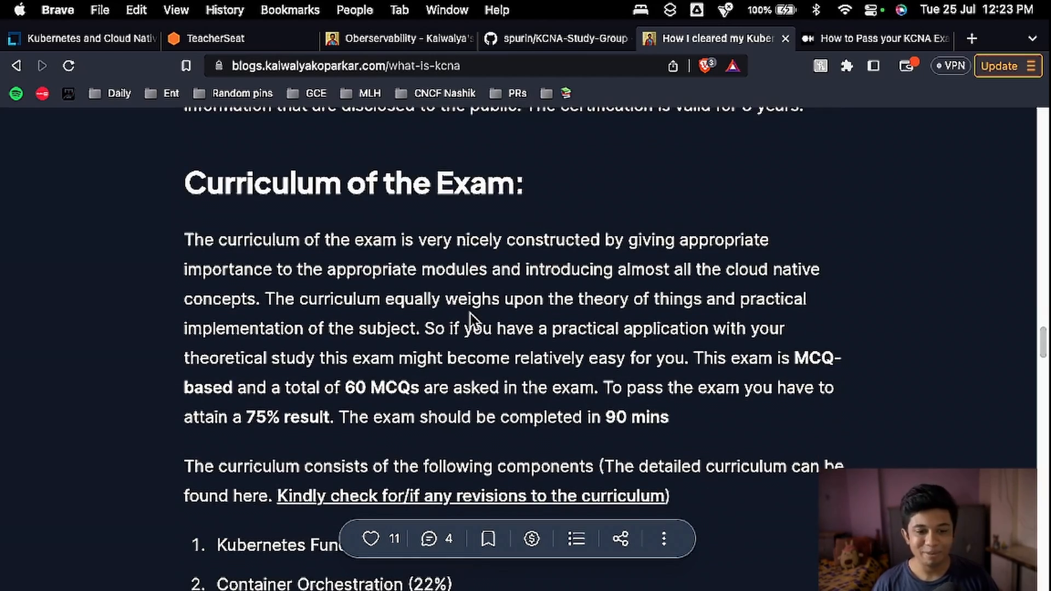
scroll(down, 3)
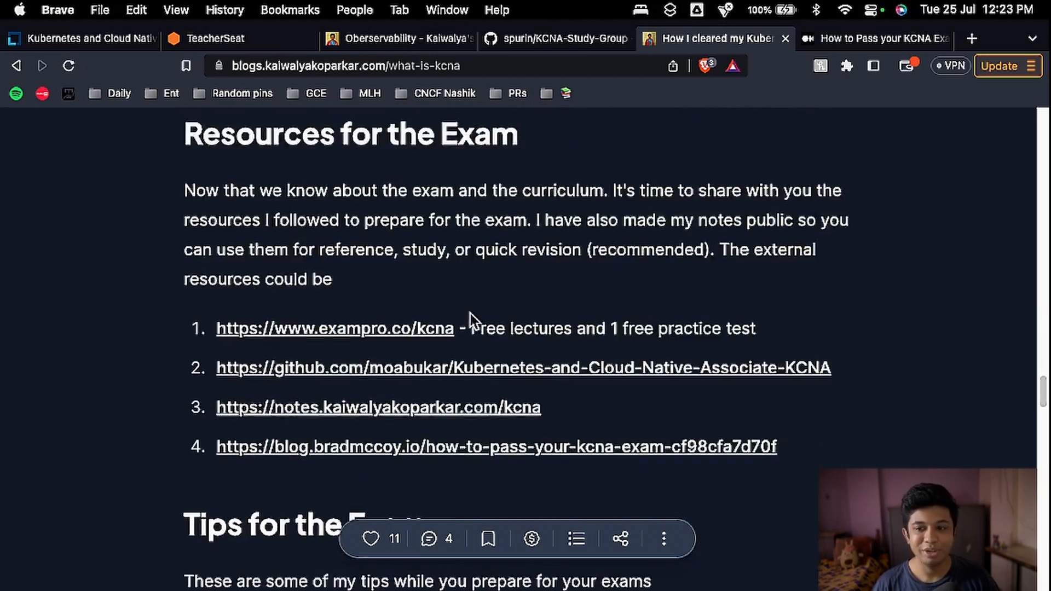
scroll(down, 3)
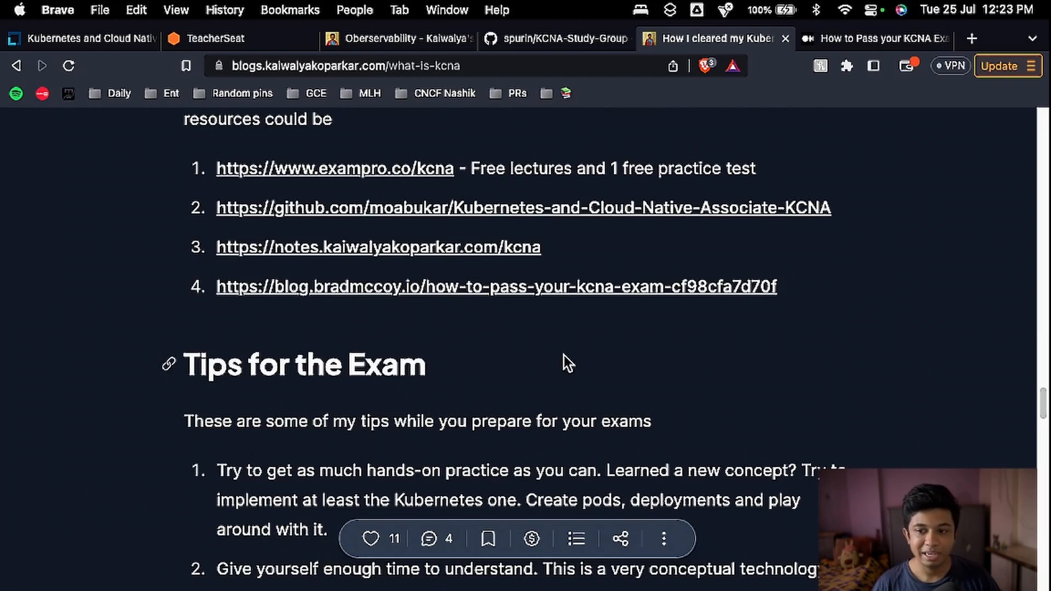
scroll(down, 3)
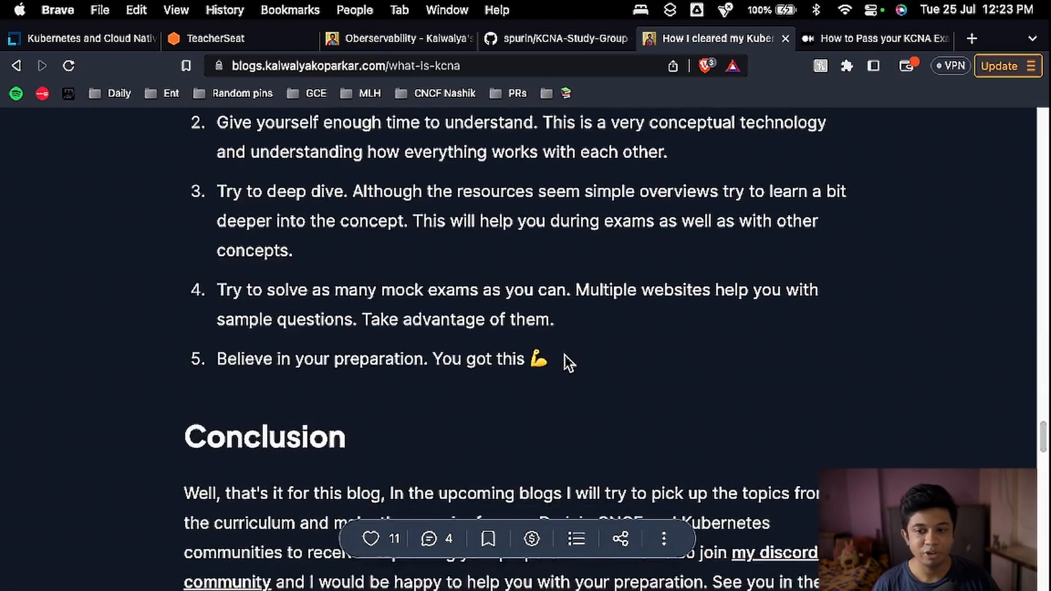
scroll(up, 3)
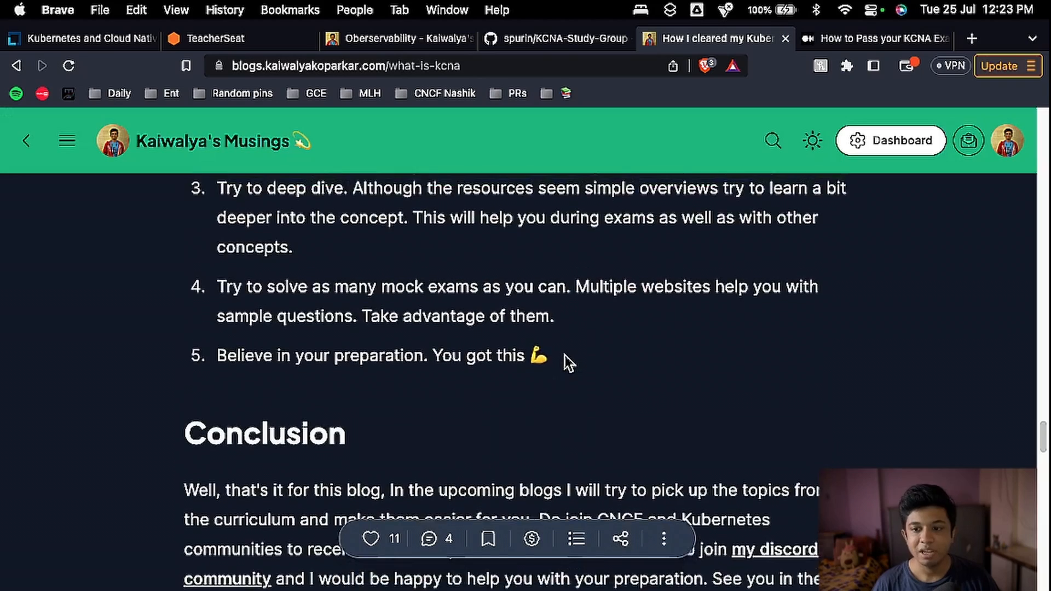
scroll(up, 3)
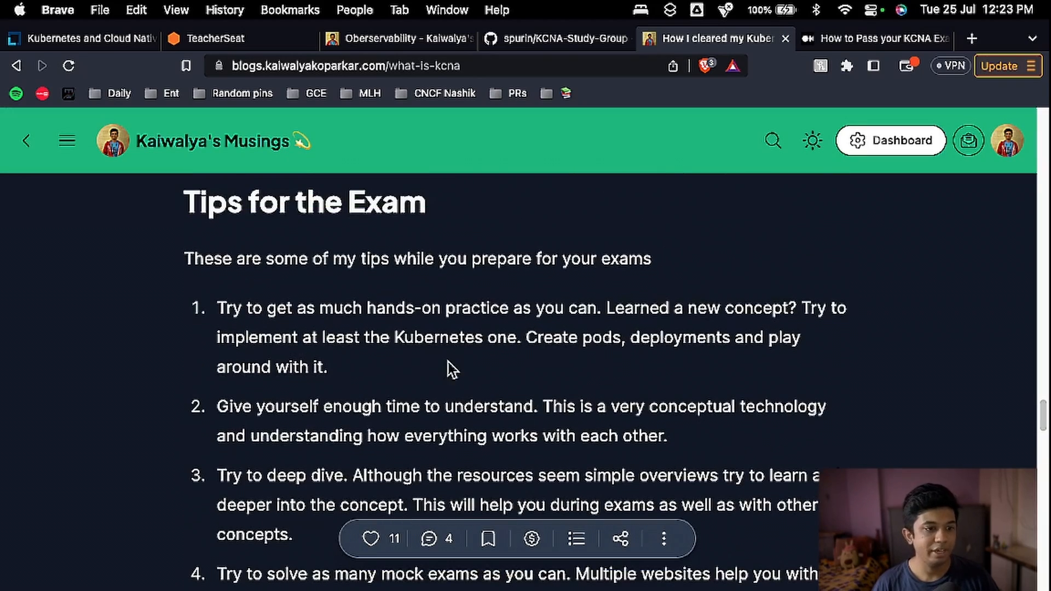
- Switch to Brad McCoy's Medium post and read past the certificate to Exam Format and Exam Domains
click(871, 39)
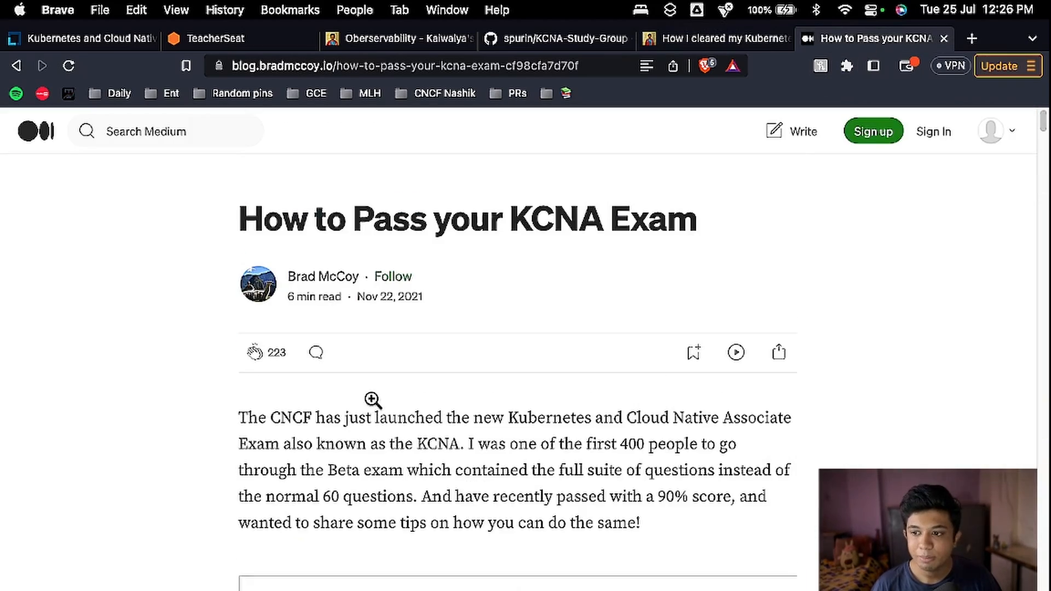
mouse_move(373, 407)
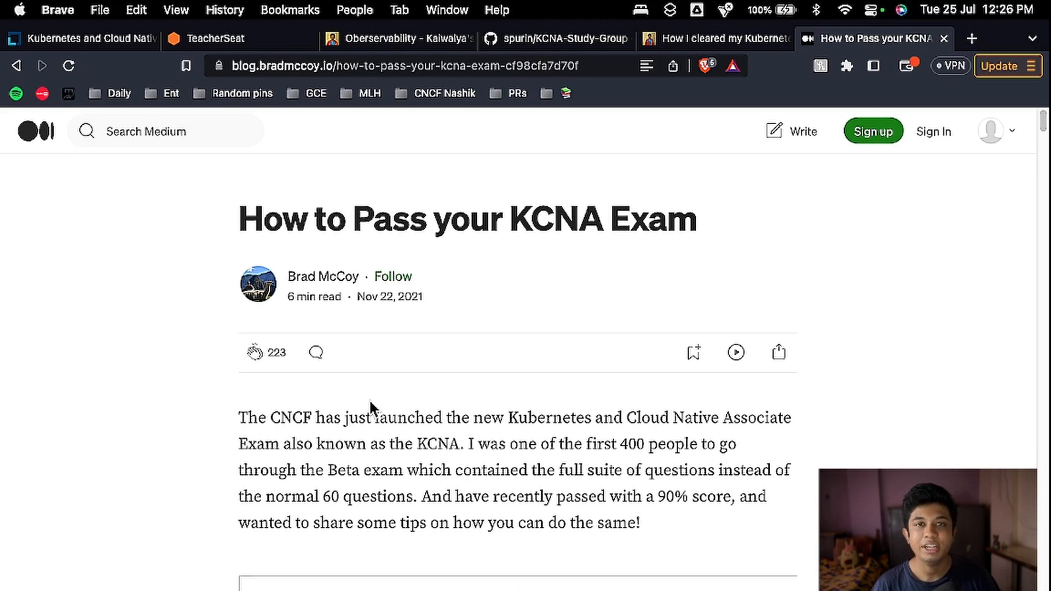
mouse_move(432, 374)
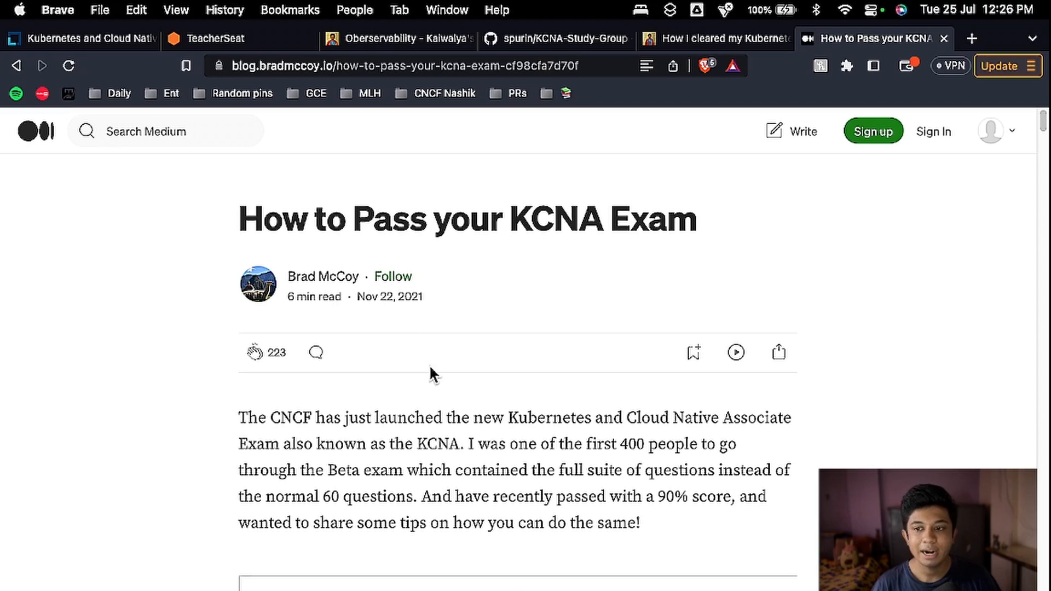
mouse_move(429, 389)
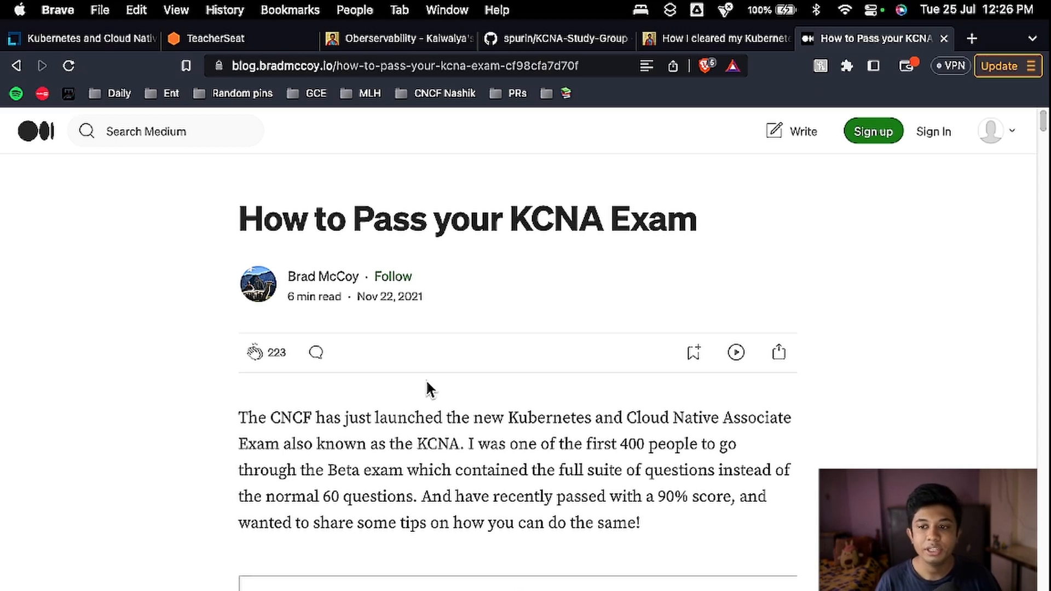
mouse_move(257, 221)
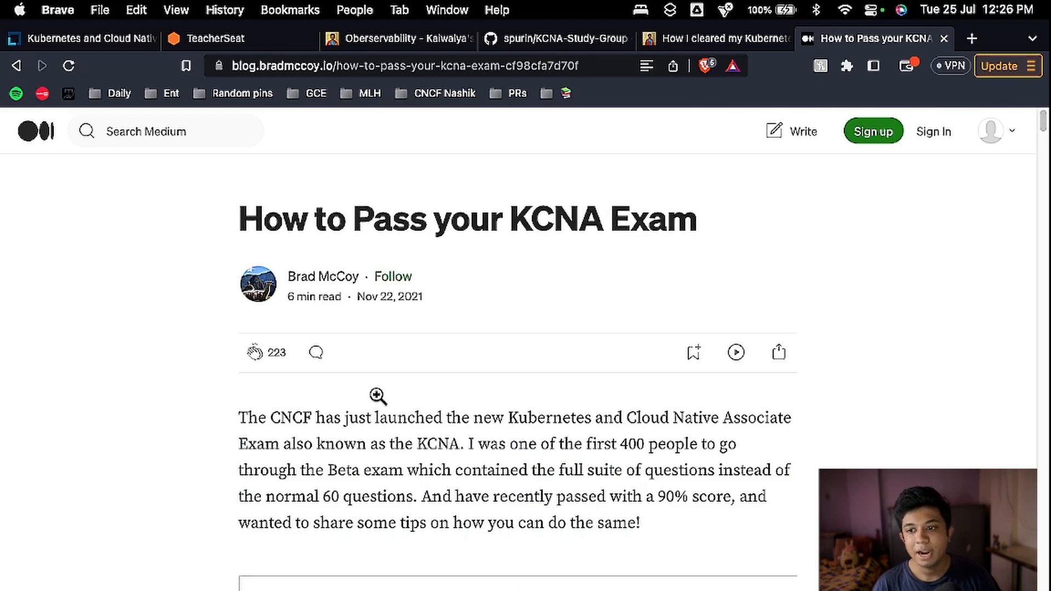
scroll(down, 3)
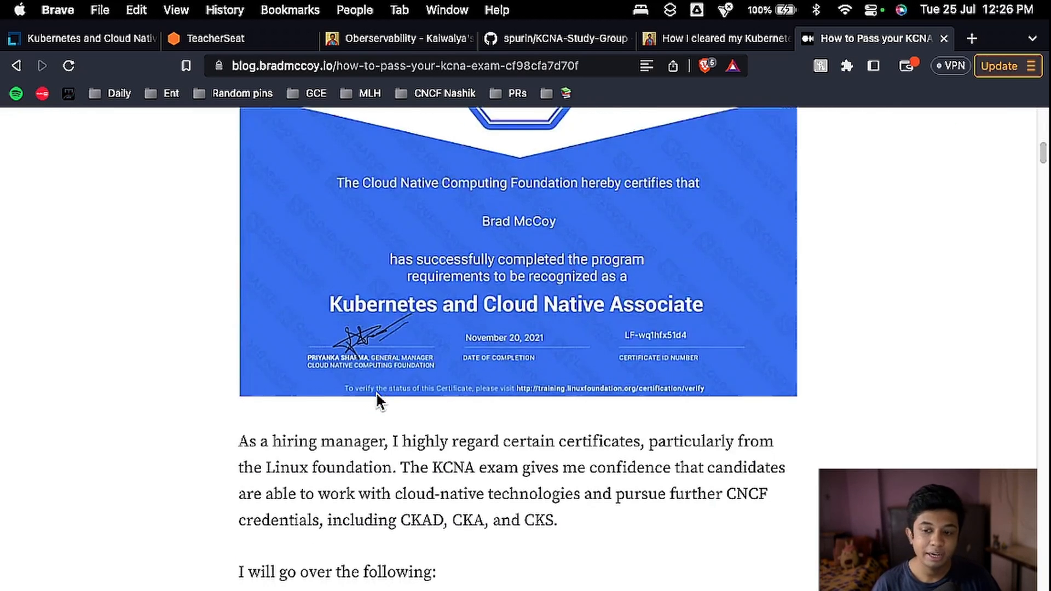
scroll(down, 3)
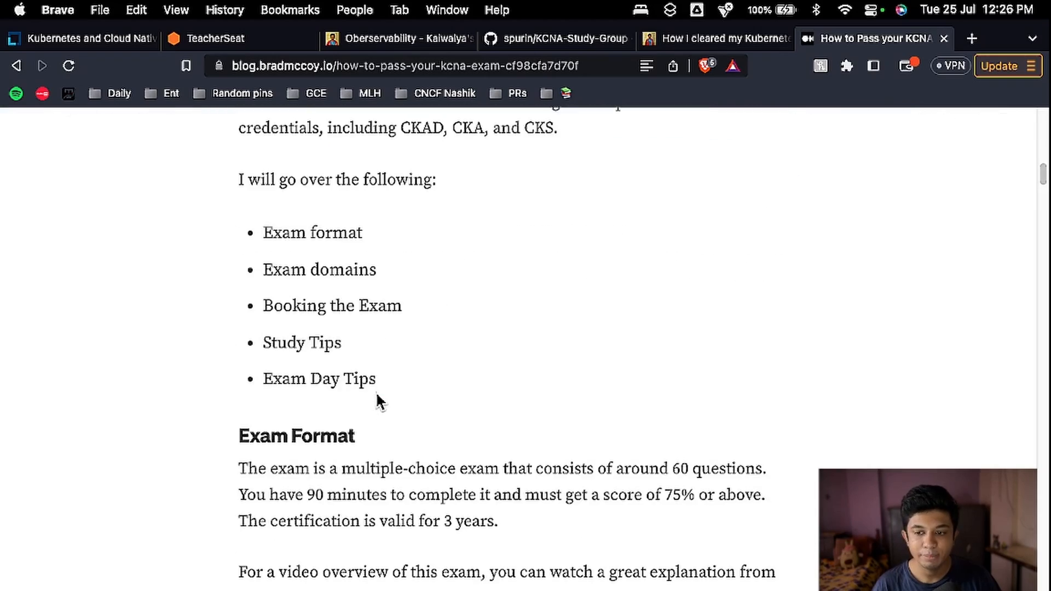
scroll(down, 3)
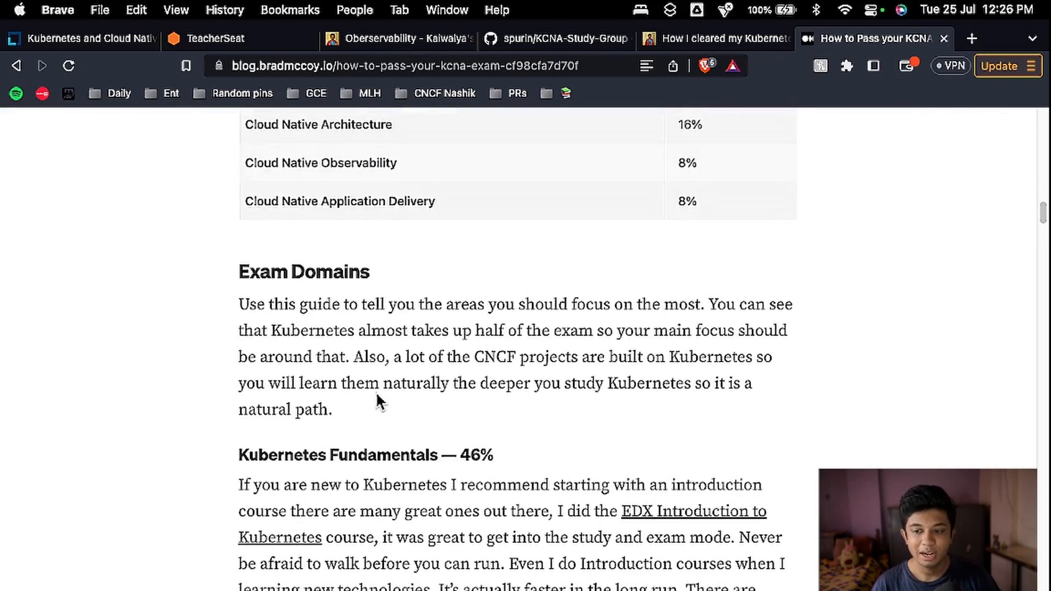
scroll(down, 3)
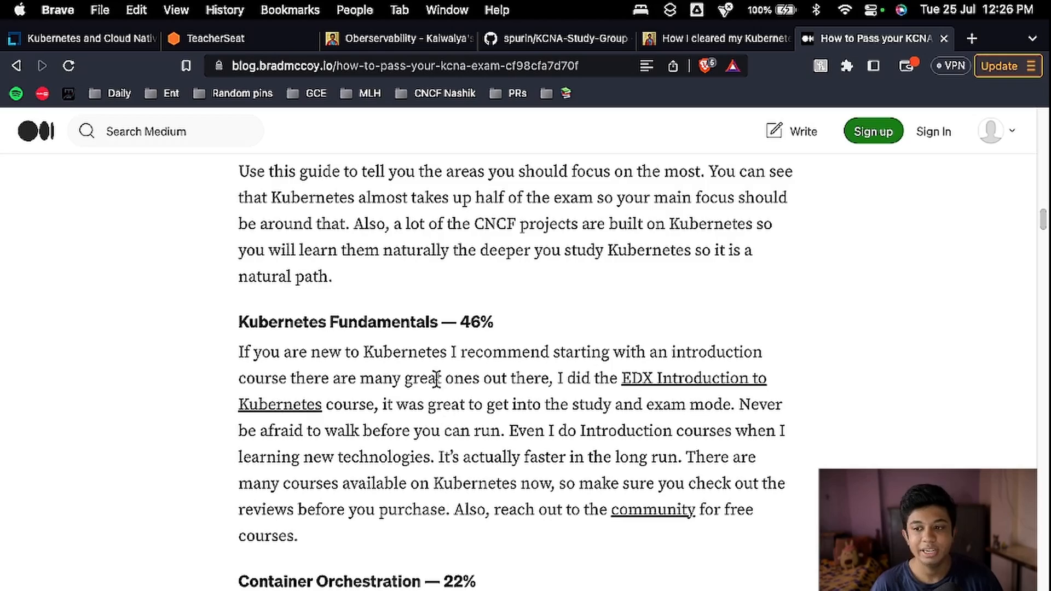
- Read the Kubernetes Fundamentals and Cloud Native Architecture domain sections of the article
scroll(down, 3)
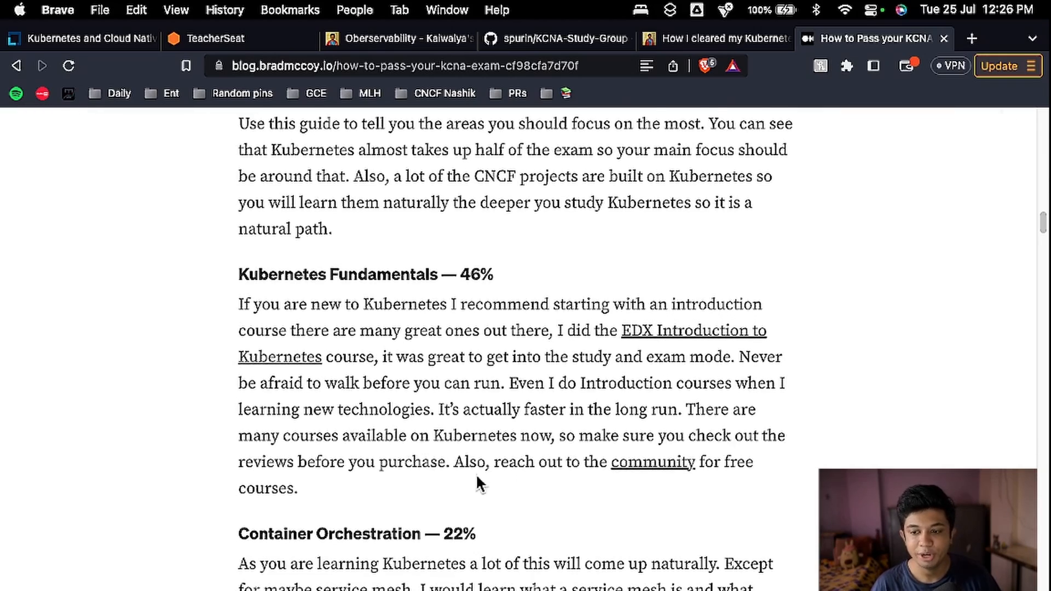
scroll(down, 3)
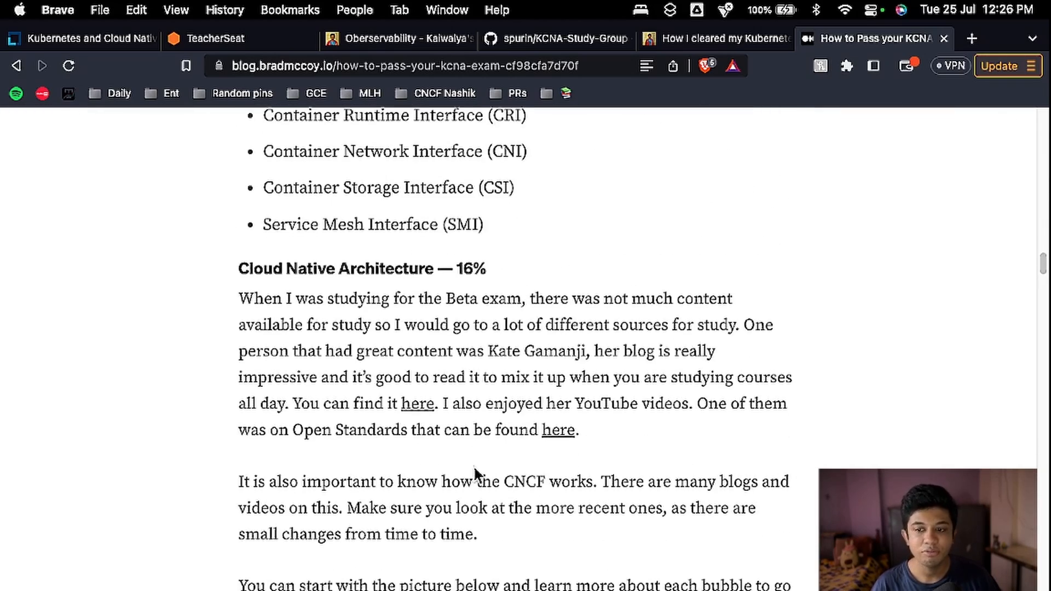
scroll(down, 3)
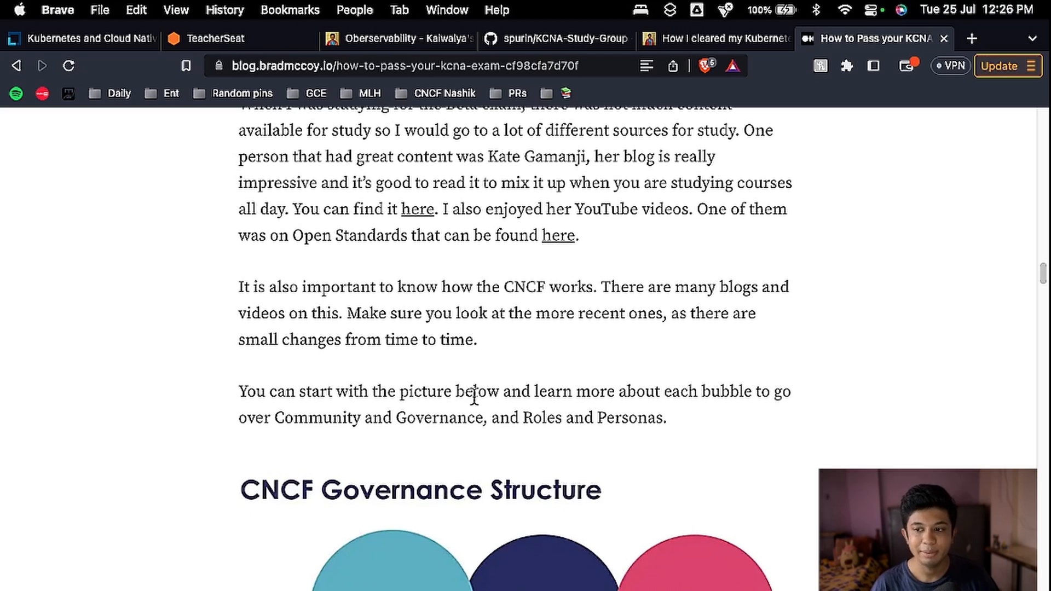
scroll(up, 3)
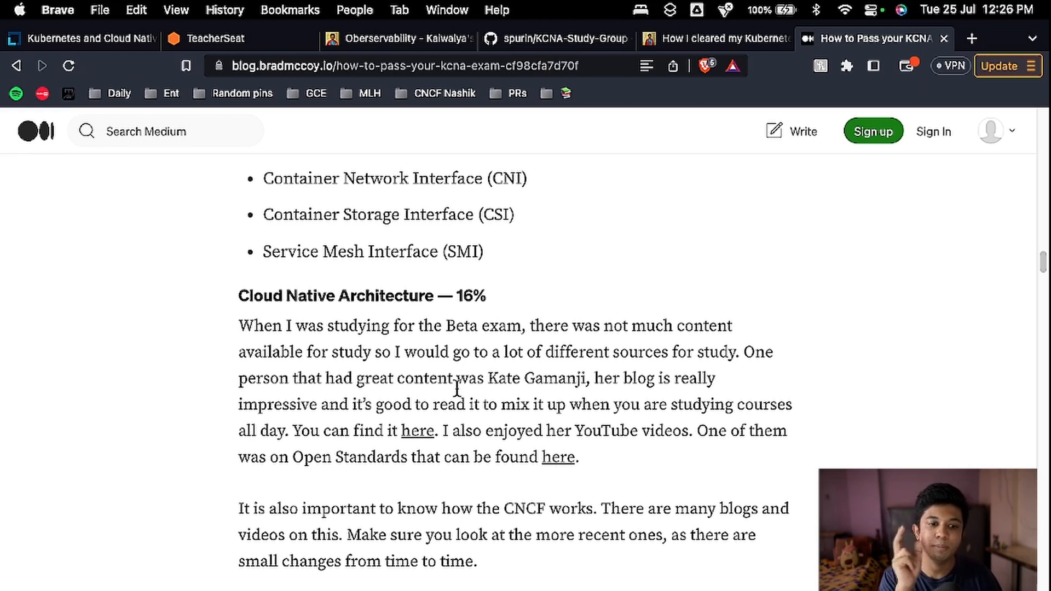
mouse_move(687, 402)
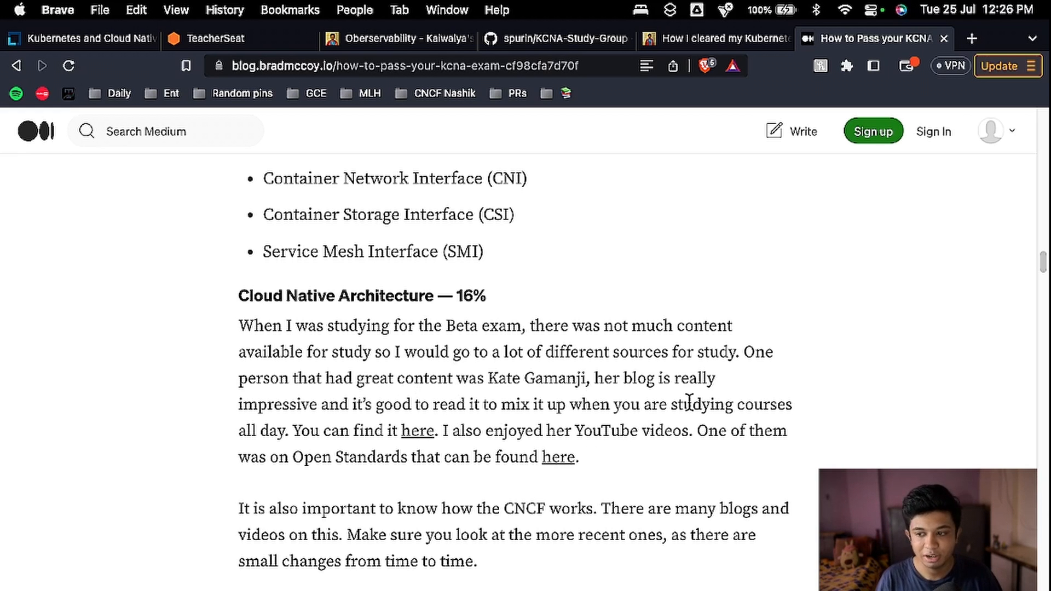
- Continue through Study Tips and Exam Day Tips down to the Conclusion and tags
scroll(down, 3)
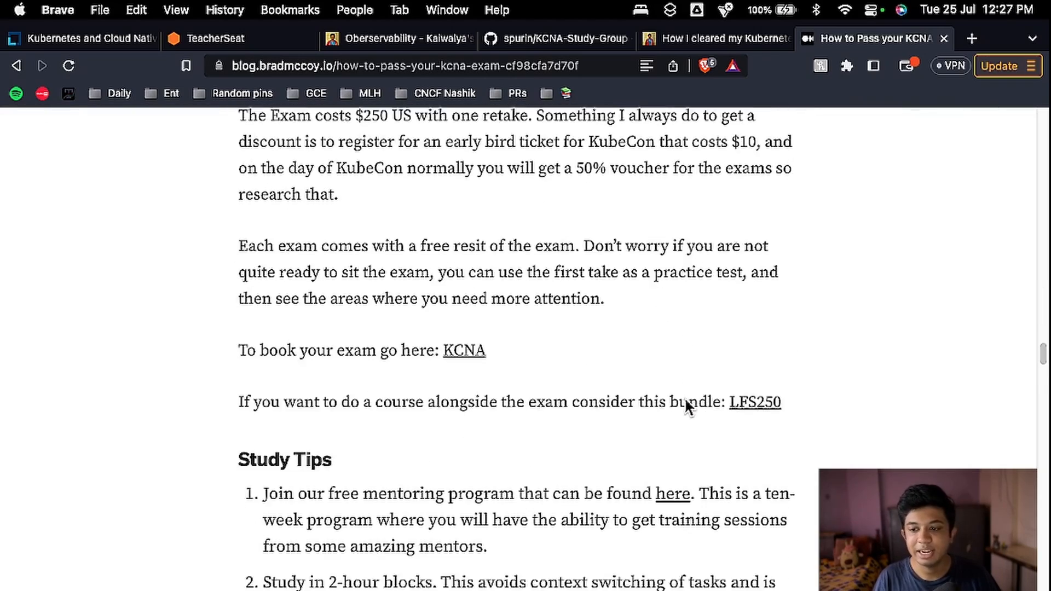
scroll(down, 3)
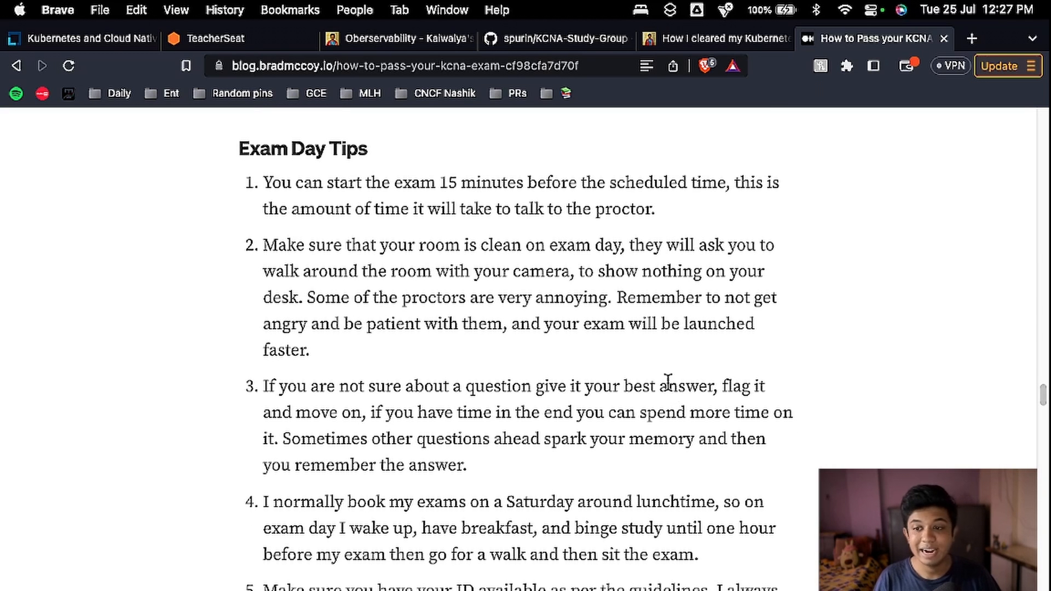
scroll(up, 3)
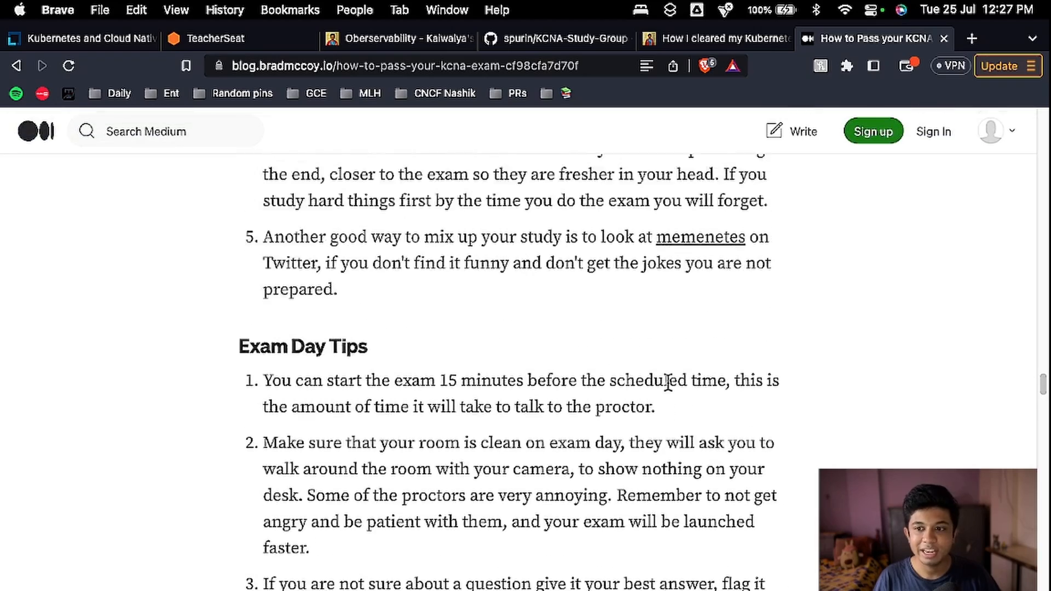
scroll(up, 3)
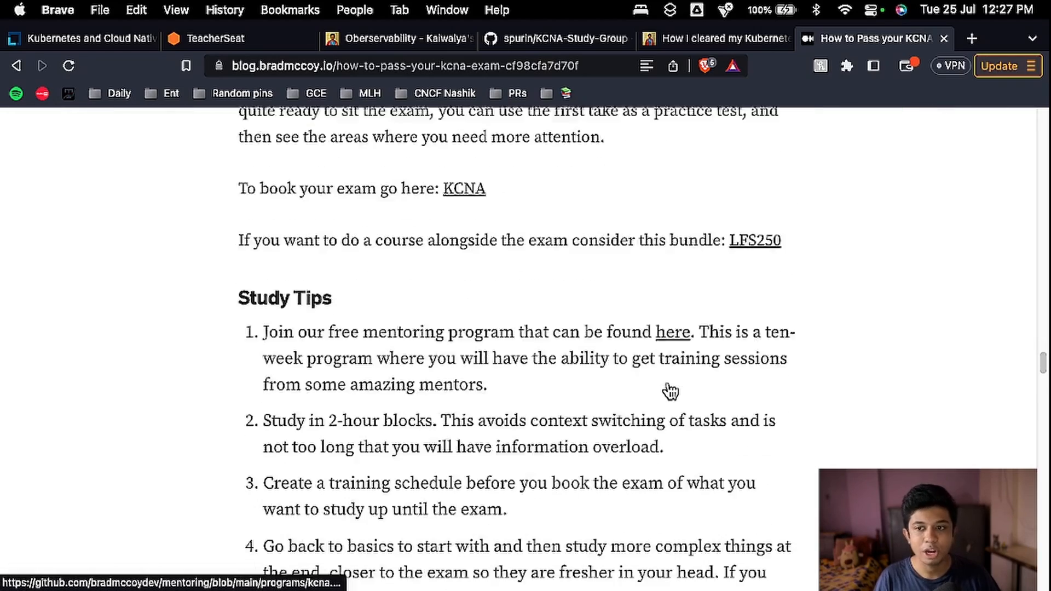
scroll(down, 3)
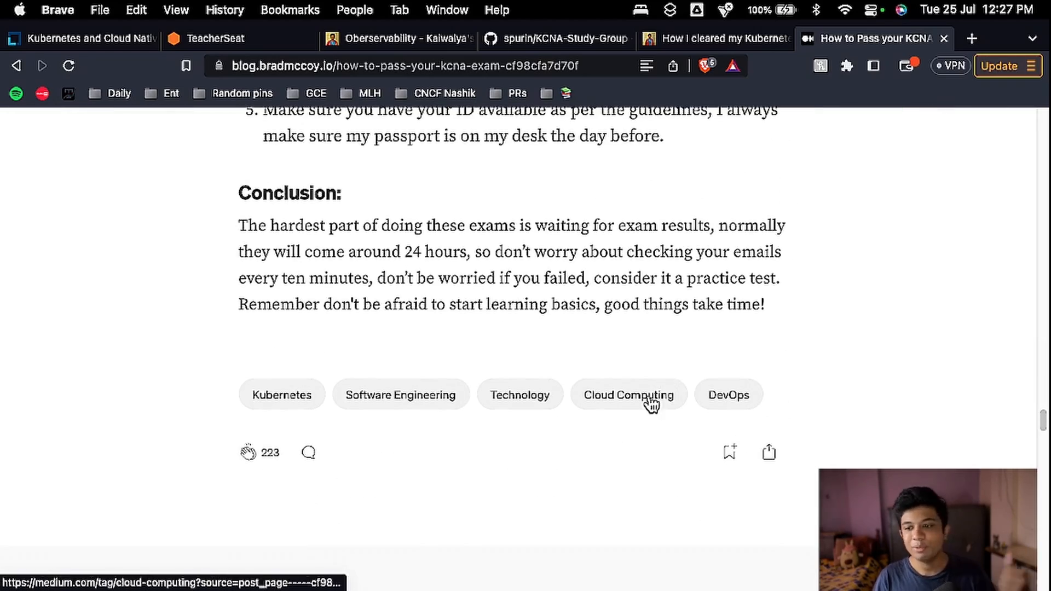
mouse_move(353, 448)
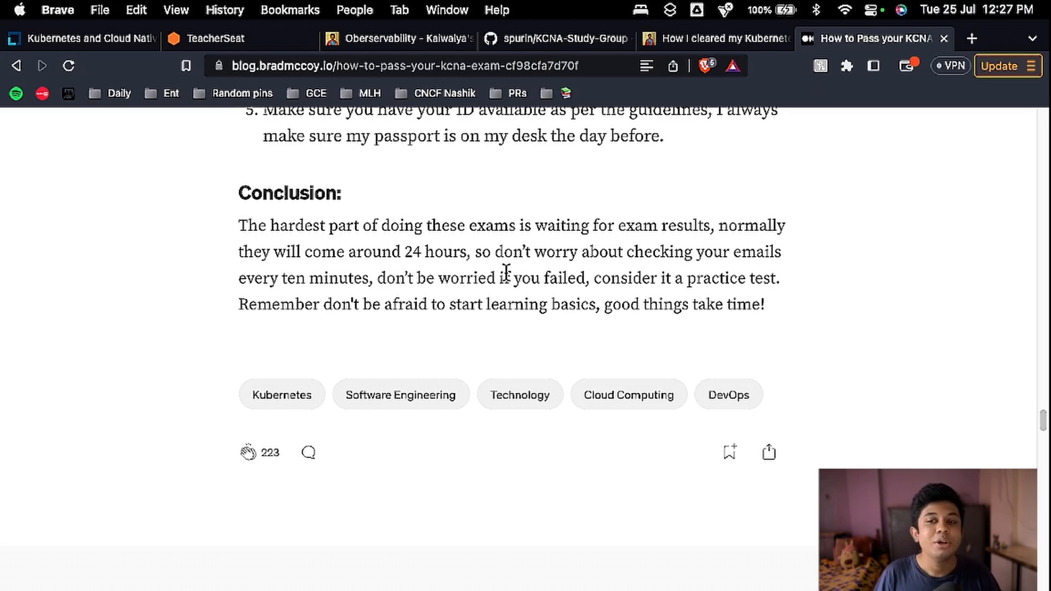
mouse_move(509, 285)
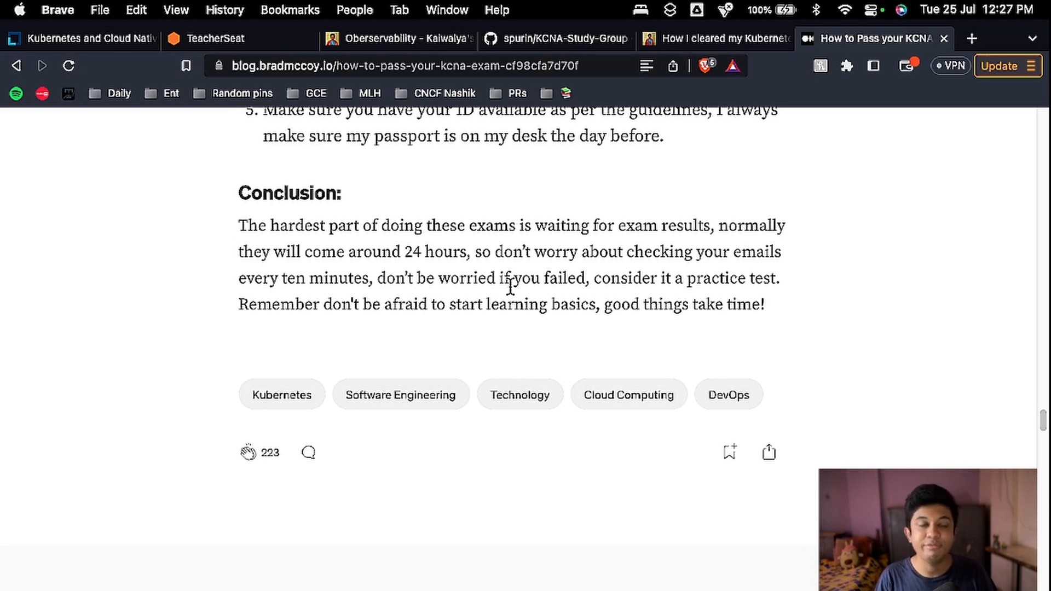
mouse_move(767, 342)
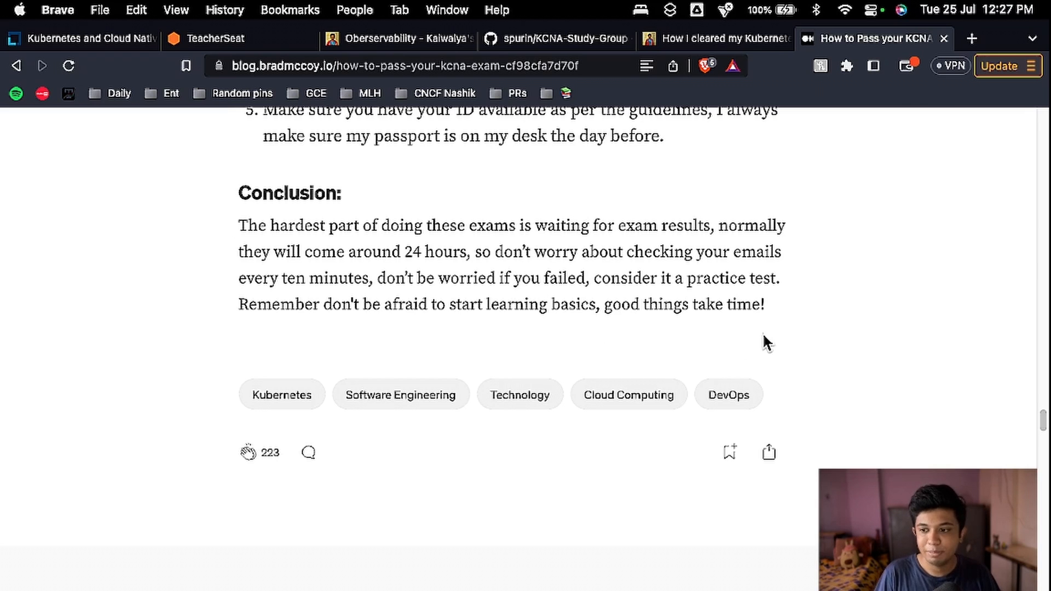
- Look over the Written by Brad McCoy bio and More from Brad McCoy posts, then return to the article title
scroll(down, 3)
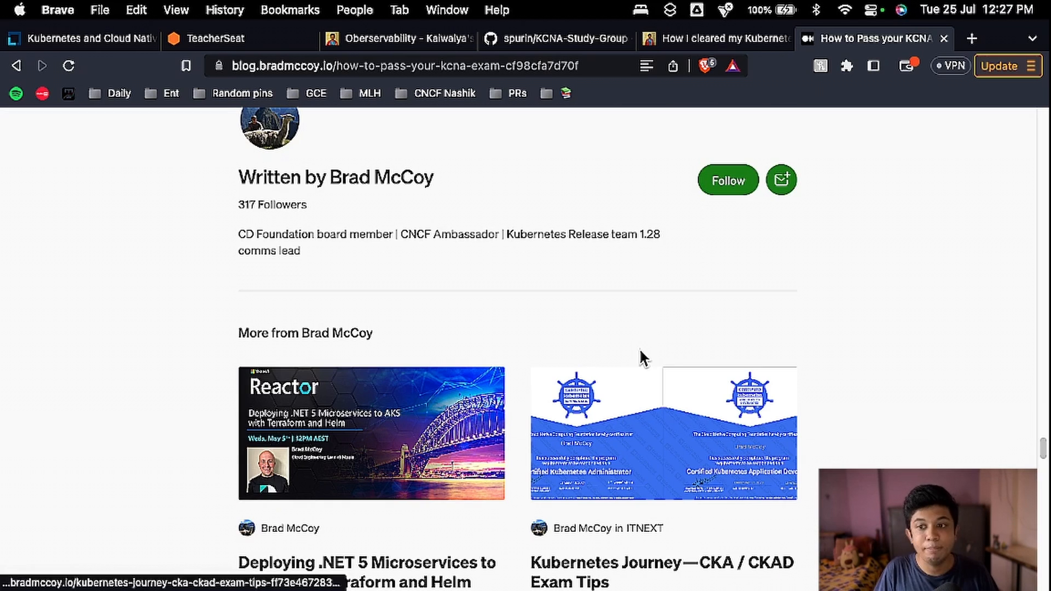
mouse_move(811, 328)
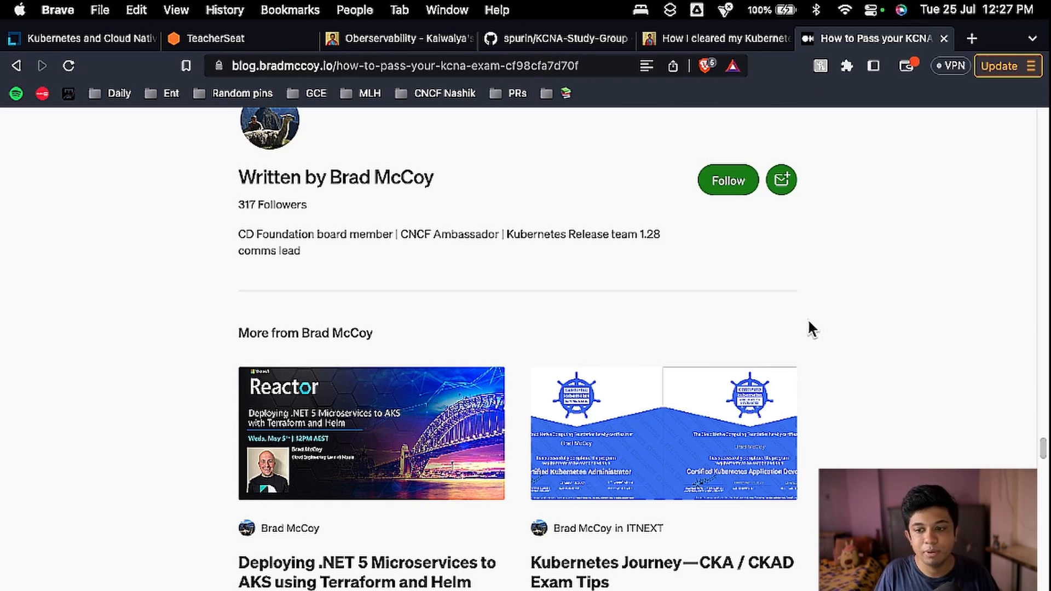
scroll(down, 3)
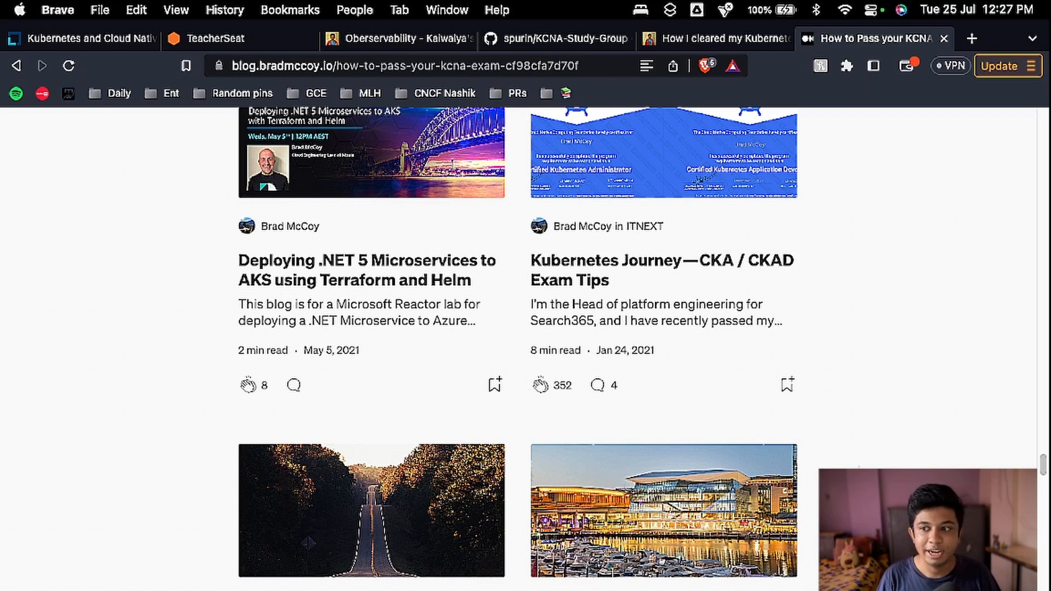
scroll(up, 3)
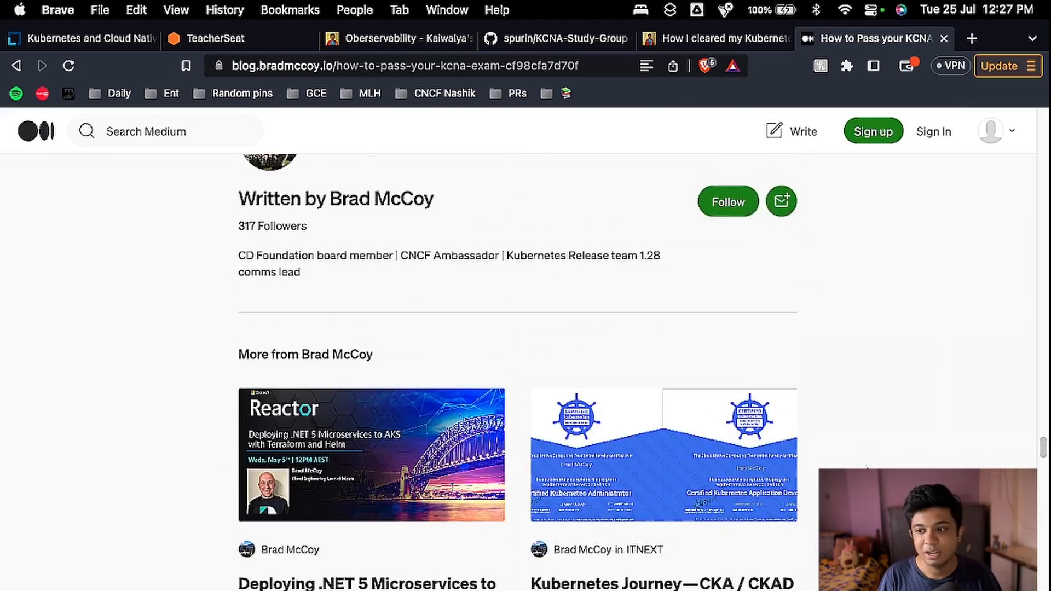
scroll(up, 3)
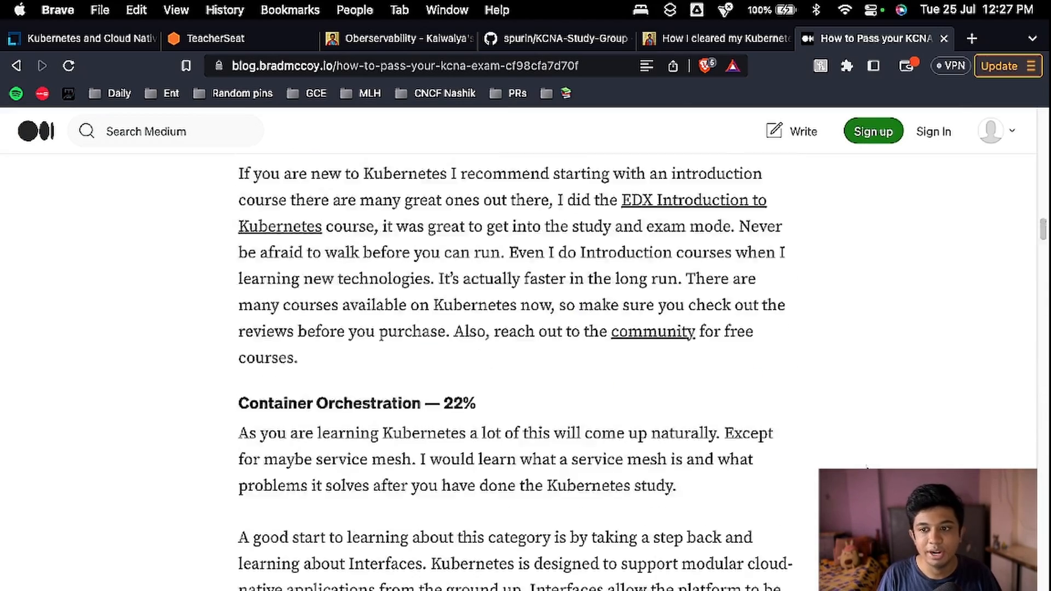
scroll(up, 3)
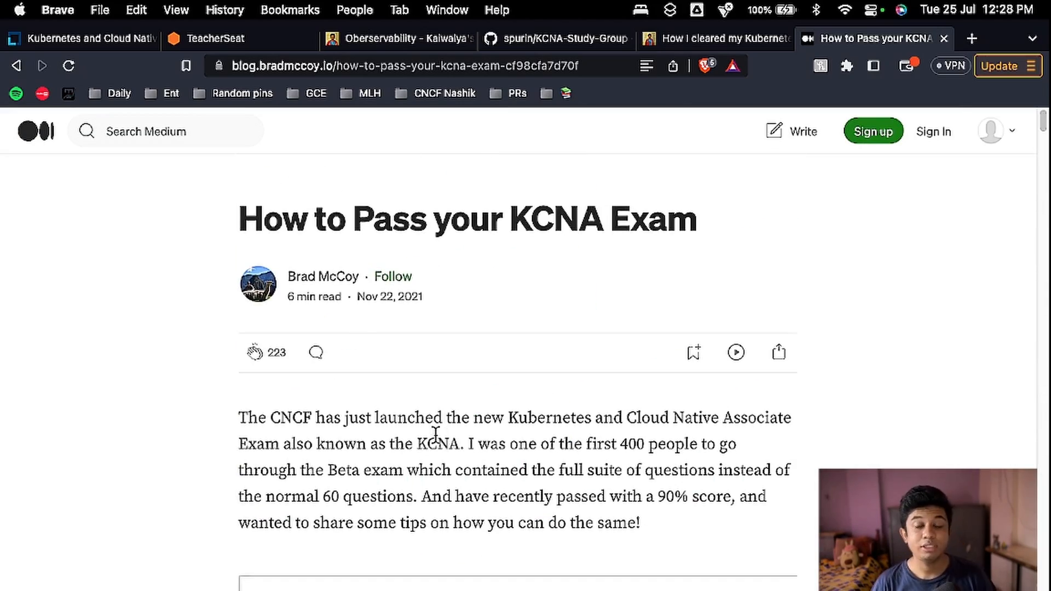
- Switch back to the author's own Hashnode KCNA post and bring its five Tips for the Exam into view
click(714, 38)
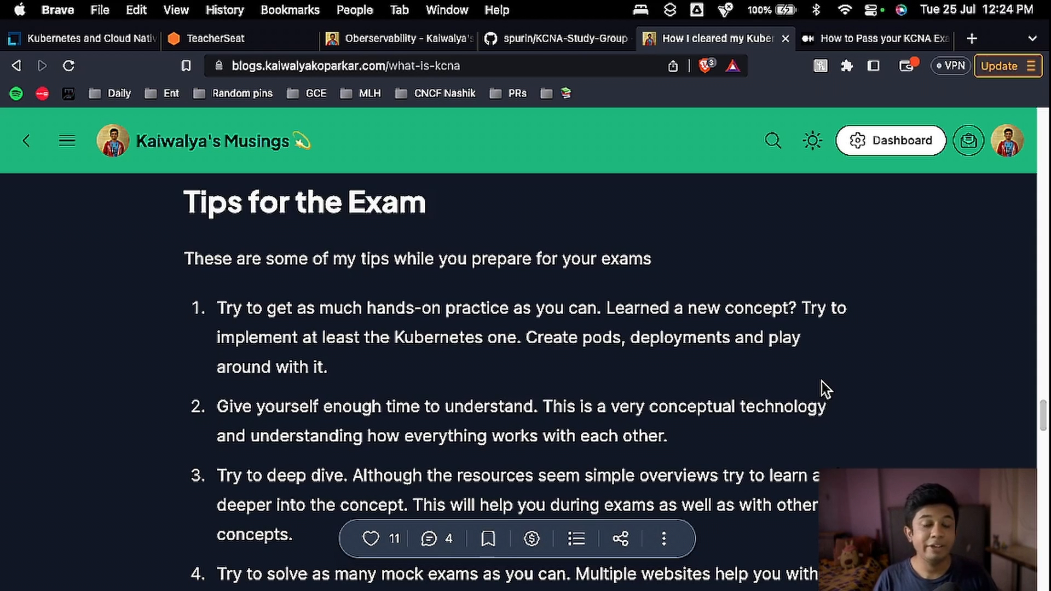
scroll(down, 3)
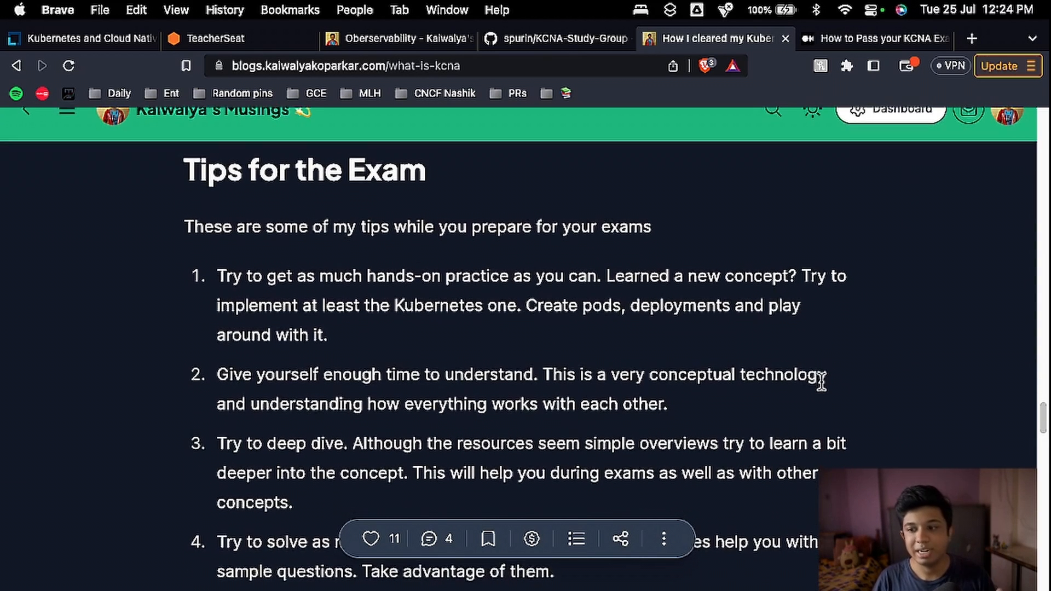
scroll(down, 3)
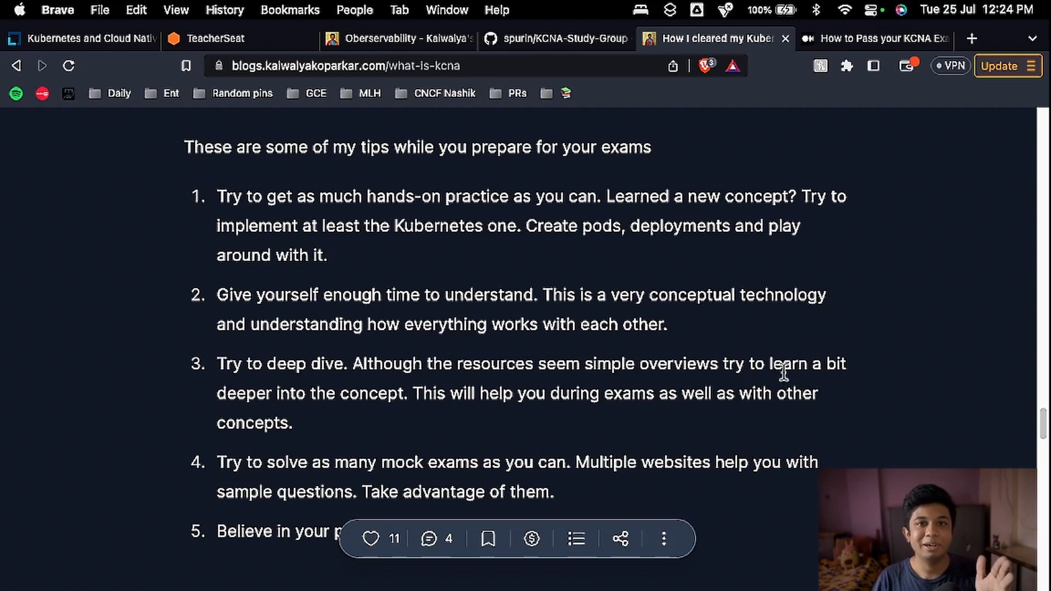
mouse_move(717, 324)
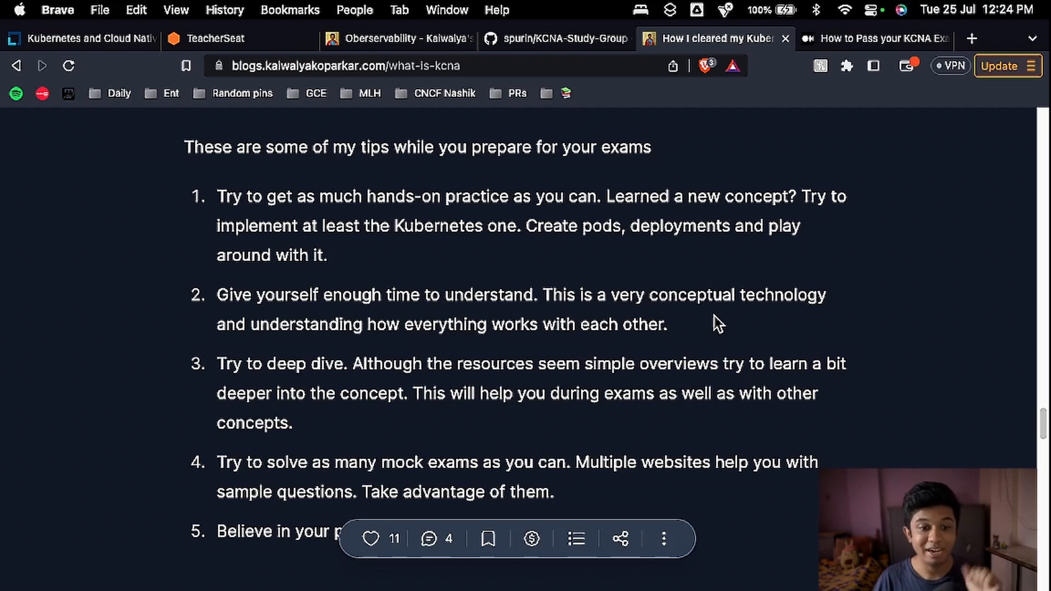
mouse_move(660, 419)
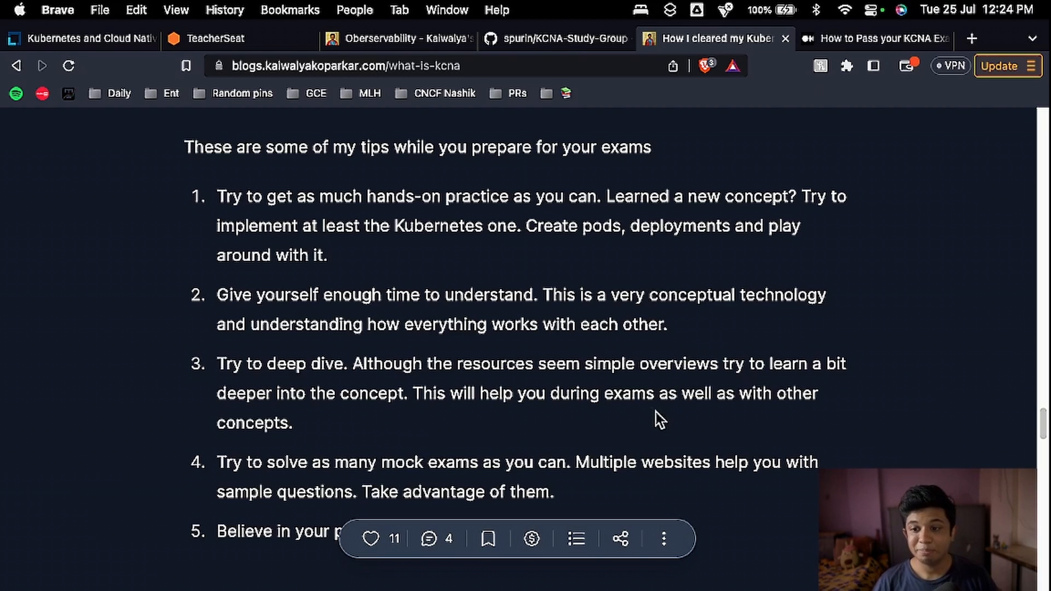
mouse_move(640, 405)
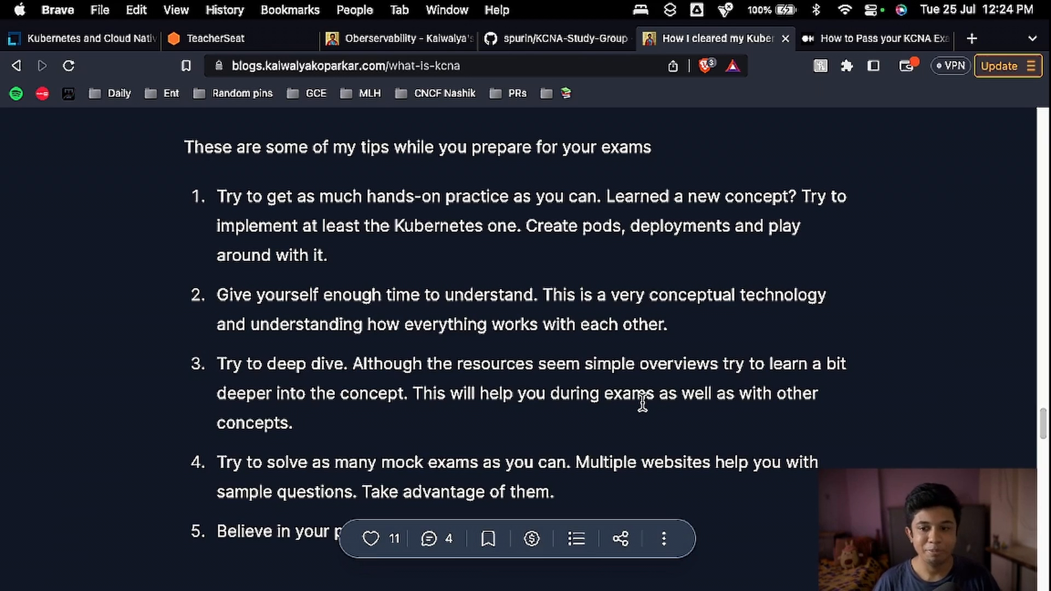
mouse_move(648, 414)
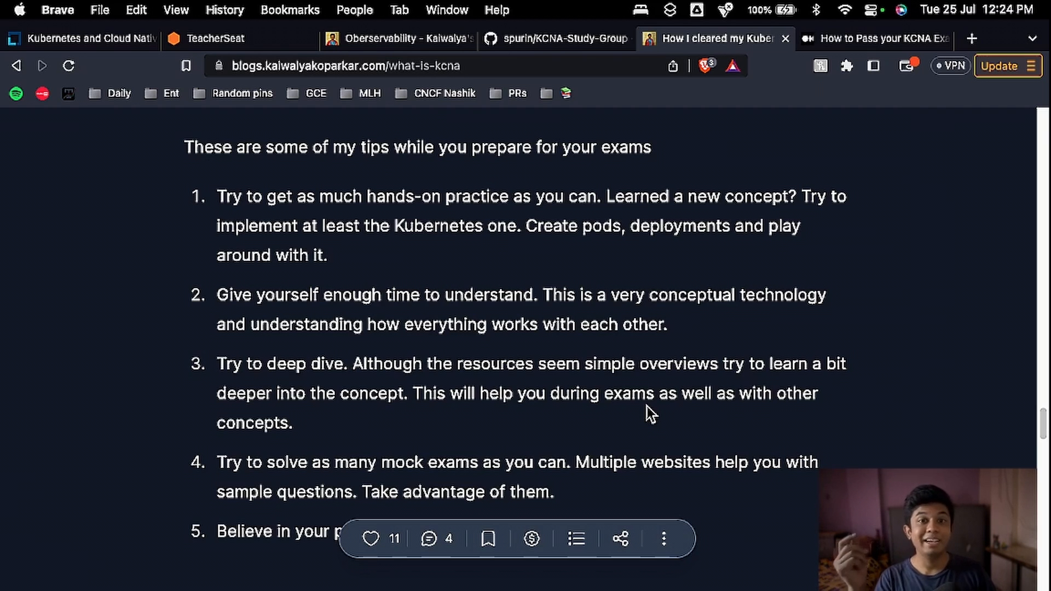
mouse_move(605, 354)
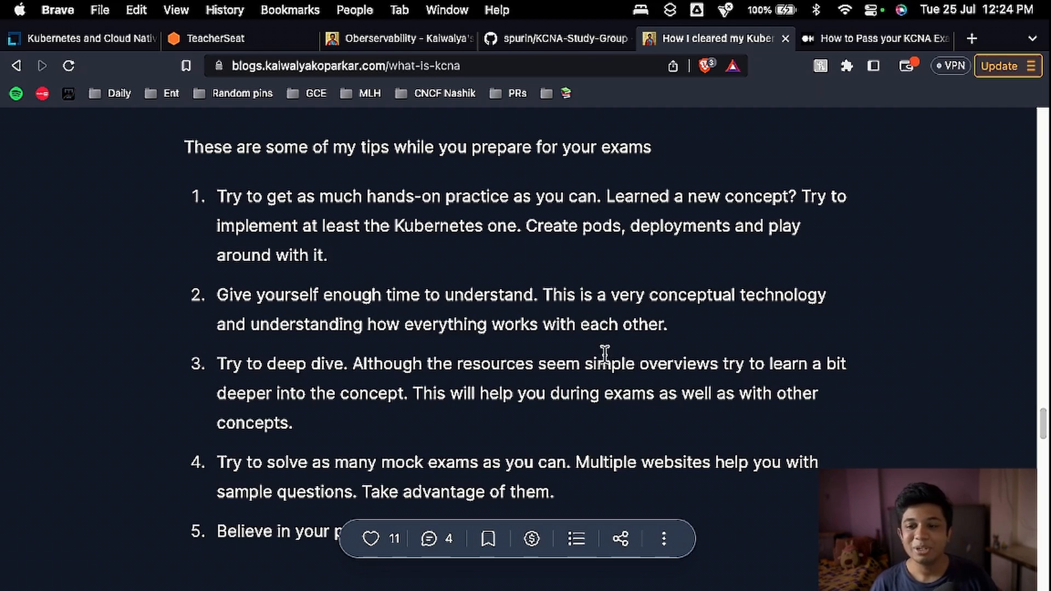
- Read down to tip 5, Believe in your preparation, with the Conclusion heading below
scroll(down, 3)
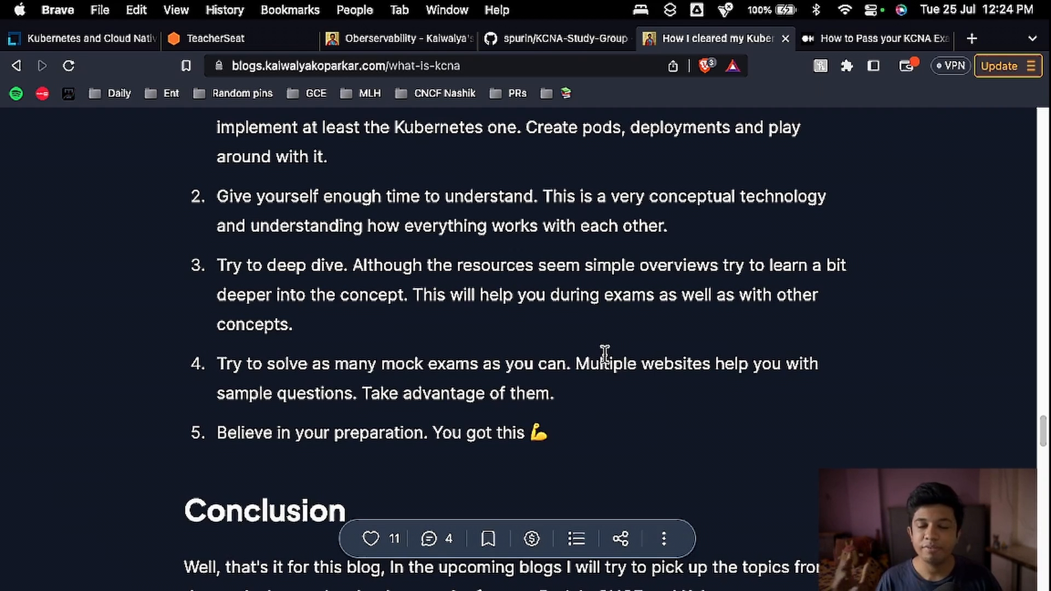
mouse_move(599, 364)
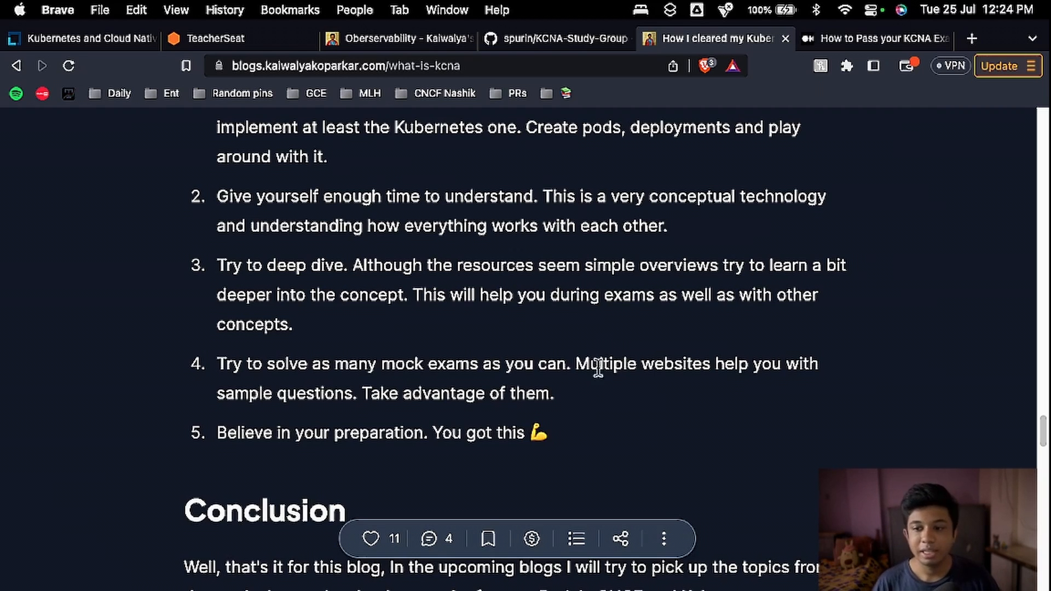
mouse_move(600, 395)
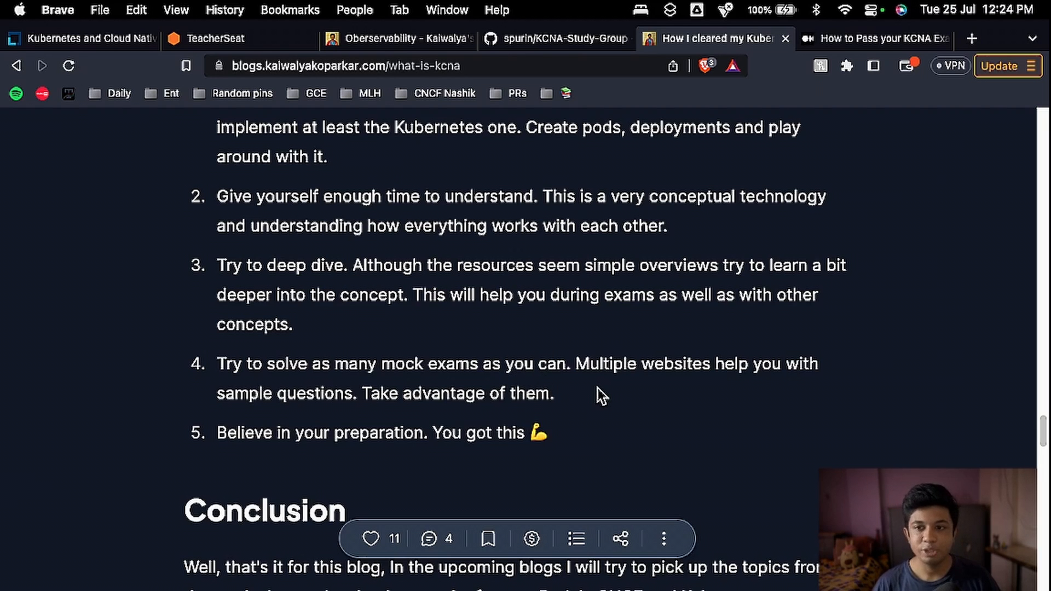